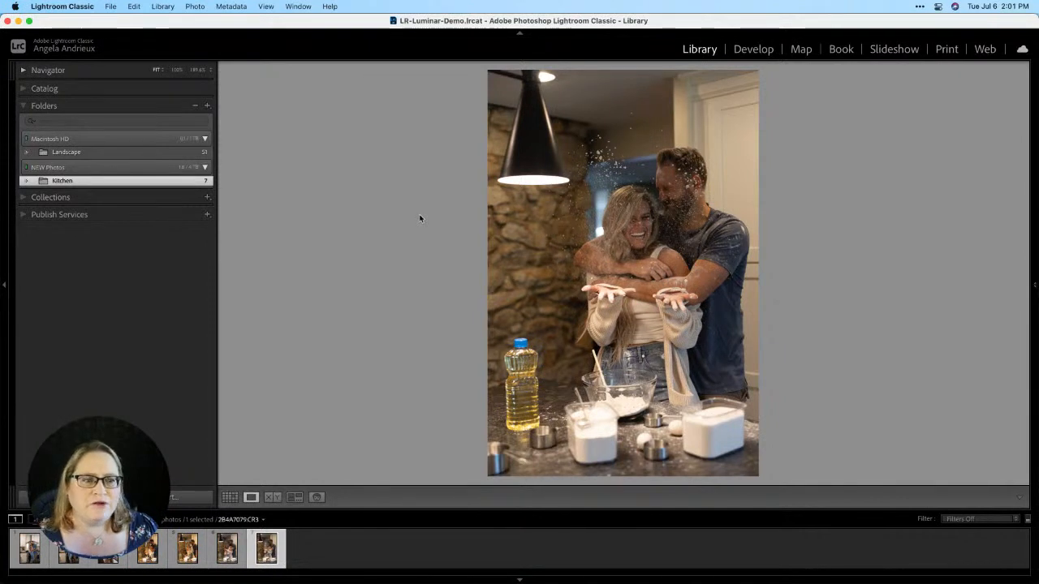
Step: Switch Lightroom's Library to Grid view to see the seven Kitchen photos as thumbnails
{"action": "left_click", "coordinate": [229, 498]}
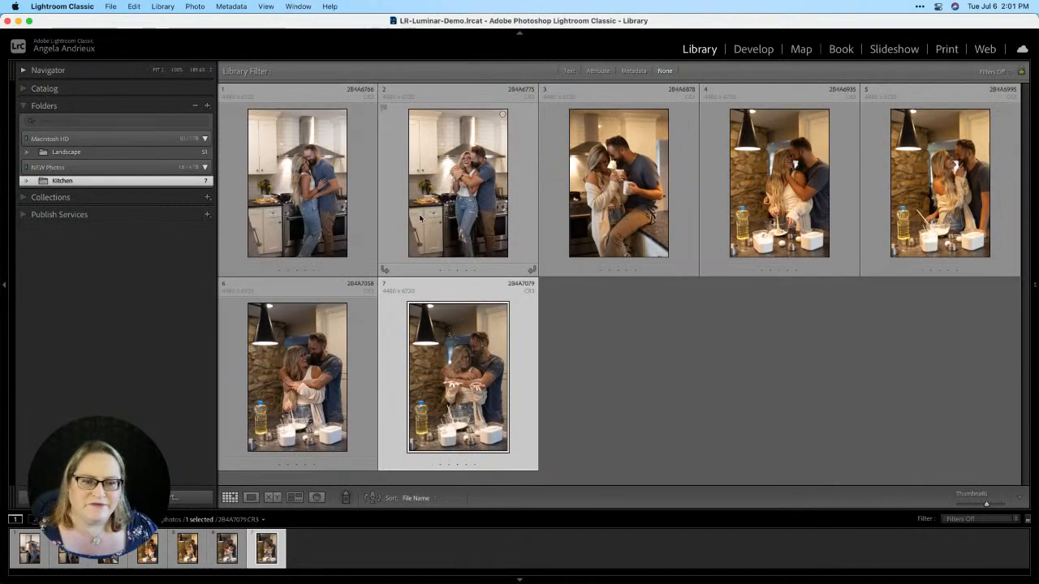
{"action": "mouse_move", "coordinate": [458, 183]}
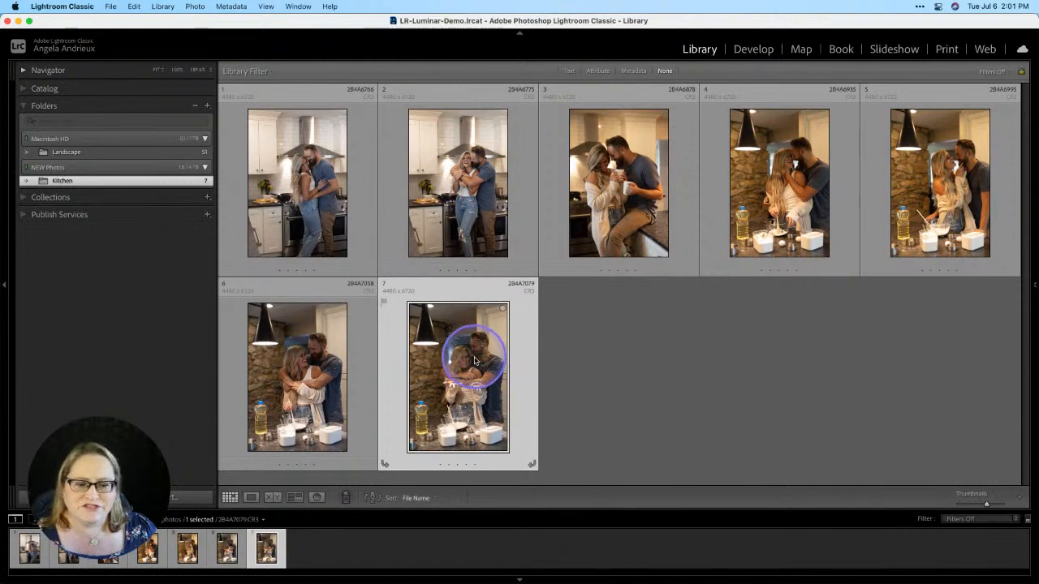
Step: Send a copy of kitchen photo 7, with Lightroom adjustments, to Luminar AI
{"action": "right_click", "coordinate": [459, 378]}
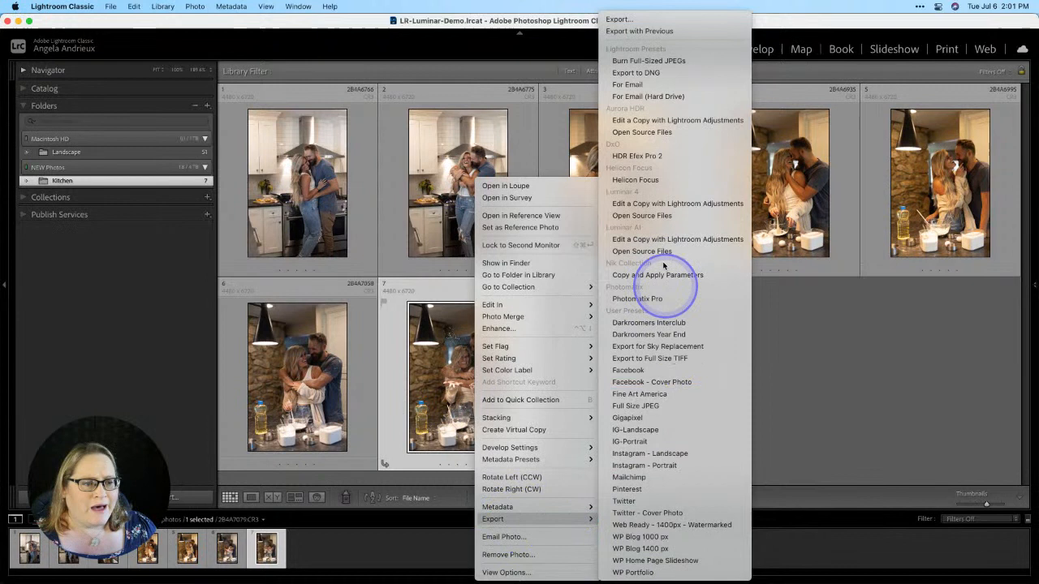
{"action": "mouse_move", "coordinate": [661, 238]}
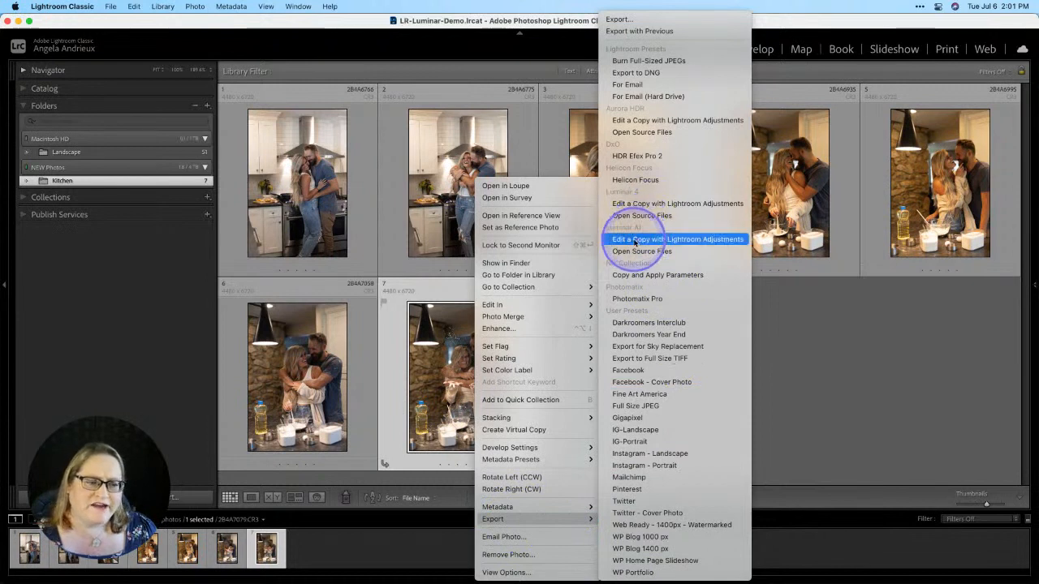
{"action": "mouse_move", "coordinate": [641, 251]}
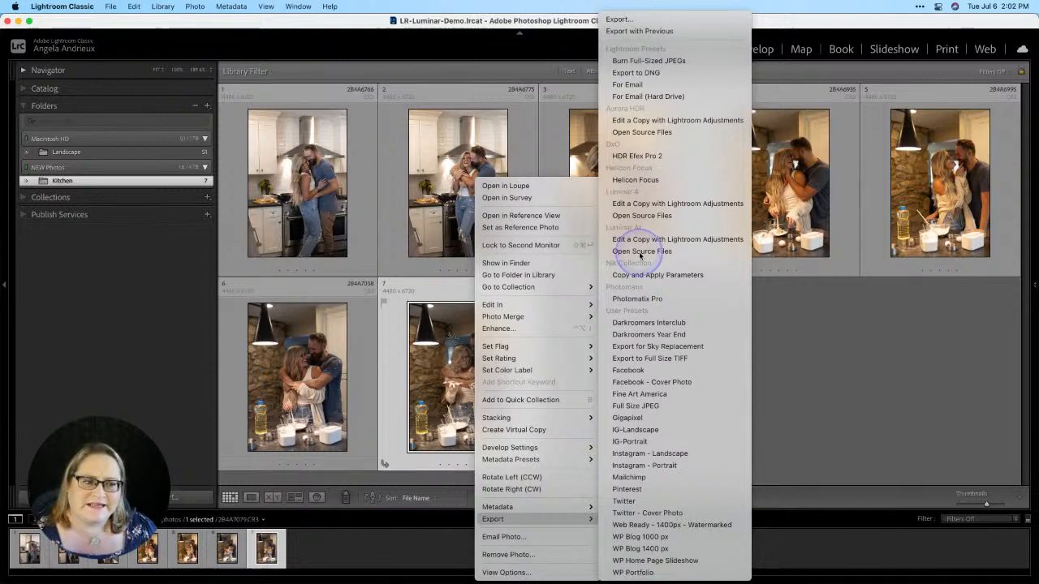
{"action": "left_click", "coordinate": [641, 251]}
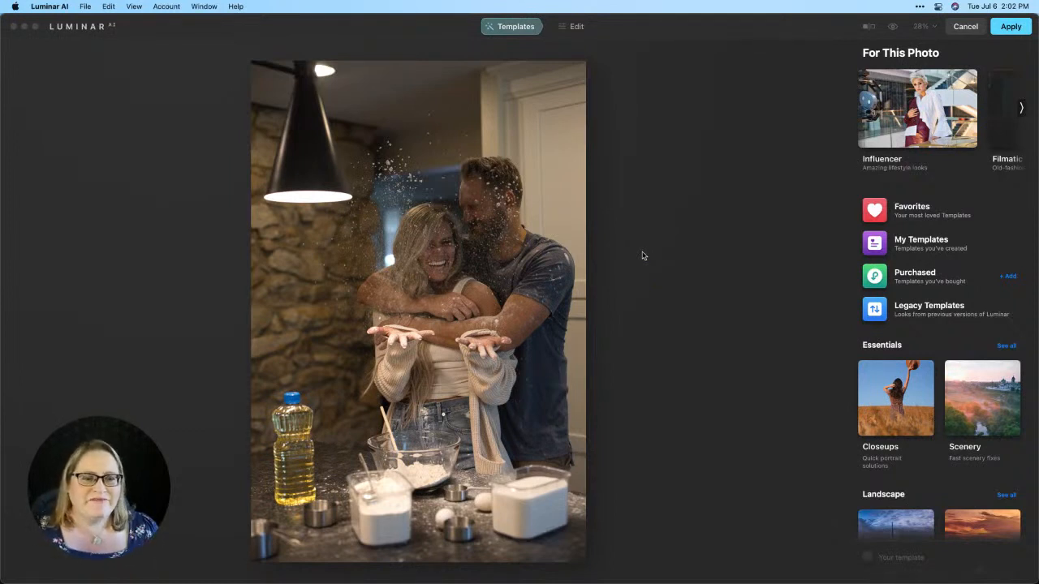
Step: Apply the Cozy Den template from the Influencer collection to the kitchen photo
{"action": "left_click", "coordinate": [639, 257]}
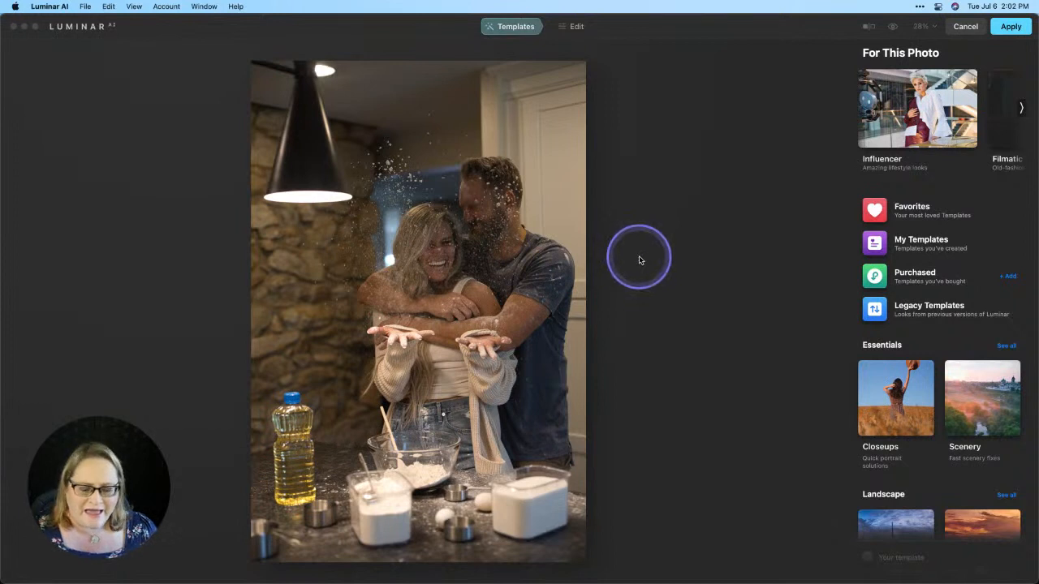
{"action": "mouse_move", "coordinate": [909, 132]}
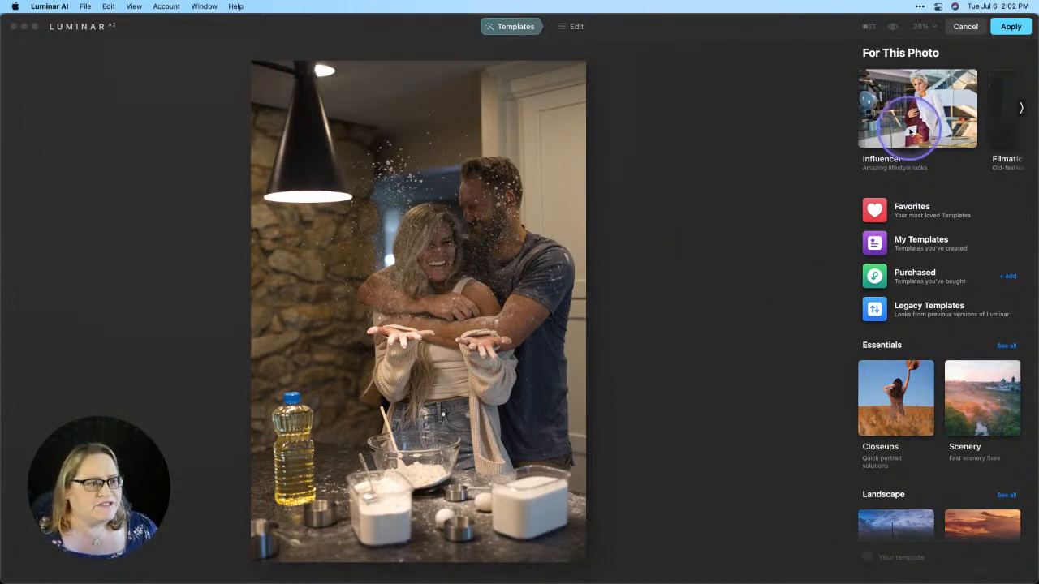
{"action": "mouse_move", "coordinate": [913, 69]}
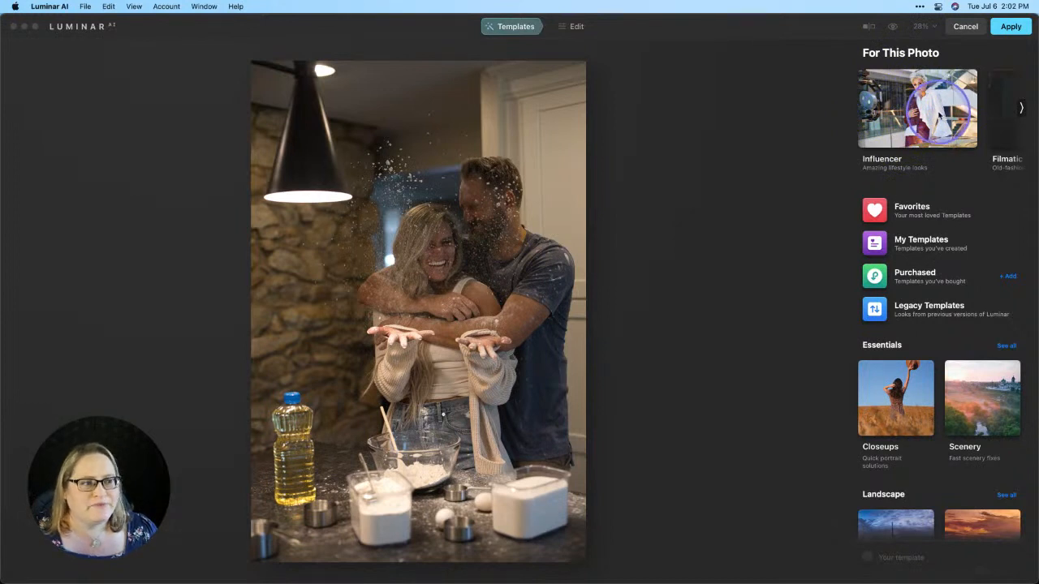
{"action": "left_click", "coordinate": [917, 108]}
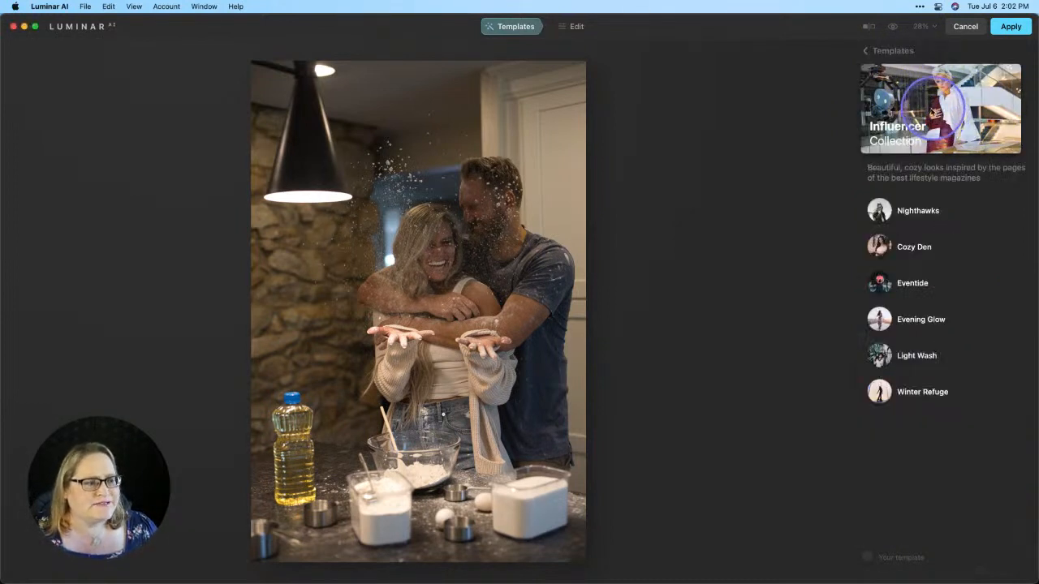
{"action": "left_click", "coordinate": [914, 246]}
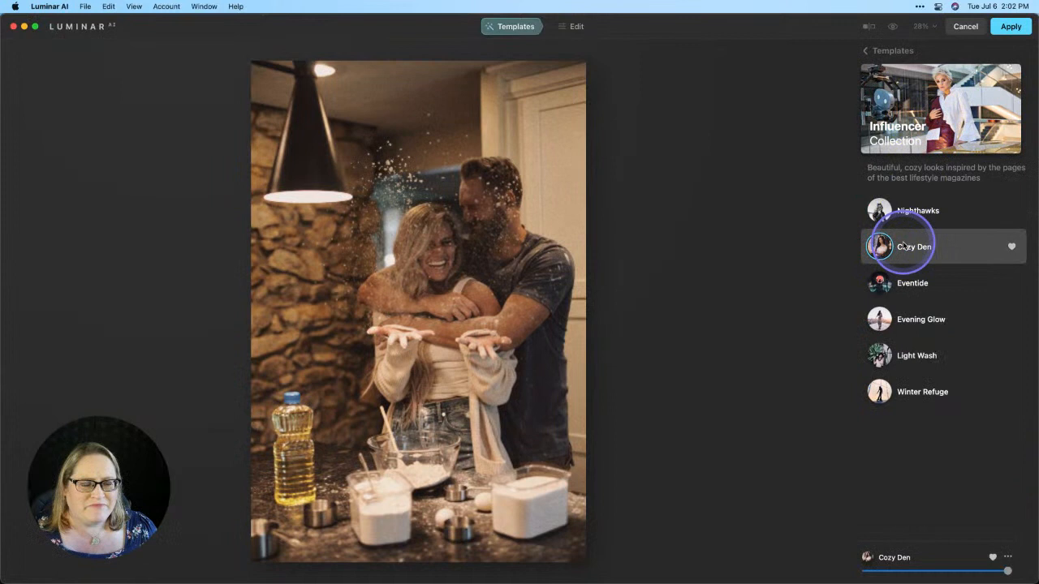
{"action": "left_click", "coordinate": [909, 246]}
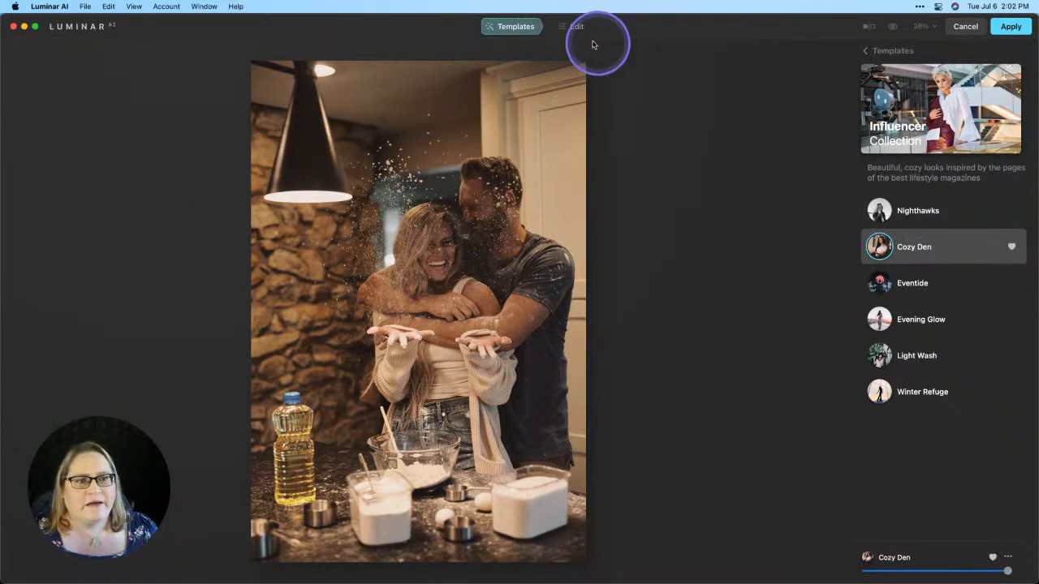
Step: In the Edit tools, reset the Film Grain amount to 0
{"action": "left_click", "coordinate": [576, 26]}
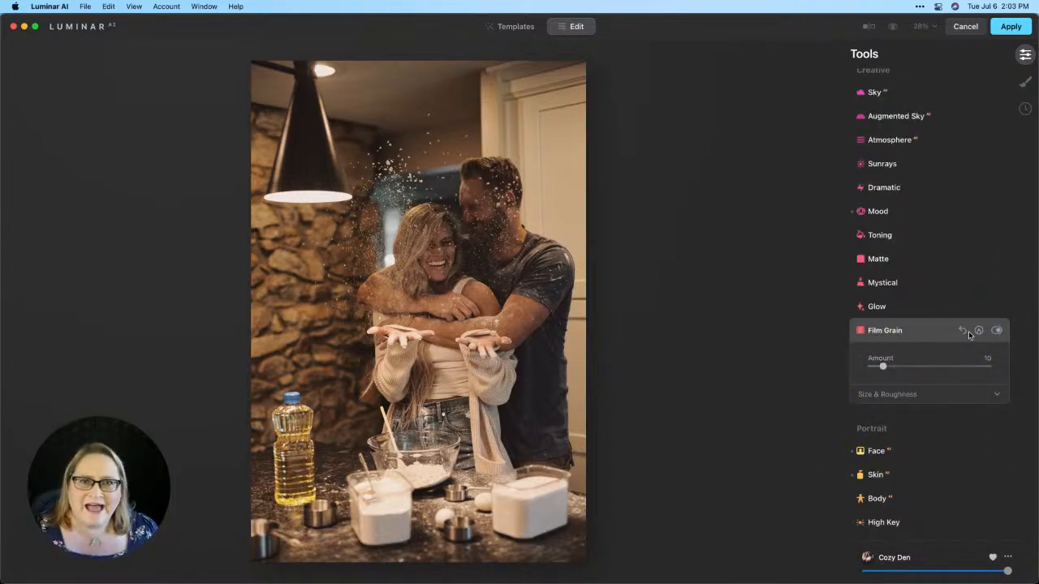
{"action": "left_click", "coordinate": [963, 331]}
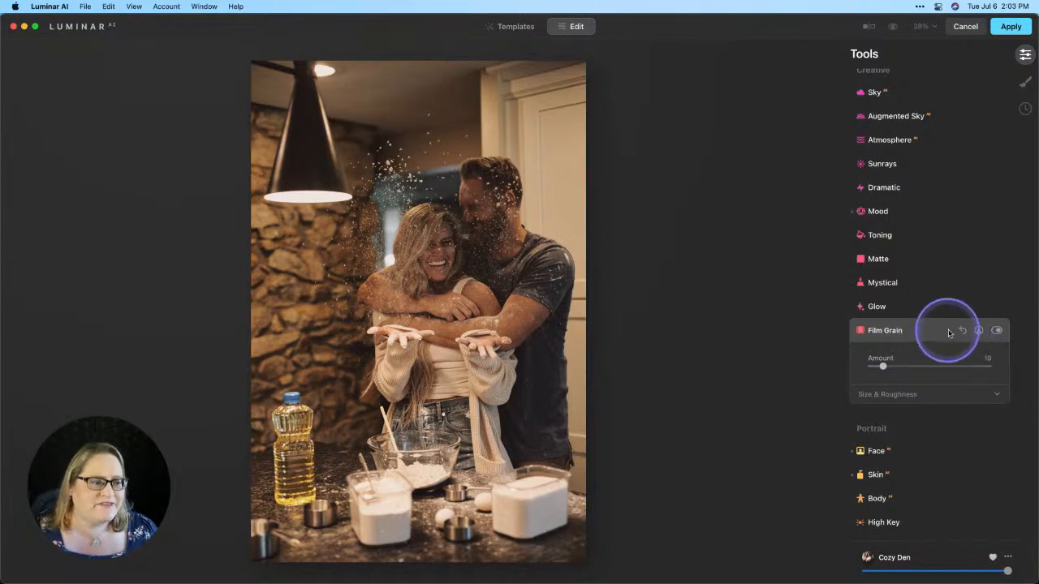
{"action": "left_click", "coordinate": [962, 330]}
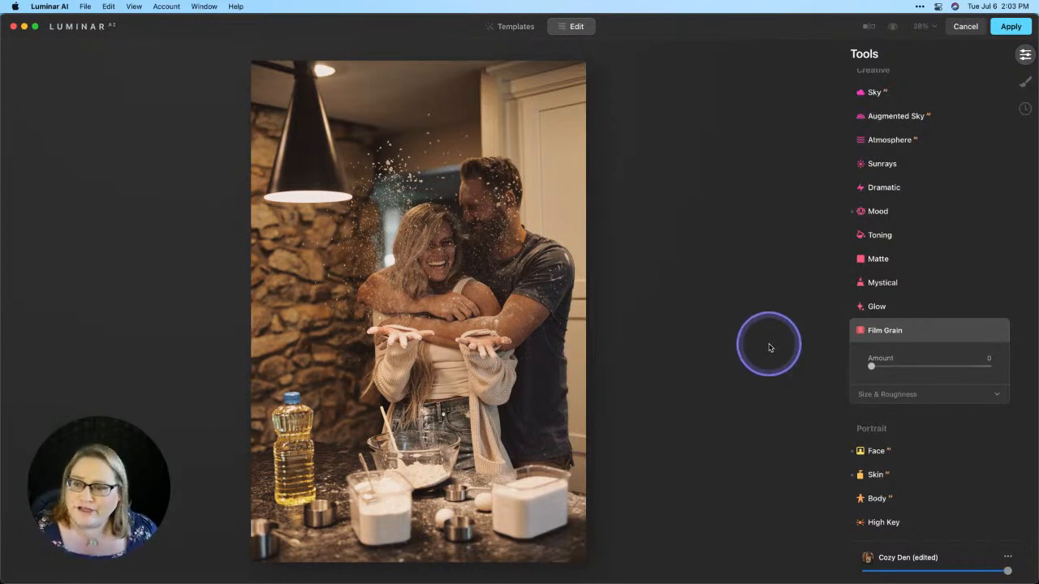
{"action": "mouse_move", "coordinate": [818, 336]}
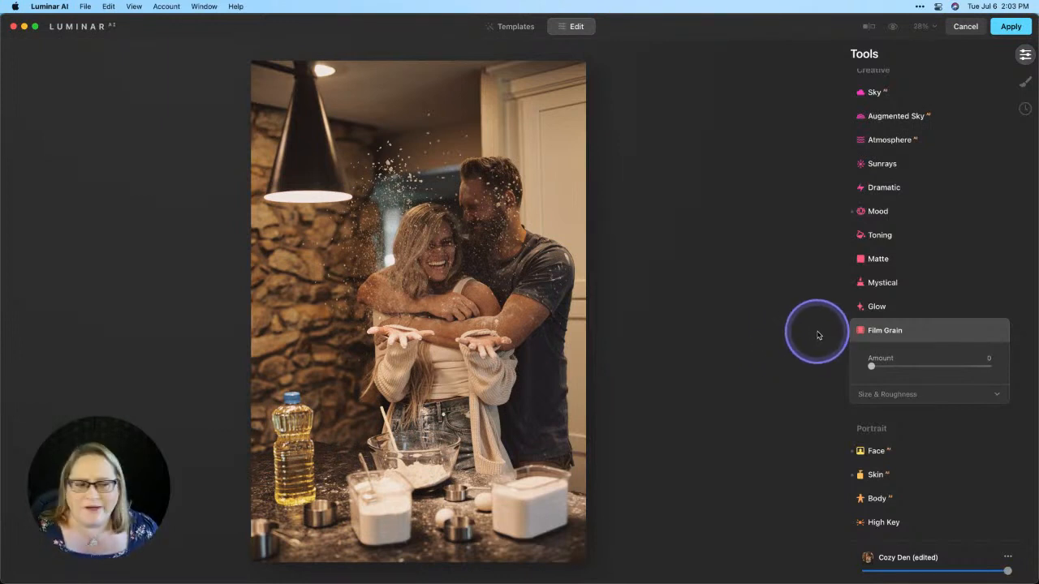
Step: Add a Glow at amount 51 using the Orton Effect Soft type
{"action": "left_click", "coordinate": [876, 306]}
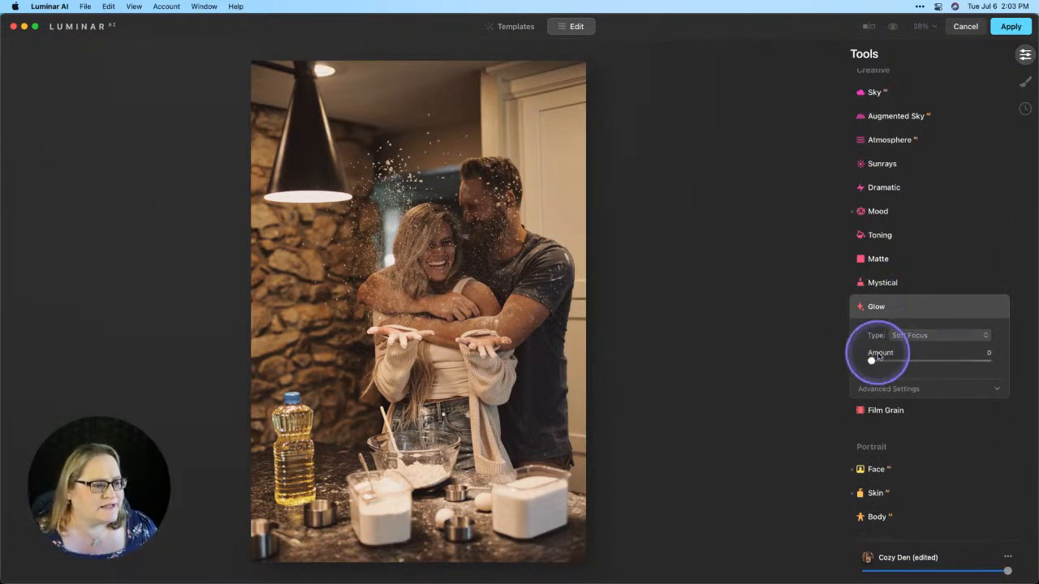
{"action": "left_click_drag", "start_coordinate": [872, 360], "coordinate": [930, 361]}
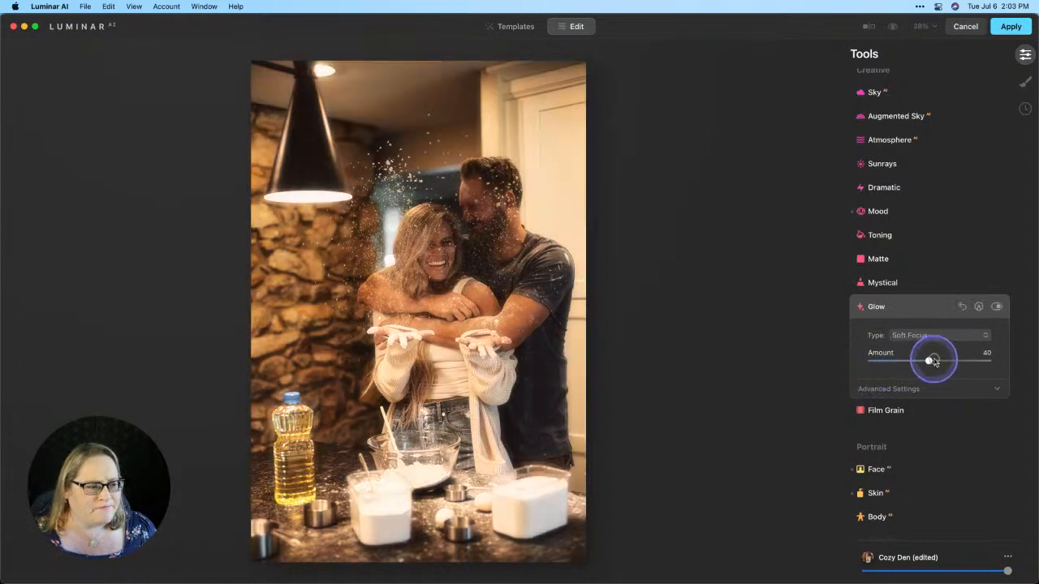
{"action": "left_click_drag", "start_coordinate": [929, 361], "coordinate": [932, 360]}
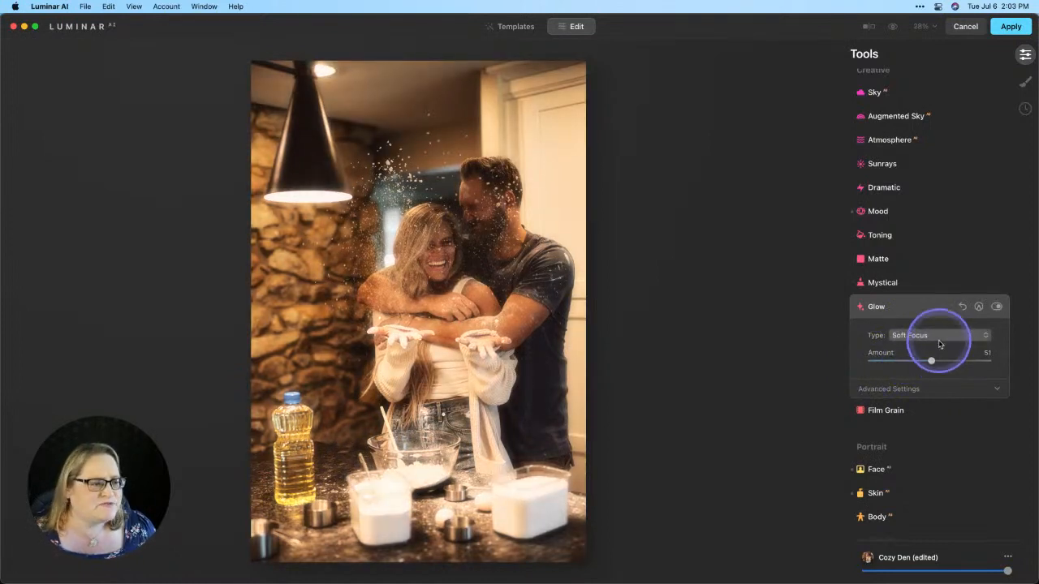
{"action": "left_click", "coordinate": [937, 335]}
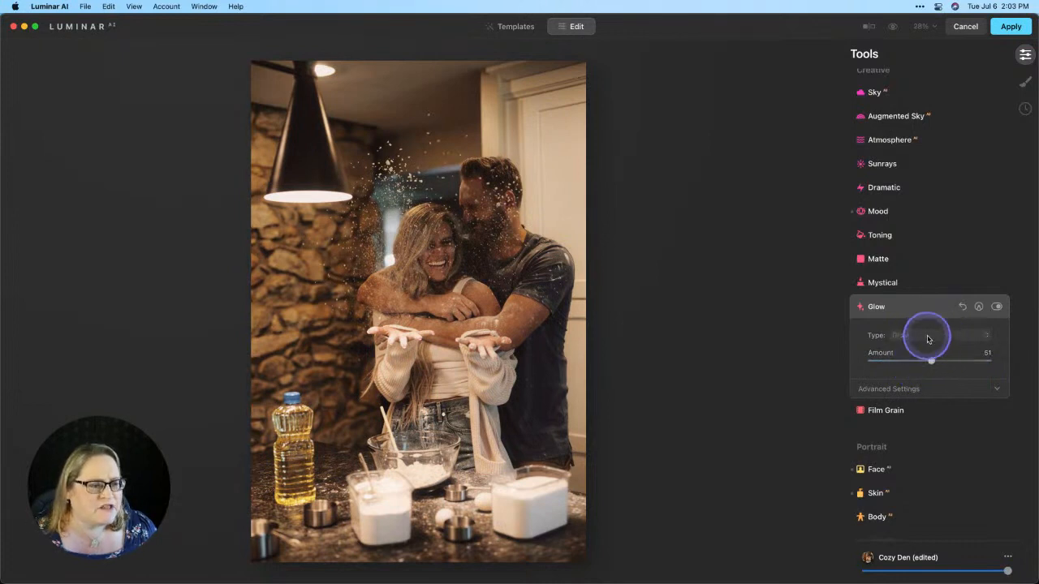
{"action": "left_click", "coordinate": [928, 335]}
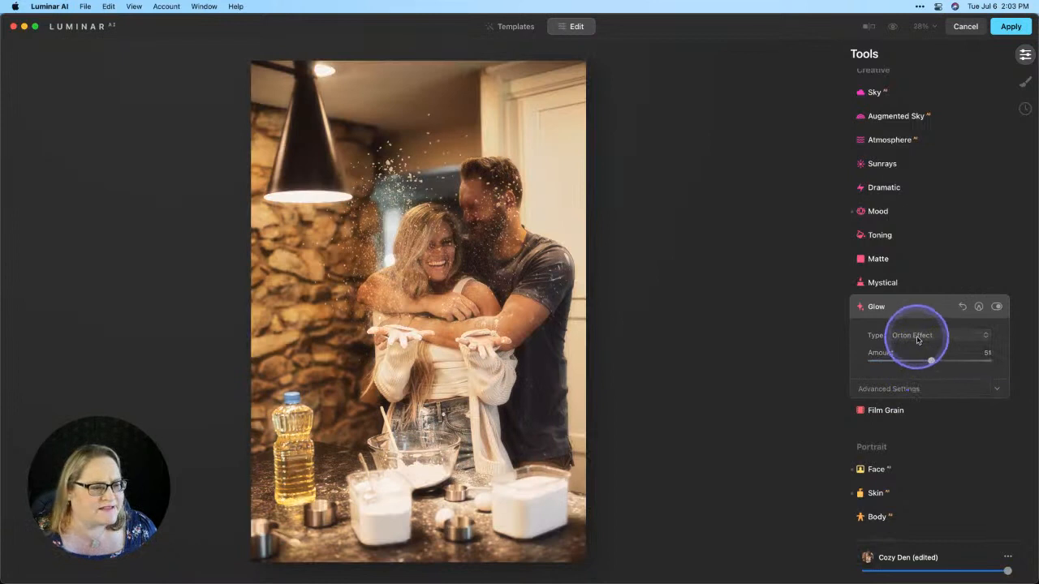
{"action": "left_click", "coordinate": [922, 335]}
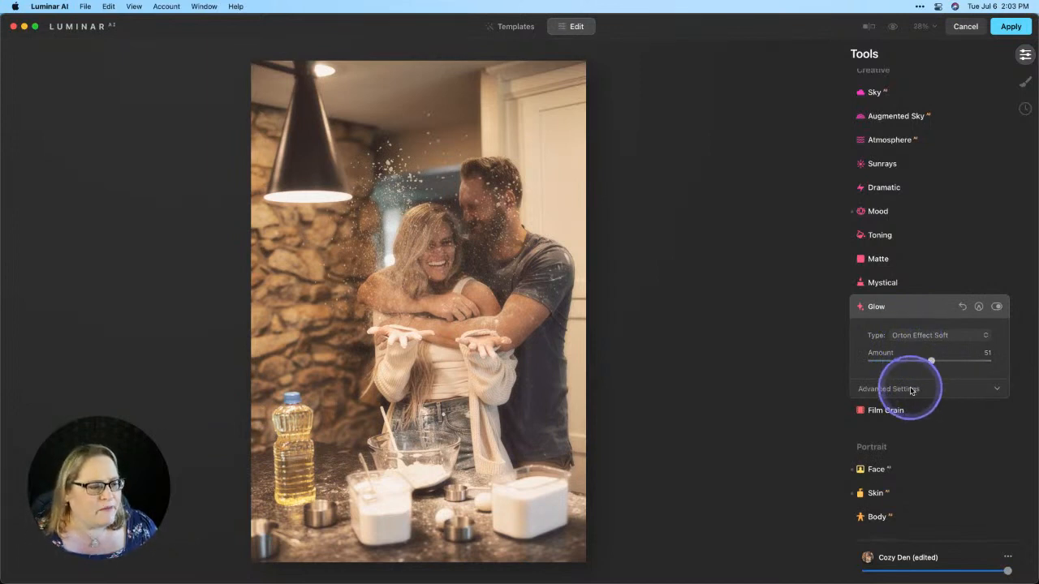
Step: Set the glow's advanced brightness to -13, contrast to 49 and warmth to 10
{"action": "left_click", "coordinate": [888, 389]}
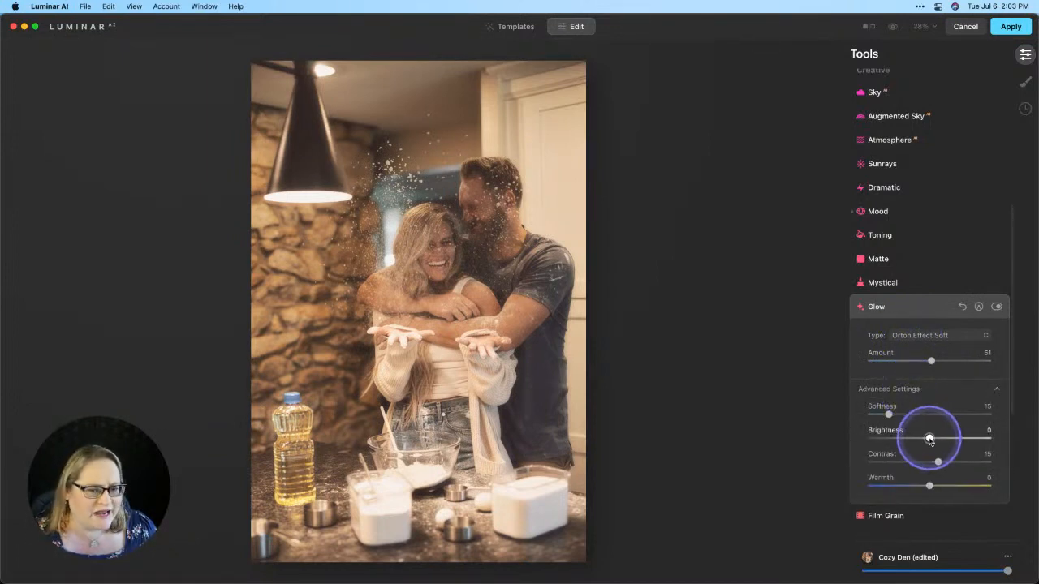
{"action": "left_click_drag", "start_coordinate": [931, 438], "coordinate": [921, 439]}
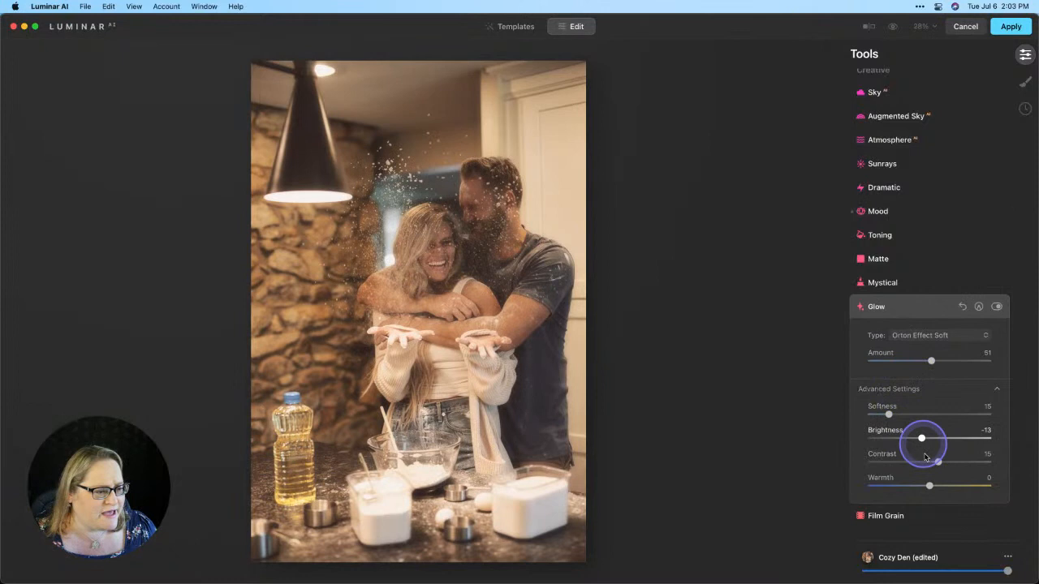
{"action": "left_click_drag", "start_coordinate": [937, 462], "coordinate": [909, 463]}
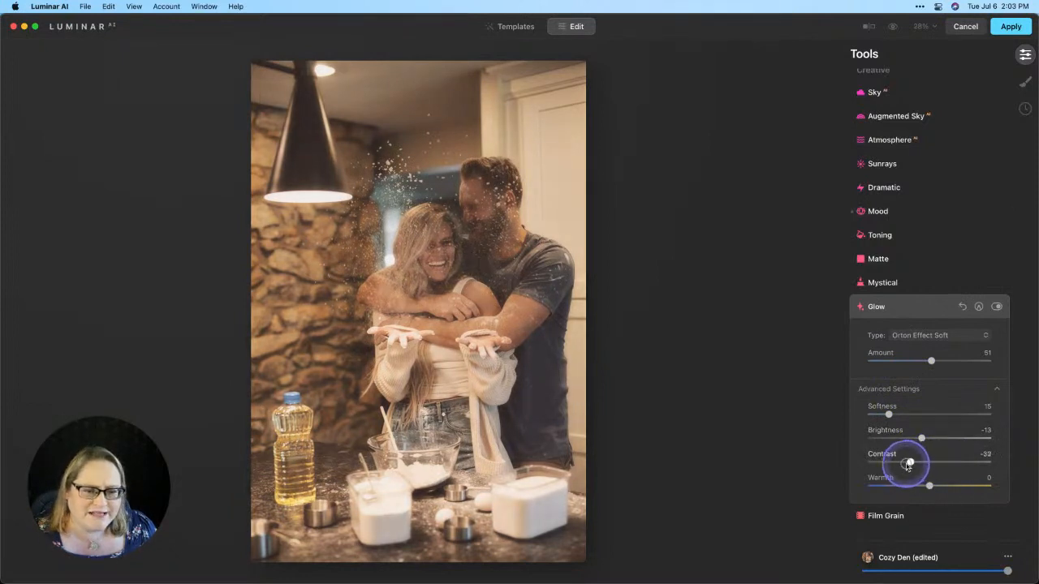
{"action": "left_click_drag", "start_coordinate": [909, 463], "coordinate": [962, 463]}
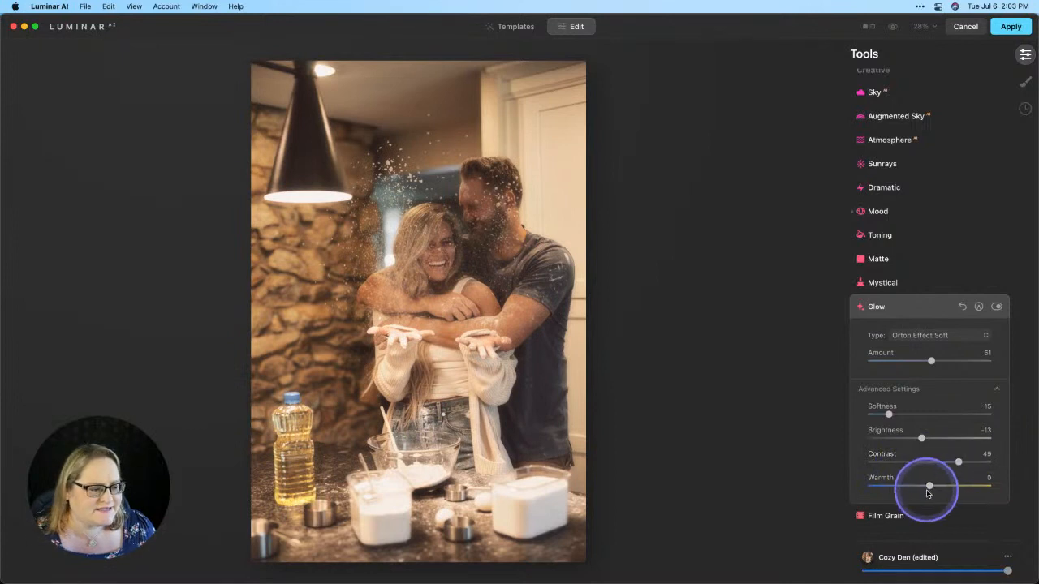
{"action": "left_click_drag", "start_coordinate": [930, 486], "coordinate": [937, 486]}
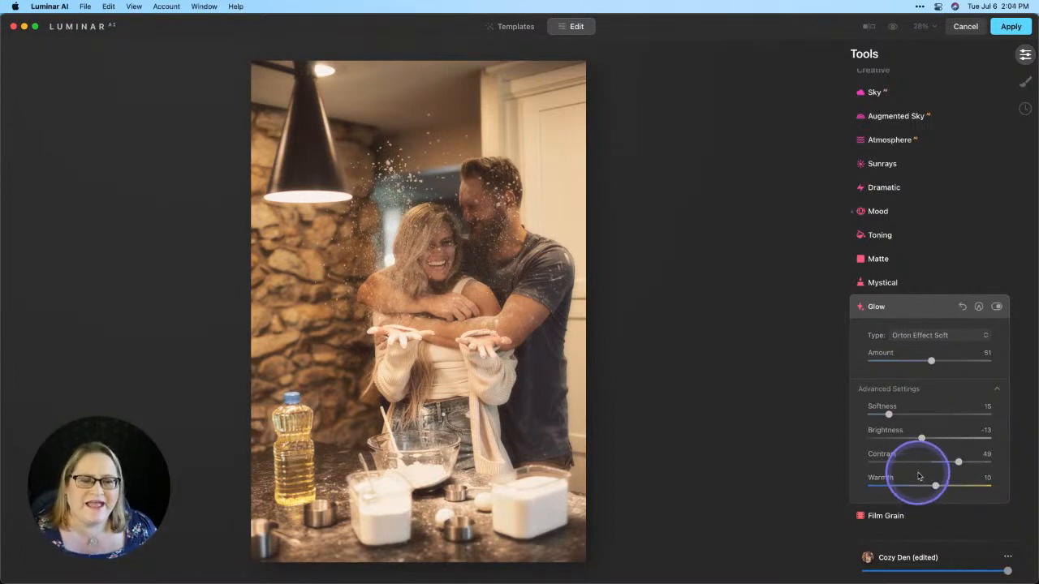
{"action": "mouse_move", "coordinate": [922, 515]}
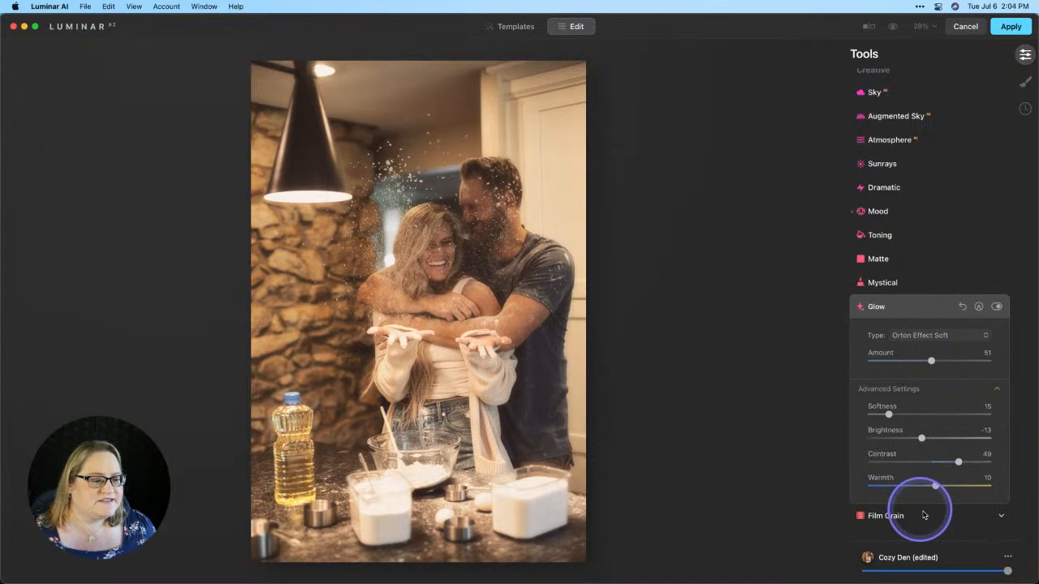
Step: Save the current adjustments as a new template named 'Cozy Den edit'
{"action": "left_click", "coordinate": [1008, 558]}
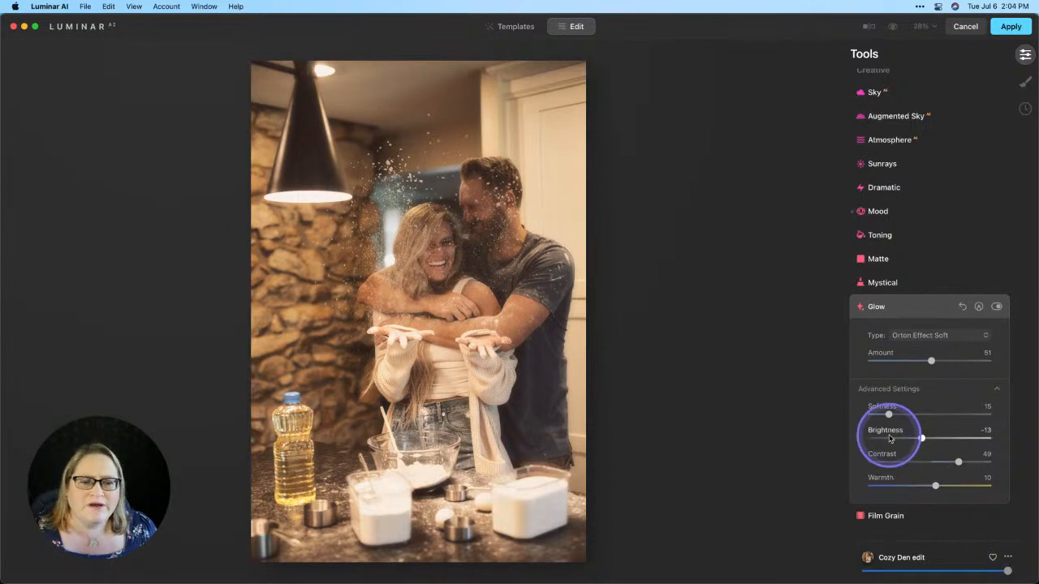
{"action": "mouse_move", "coordinate": [888, 415]}
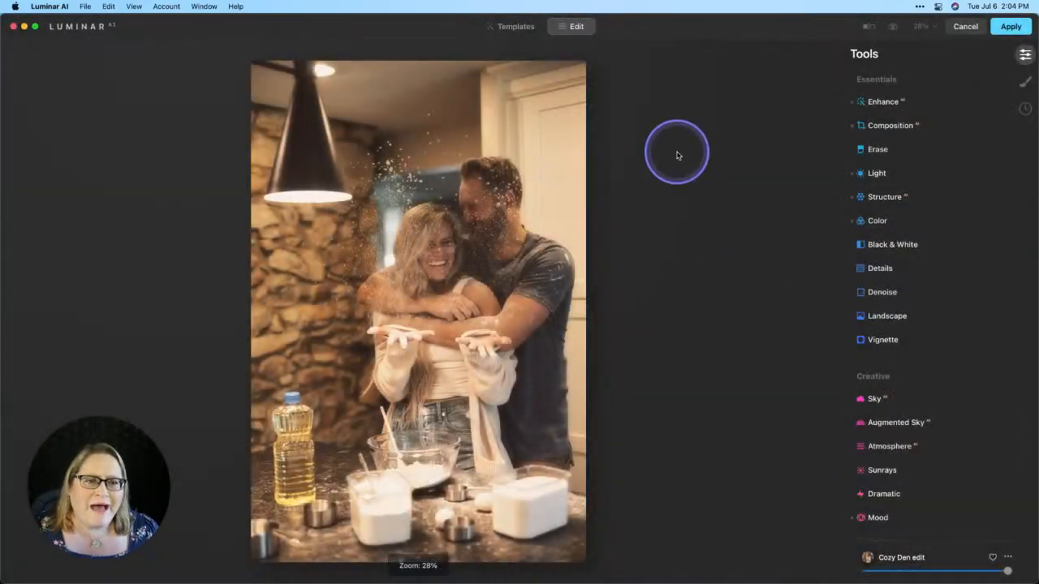
{"action": "left_click", "coordinate": [1011, 26]}
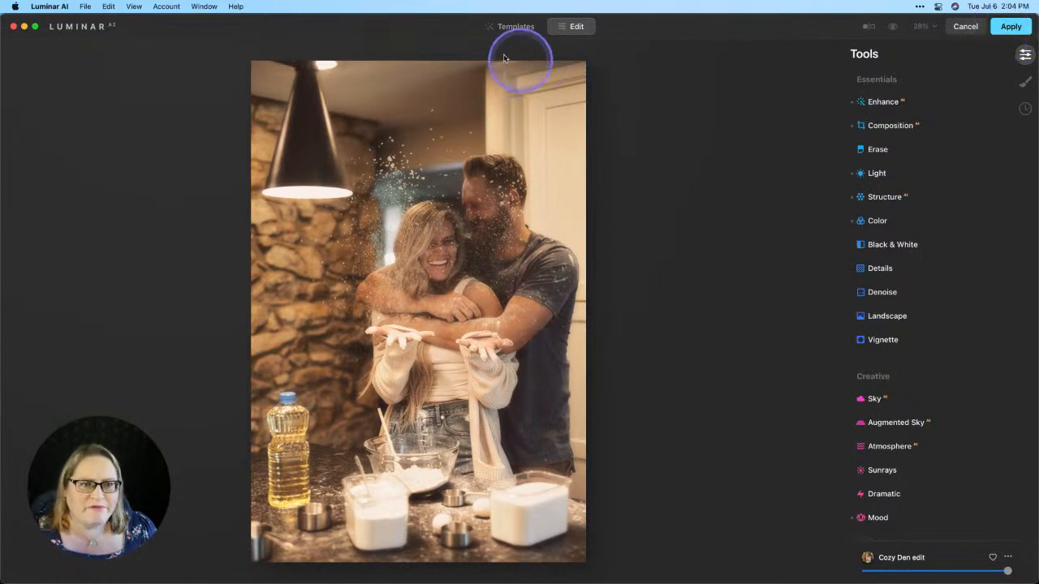
Step: Rename the 'Cozy Den edit' template in My Templates to 'kitchen'
{"action": "left_click", "coordinate": [516, 26]}
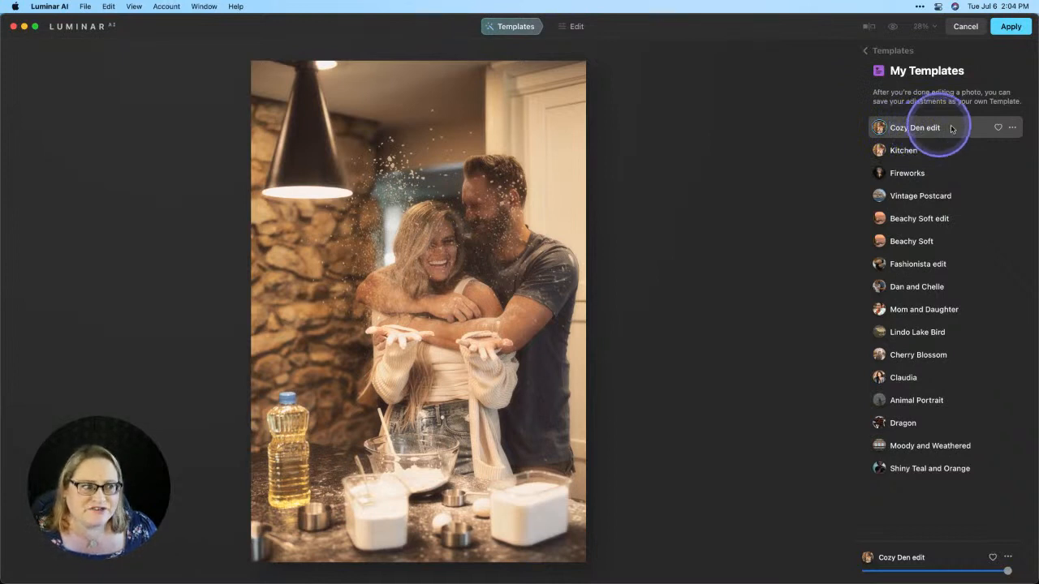
{"action": "left_click", "coordinate": [1012, 128]}
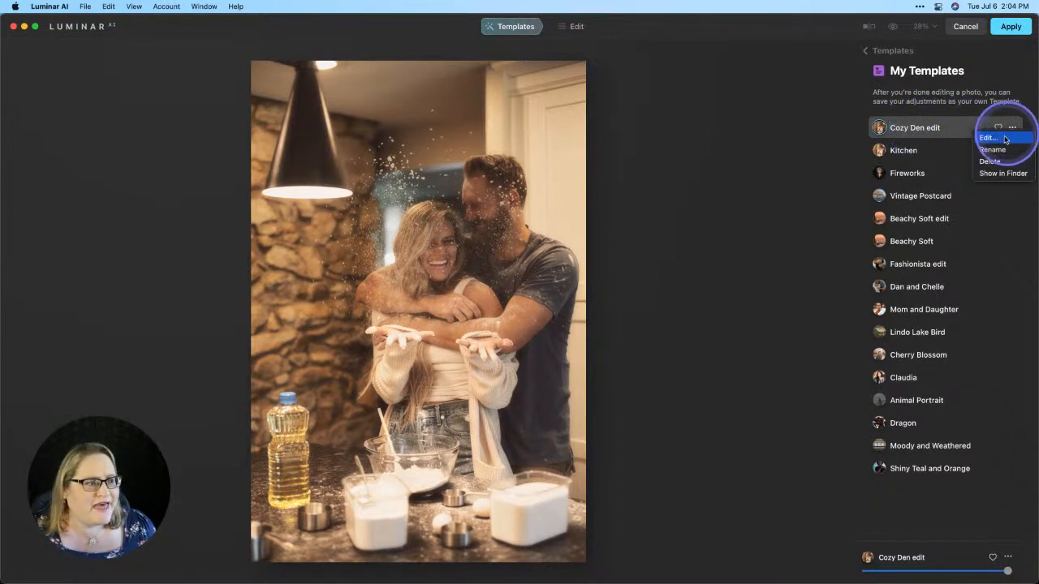
{"action": "left_click", "coordinate": [992, 149]}
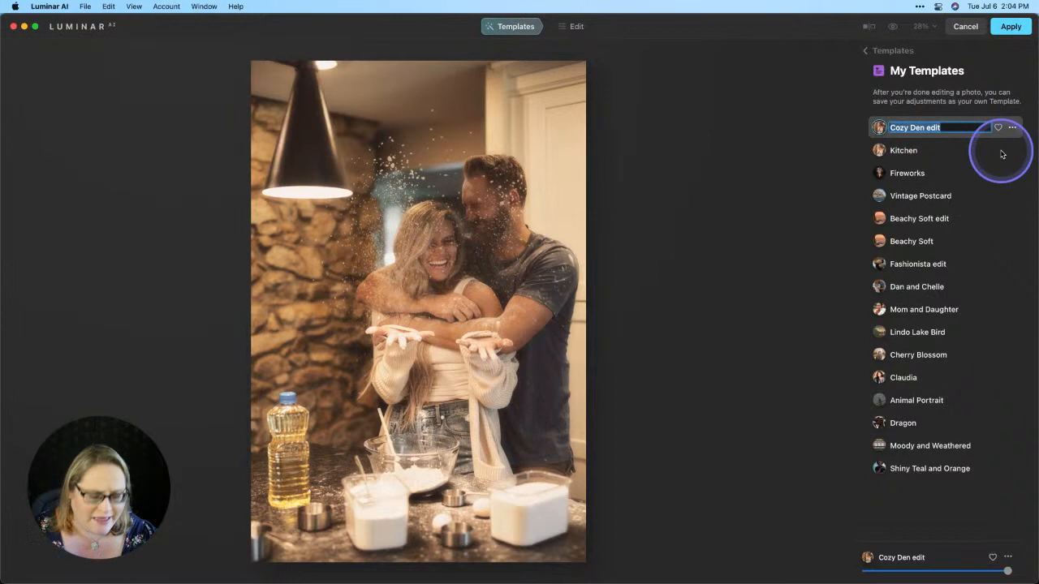
{"action": "type", "text": "kithen"}
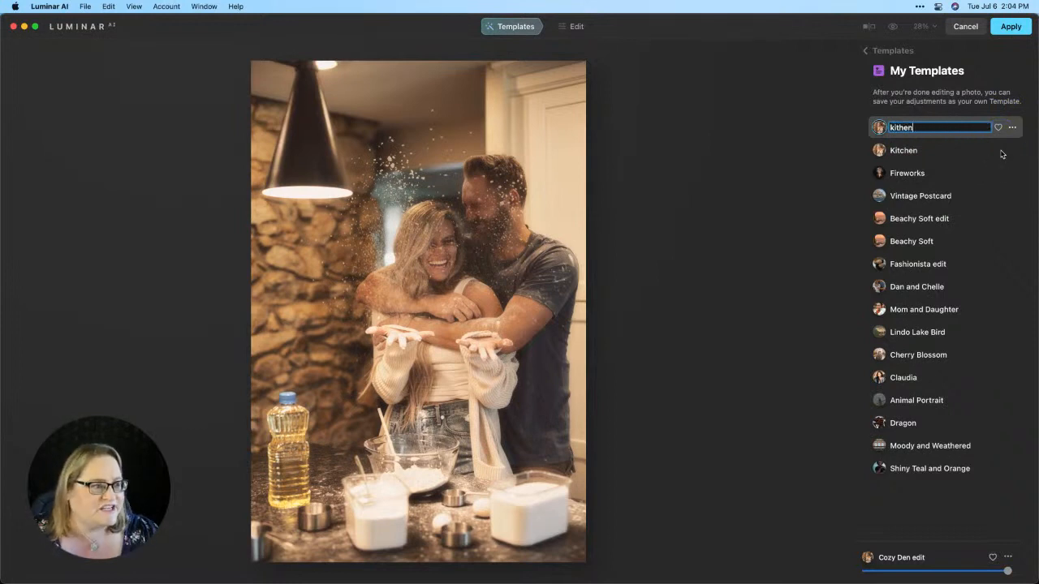
{"action": "key", "text": "backspace"}
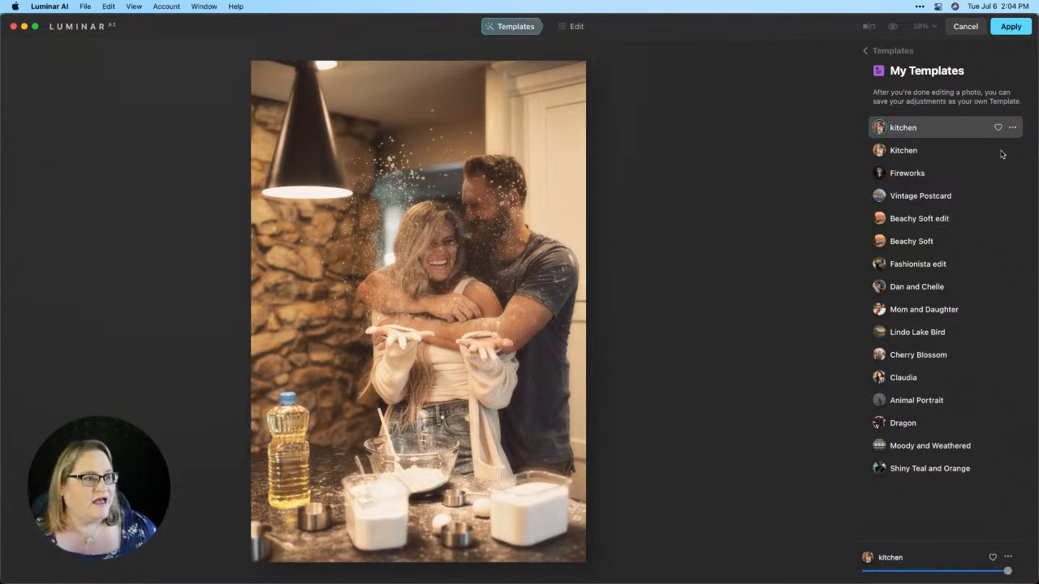
{"action": "left_click", "coordinate": [903, 127]}
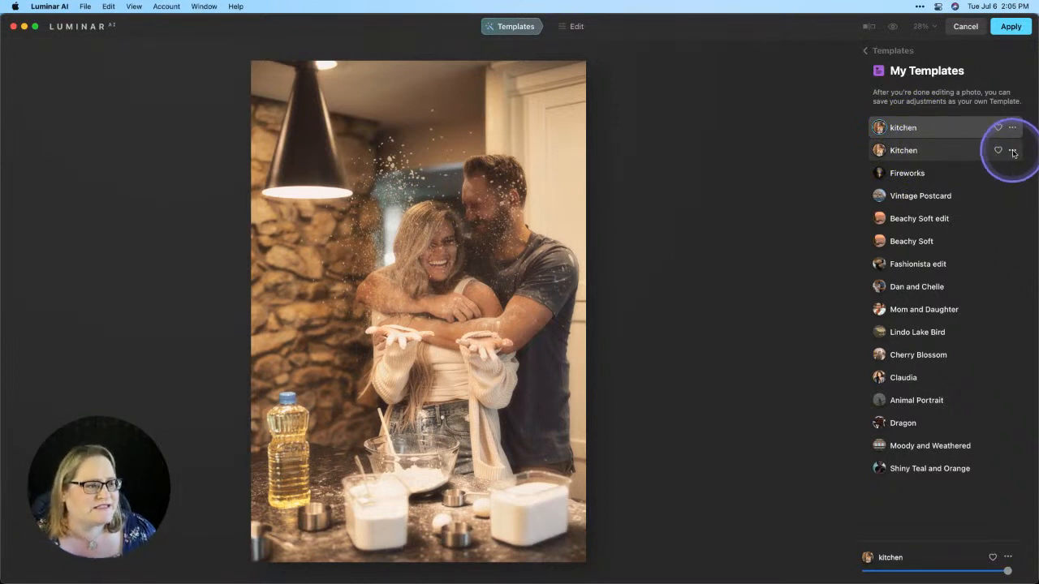
Step: Delete the older 'Kitchen' template from My Templates
{"action": "left_click", "coordinate": [1012, 150]}
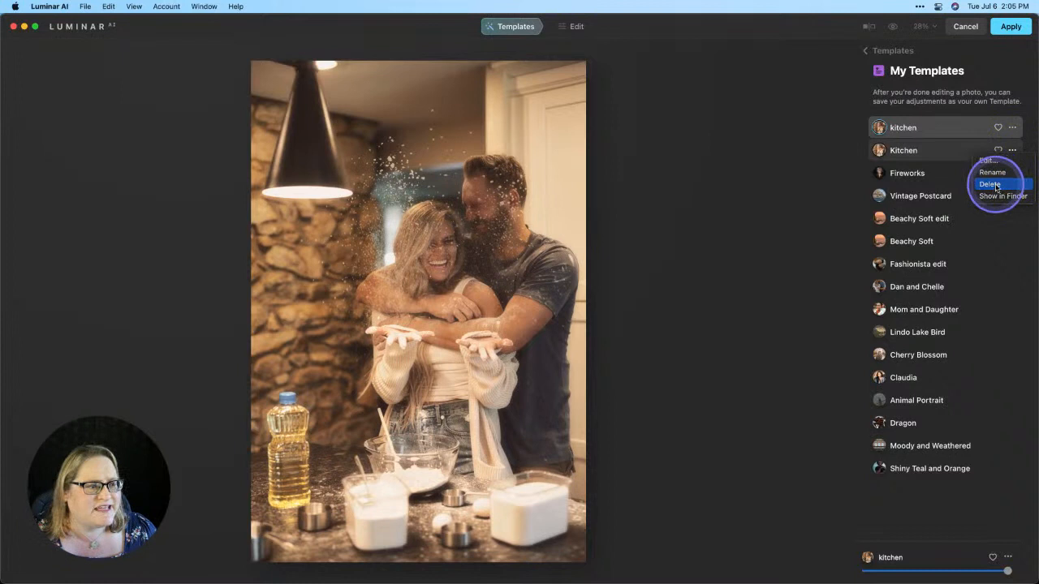
{"action": "left_click", "coordinate": [991, 185]}
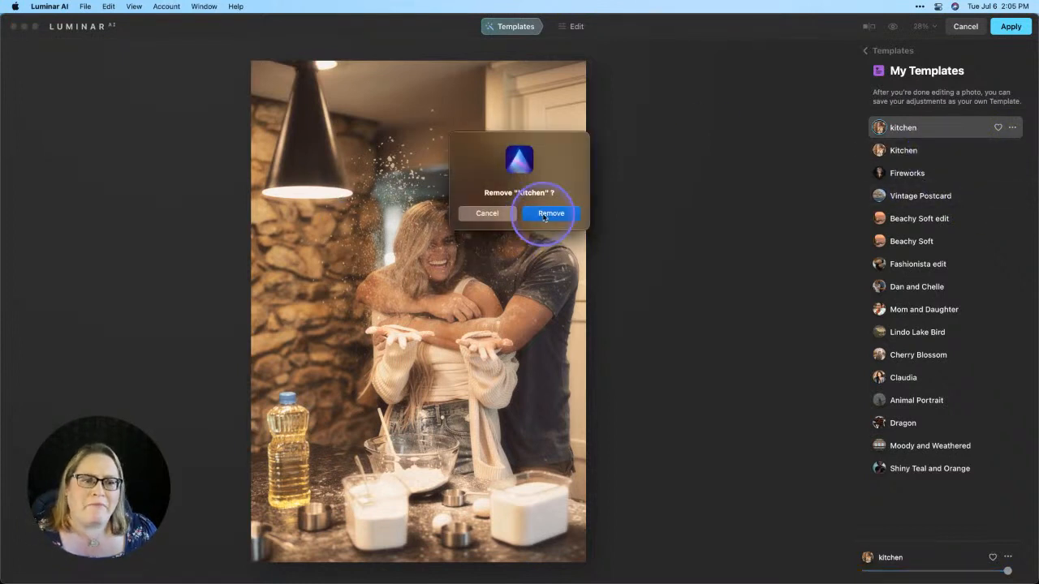
{"action": "left_click", "coordinate": [550, 213]}
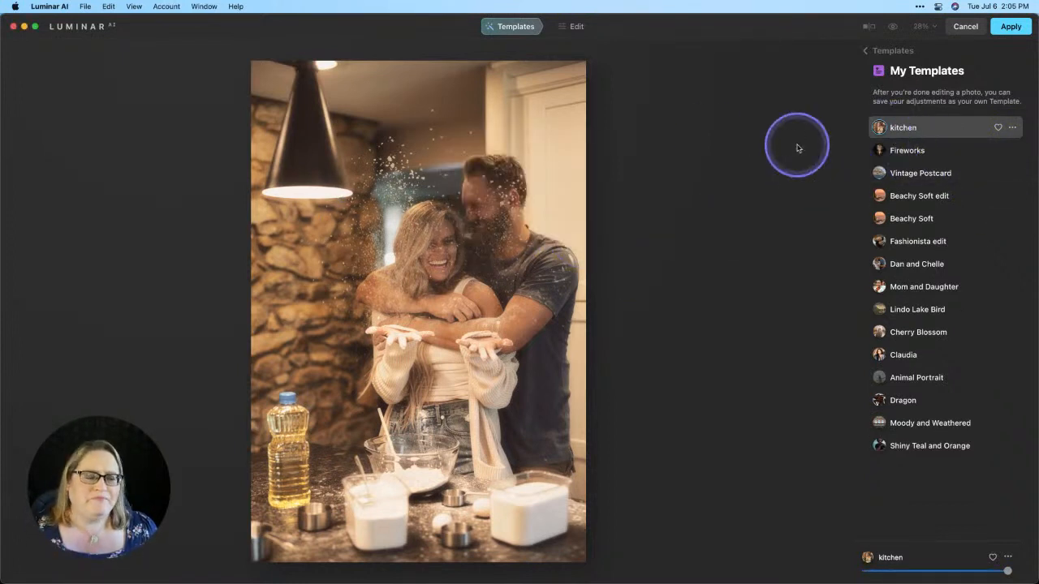
{"action": "mouse_move", "coordinate": [807, 145]}
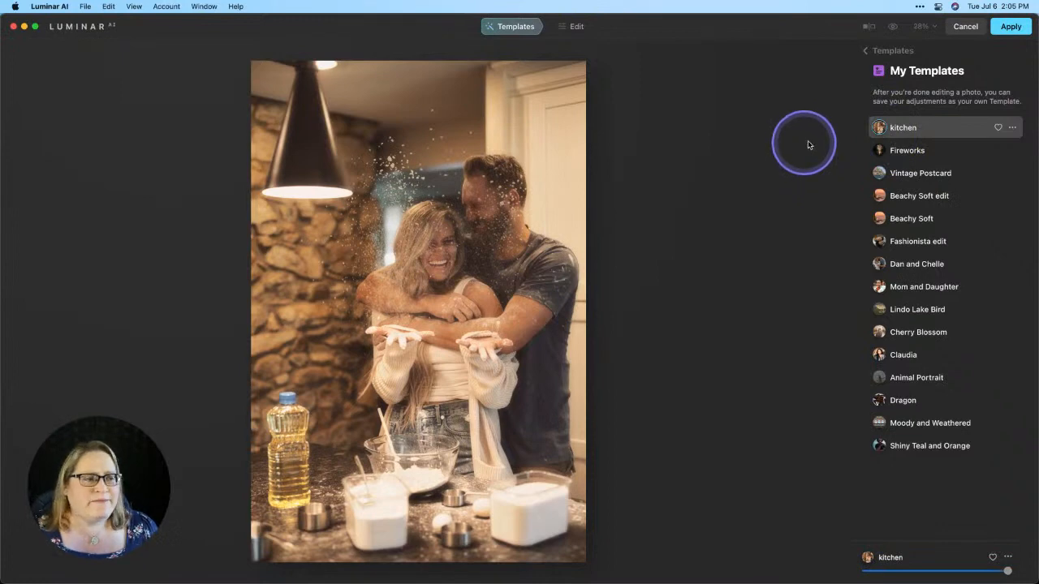
Step: Apply the Luminar edits and return the edited TIFF to Lightroom Classic
{"action": "left_click", "coordinate": [1011, 26]}
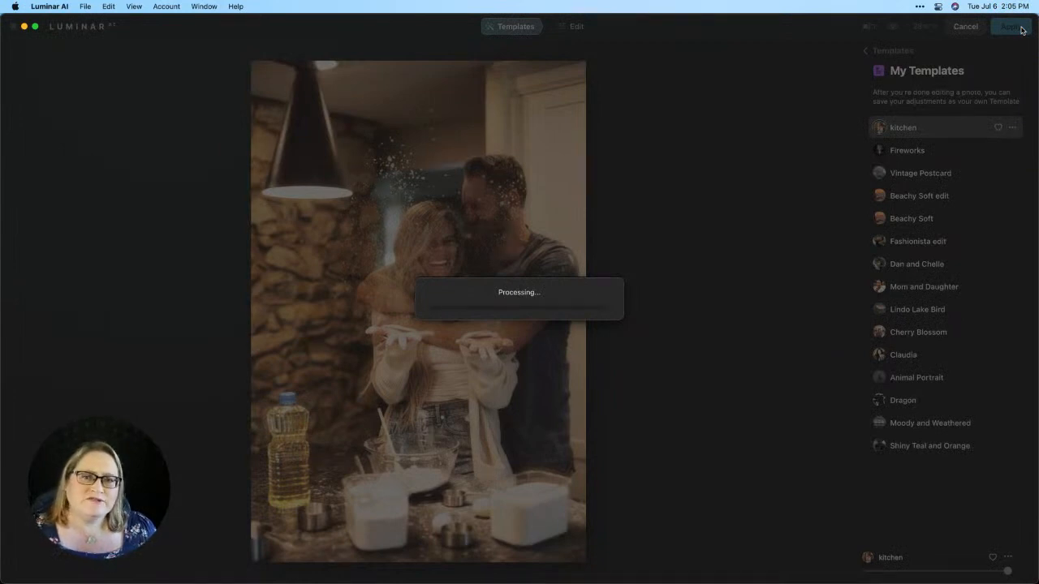
{"action": "left_click", "coordinate": [1010, 26]}
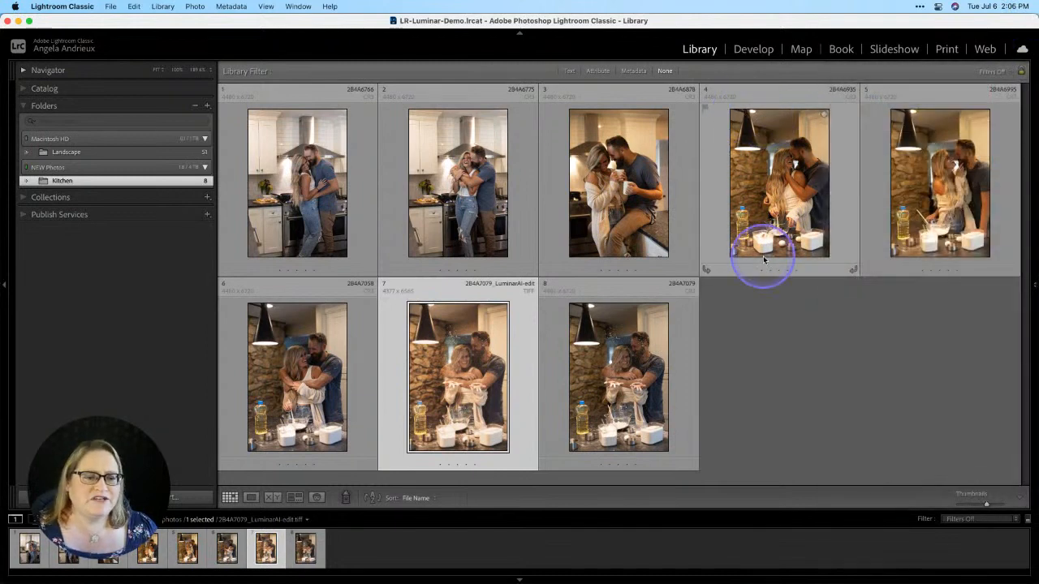
{"action": "mouse_move", "coordinate": [763, 259]}
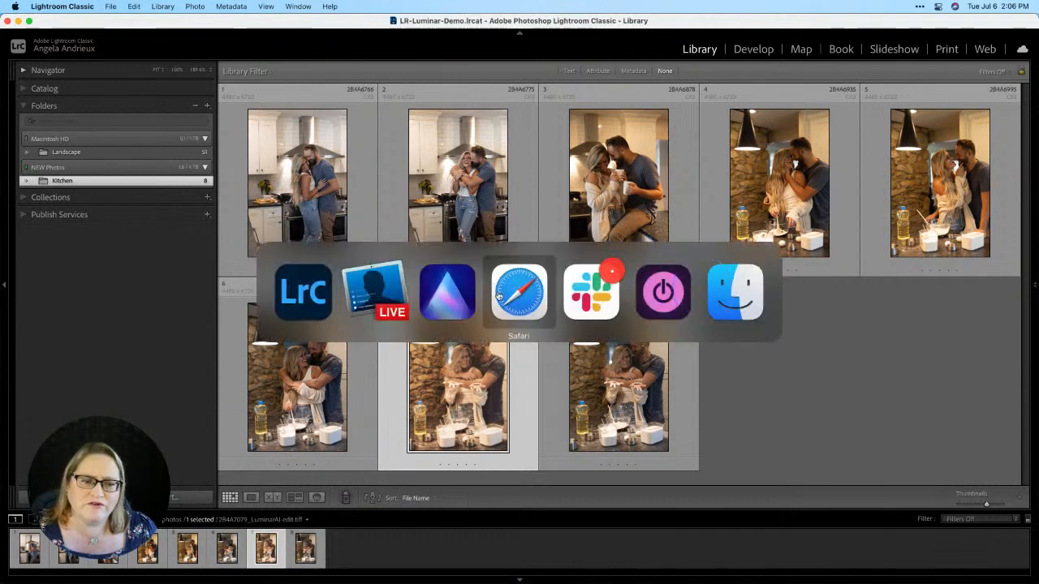
{"action": "left_click", "coordinate": [445, 292]}
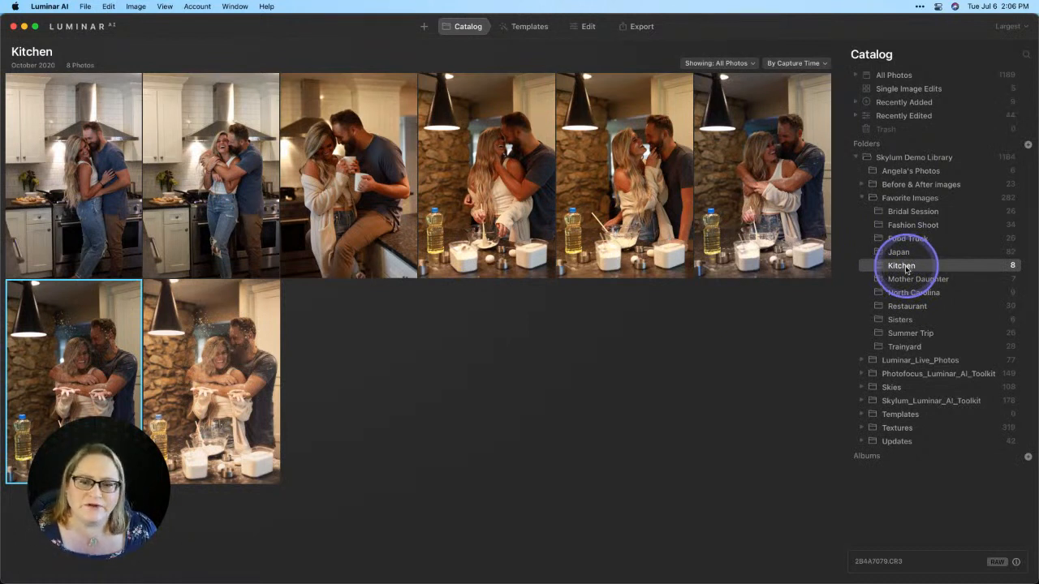
{"action": "left_click", "coordinate": [211, 382]}
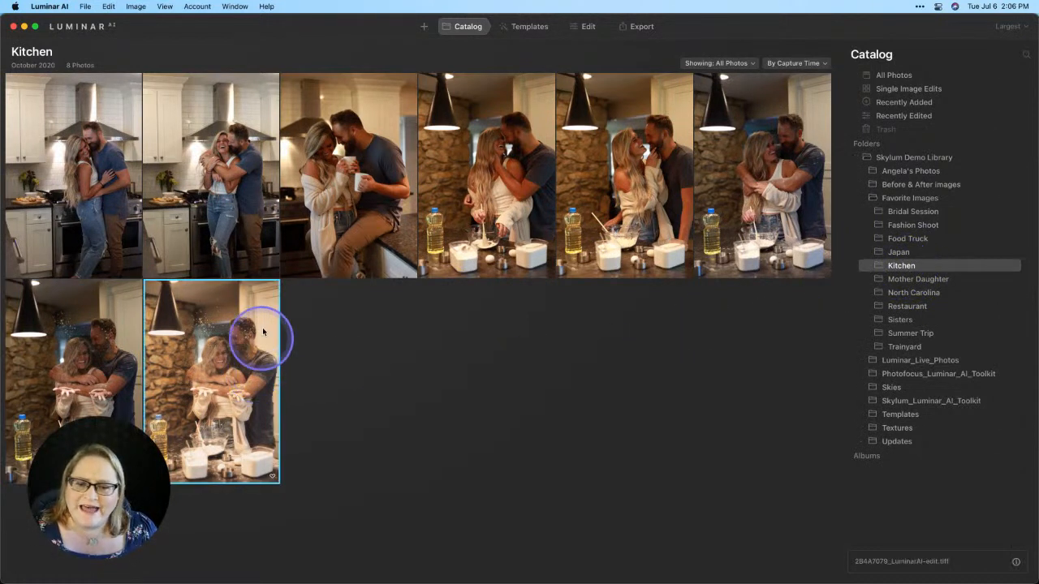
{"action": "mouse_move", "coordinate": [211, 219]}
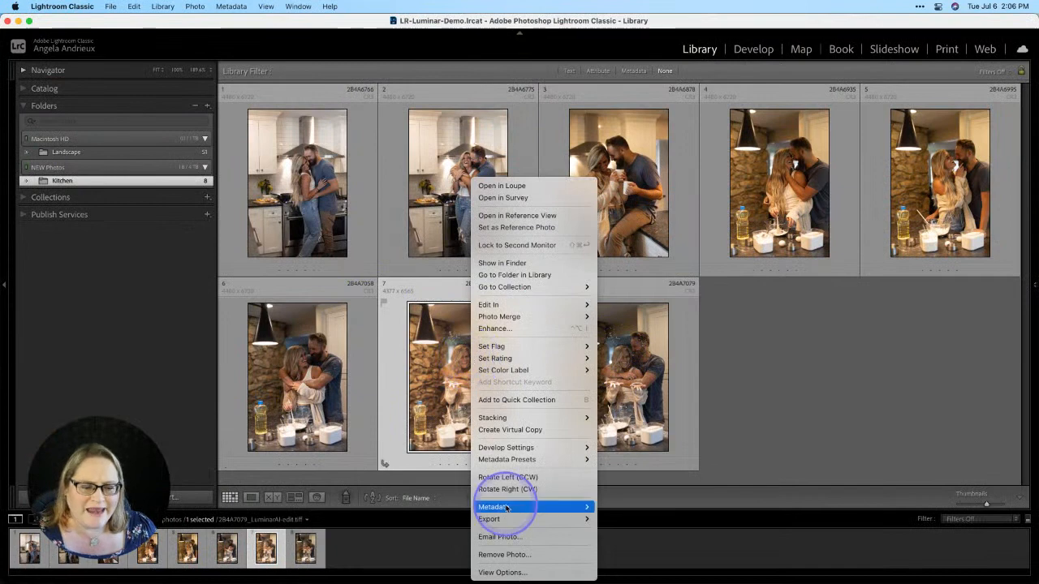
{"action": "mouse_move", "coordinate": [504, 555]}
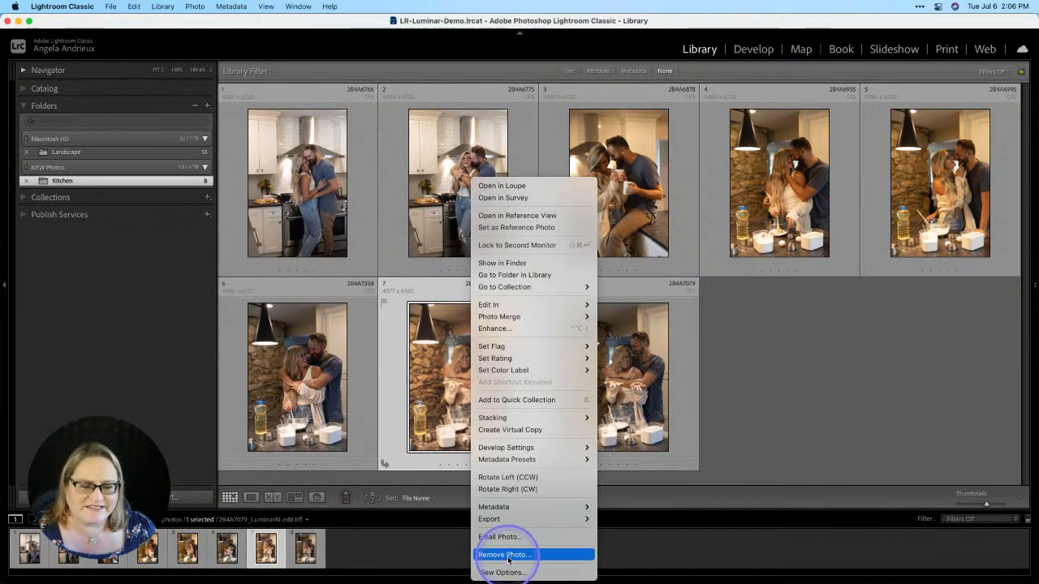
Step: Delete the edited TIFF from disk and show the remaining raw file in Finder
{"action": "left_click", "coordinate": [504, 554]}
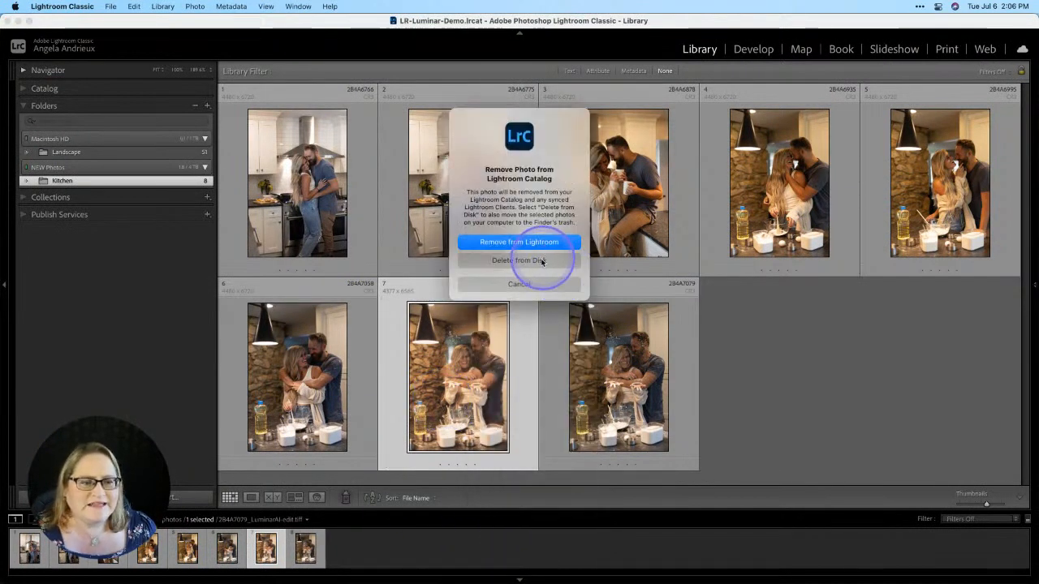
{"action": "left_click", "coordinate": [519, 242]}
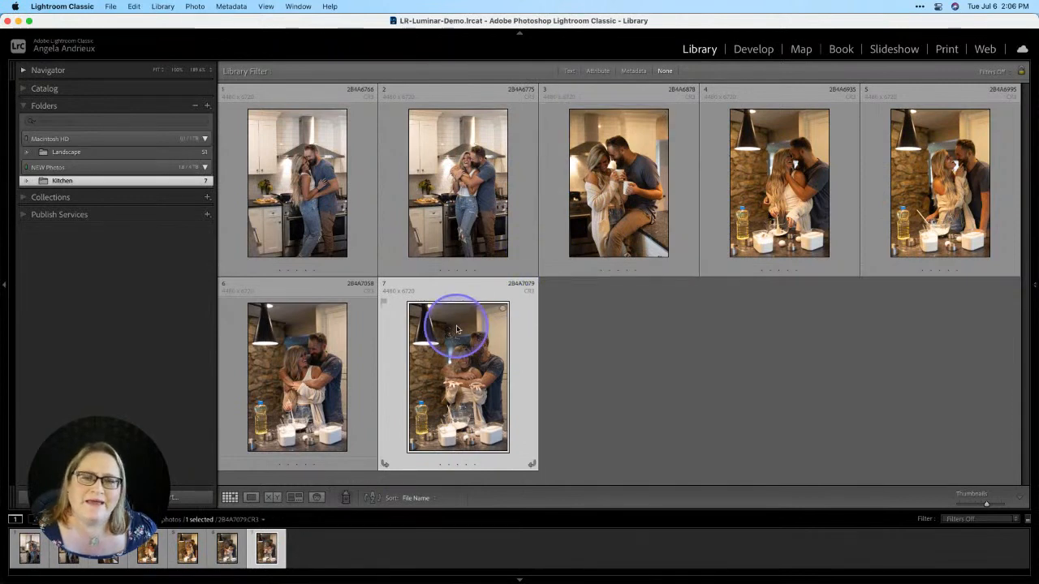
{"action": "mouse_move", "coordinate": [457, 330]}
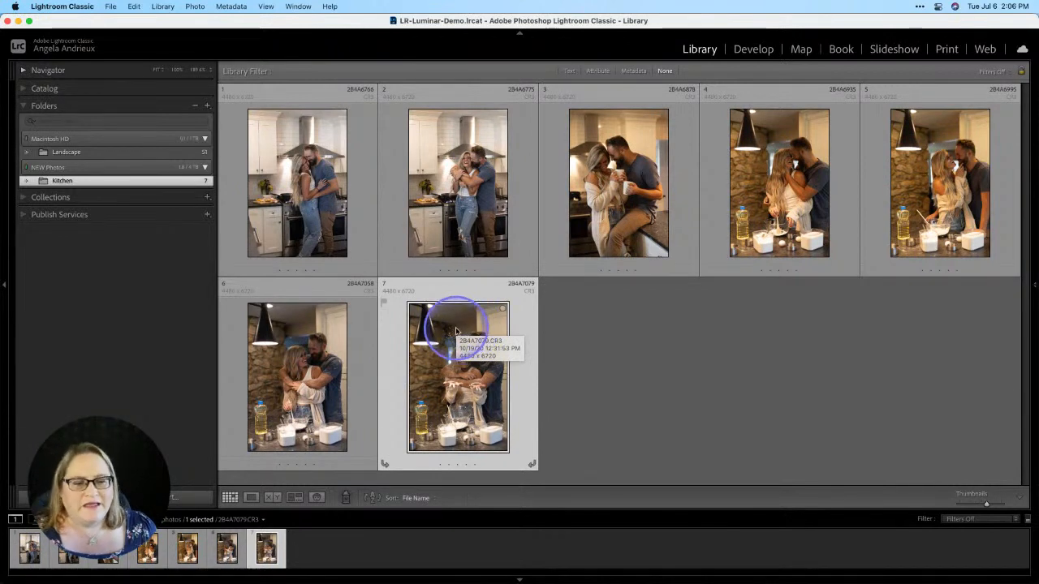
{"action": "right_click", "coordinate": [457, 324]}
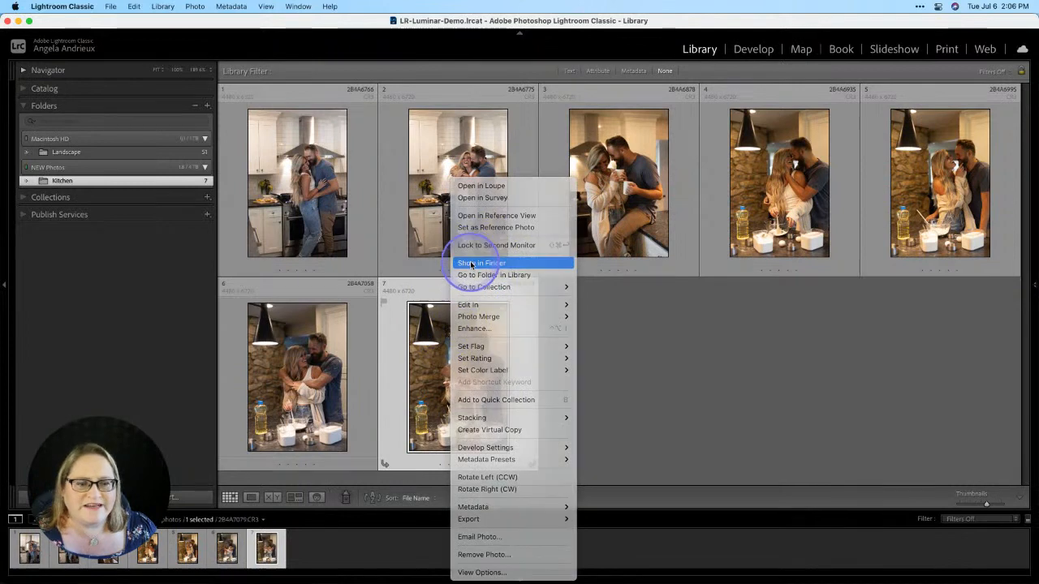
{"action": "left_click", "coordinate": [482, 263]}
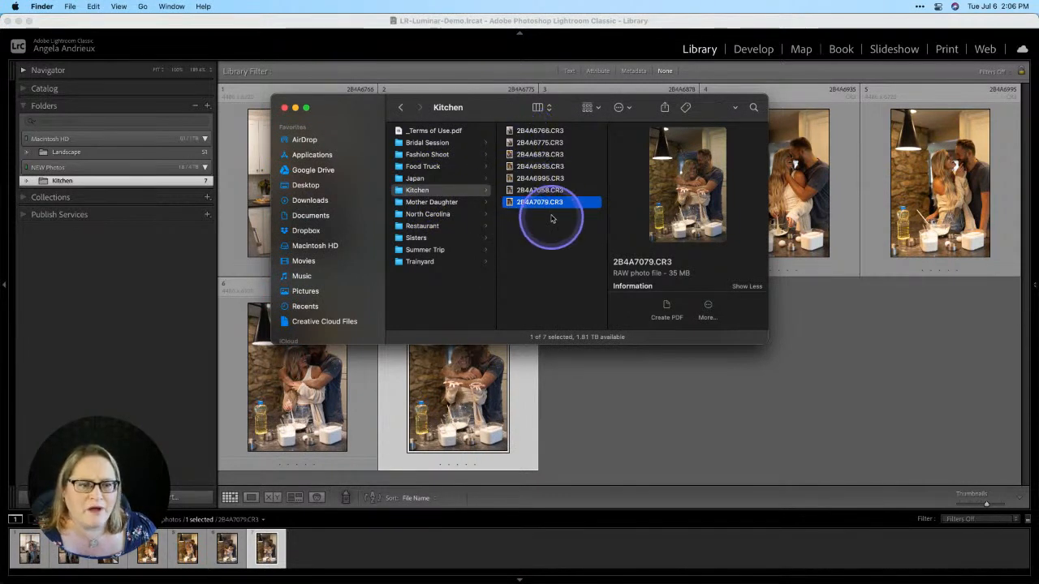
{"action": "mouse_move", "coordinate": [444, 193]}
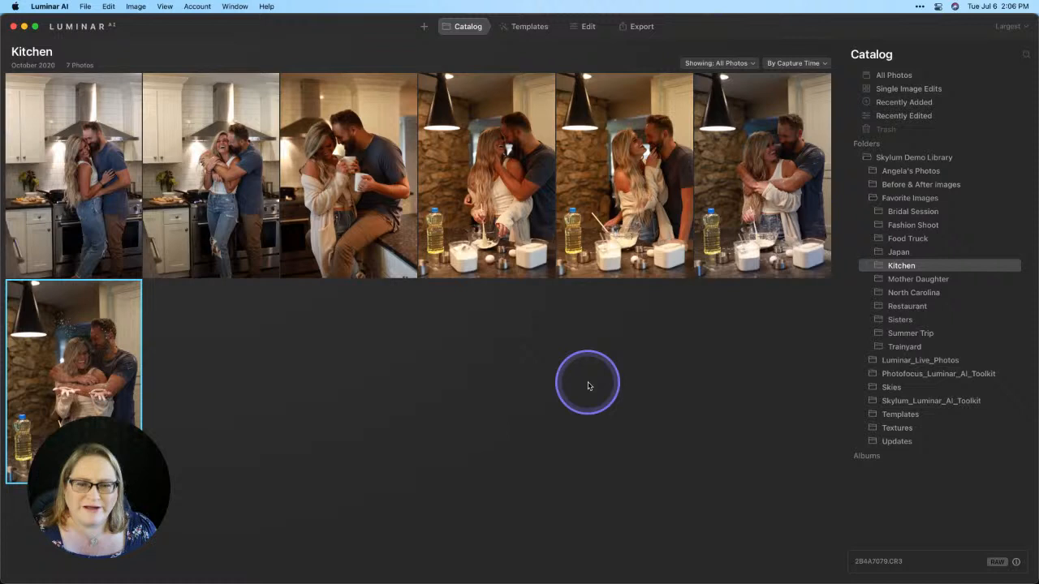
Step: Apply the Kitchen template to the raw flour-throwing photo, then return to Catalog
{"action": "double_click", "coordinate": [73, 382]}
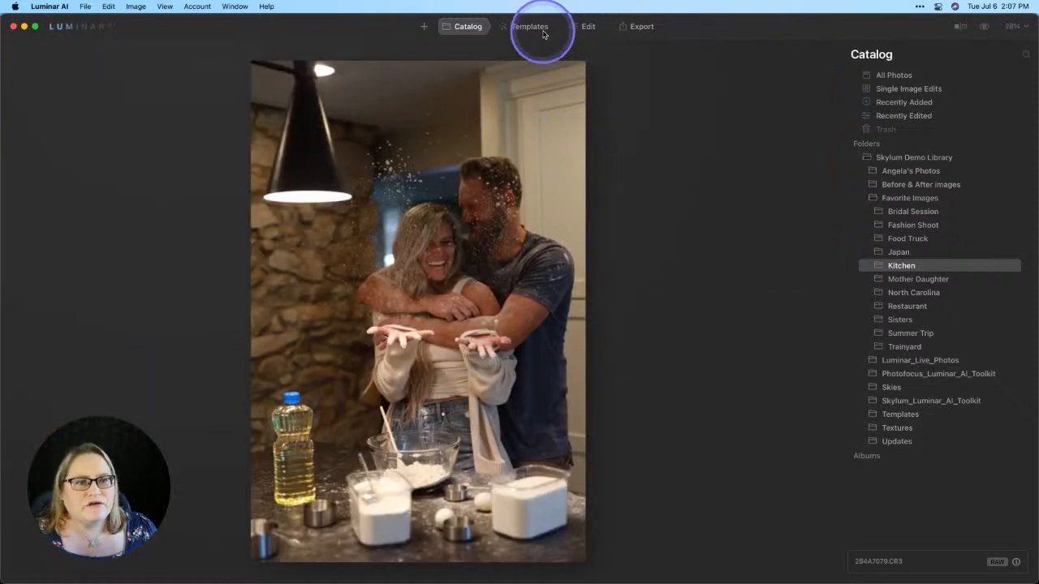
{"action": "left_click", "coordinate": [529, 26]}
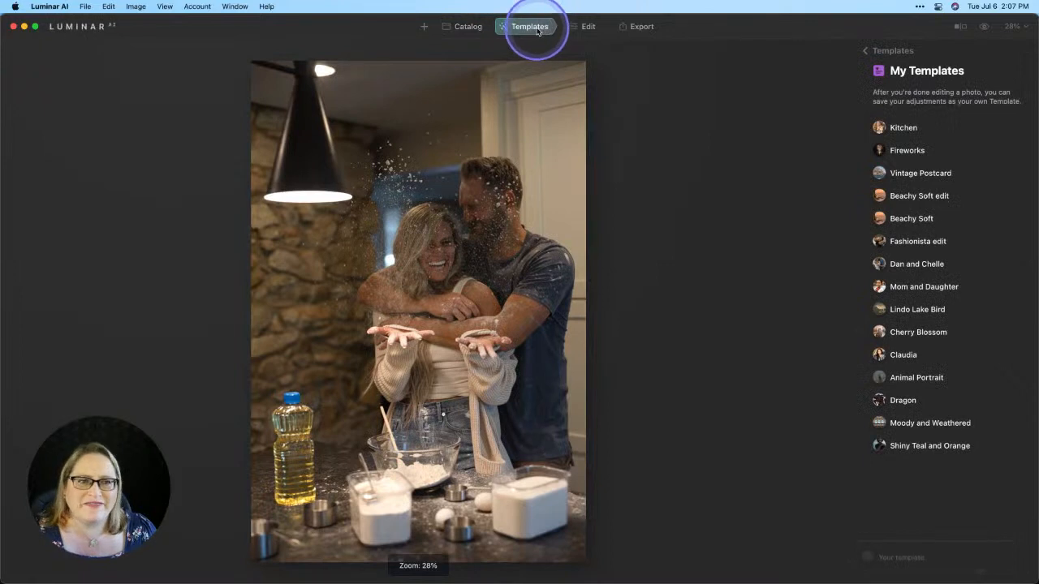
{"action": "mouse_move", "coordinate": [903, 127]}
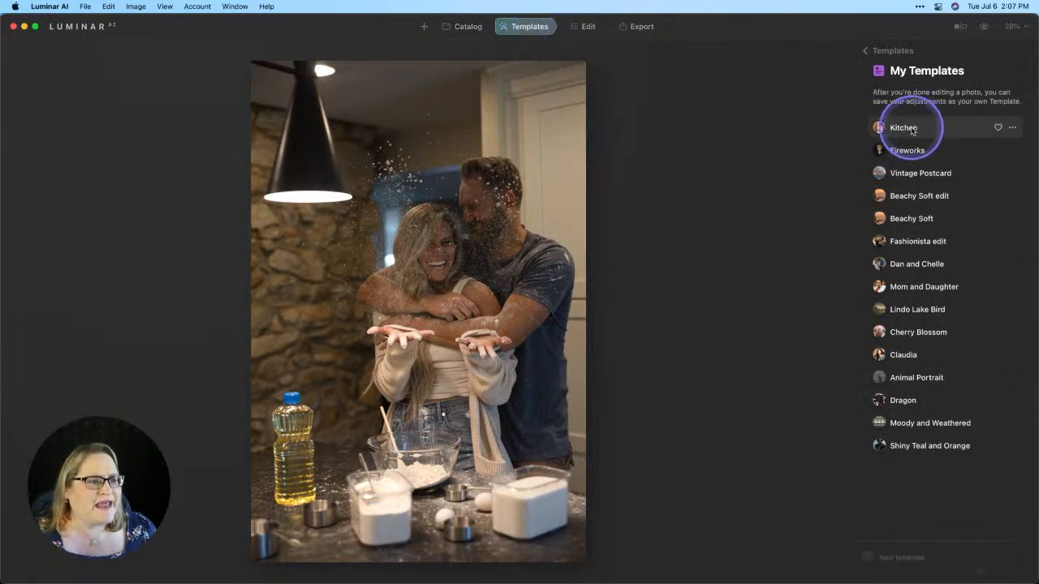
{"action": "left_click", "coordinate": [903, 127]}
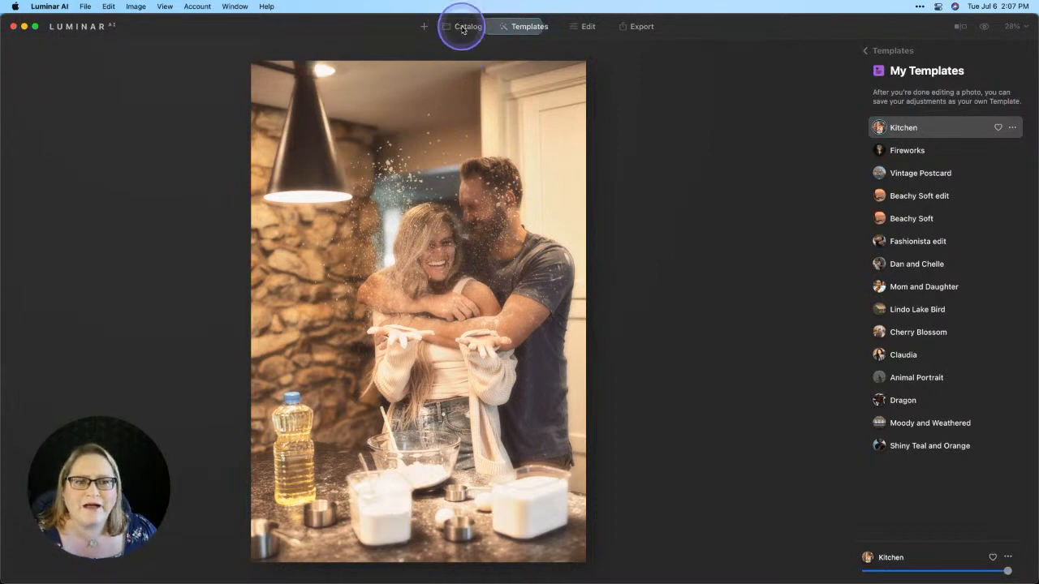
{"action": "left_click", "coordinate": [468, 26]}
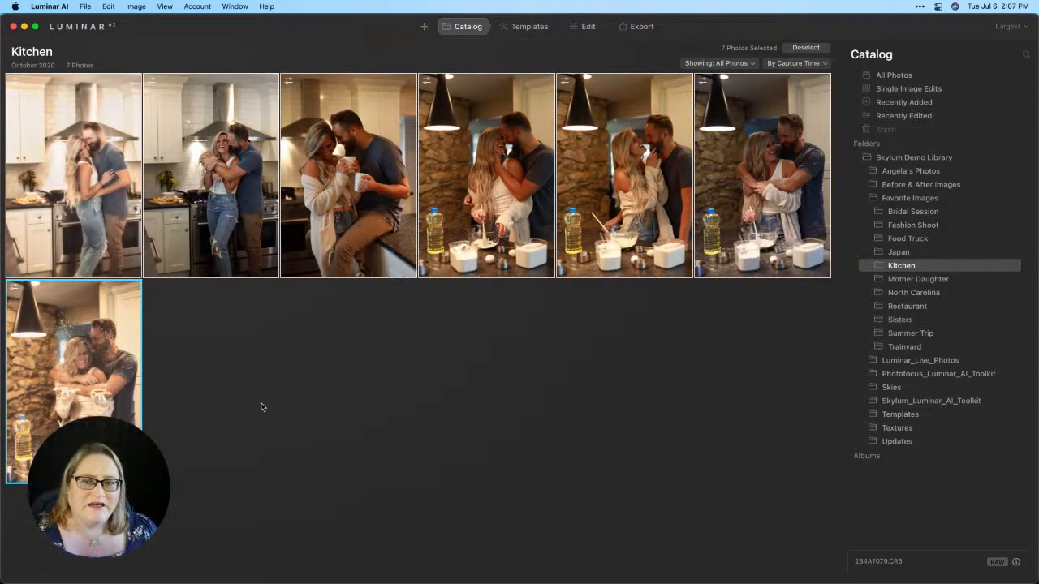
Step: Sync the warm Kitchen template look across all seven selected kitchen photos
{"action": "left_click", "coordinate": [268, 405]}
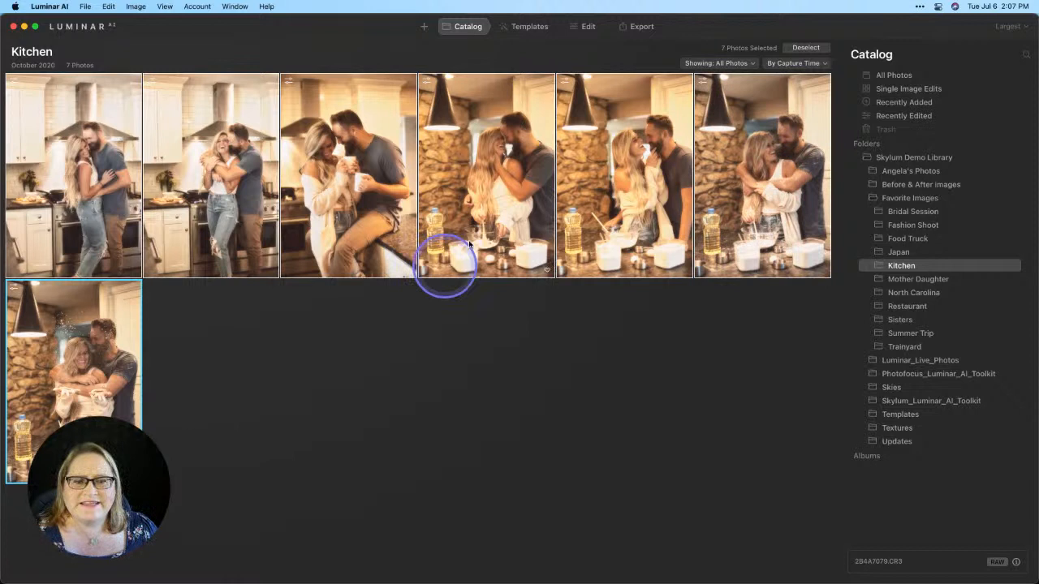
{"action": "mouse_move", "coordinate": [351, 202]}
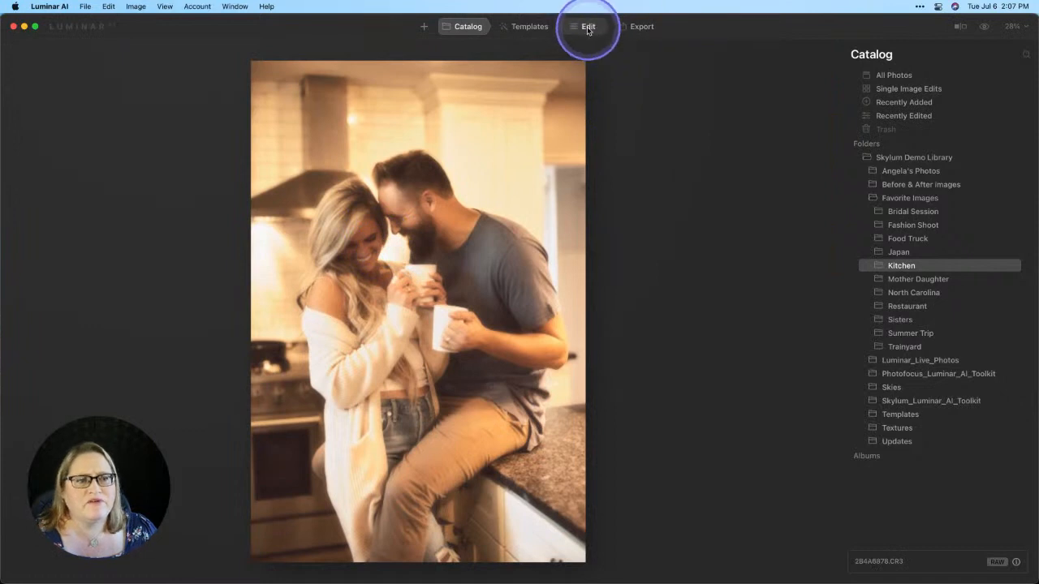
Step: Cool the coffee-mug photo's Light Temperature to about 3638, then return to the Kitchen grid
{"action": "left_click", "coordinate": [587, 26]}
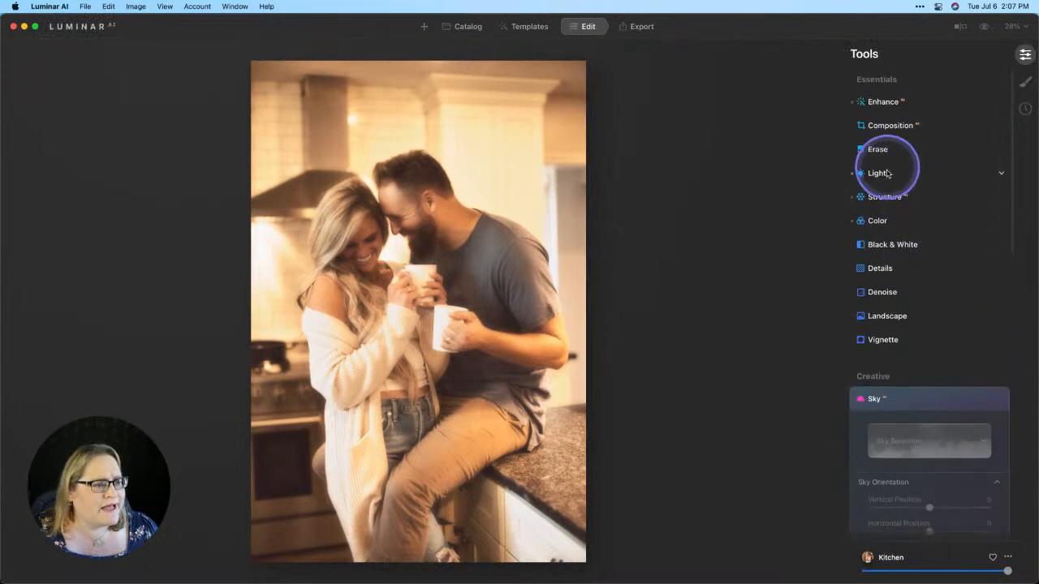
{"action": "left_click", "coordinate": [877, 173]}
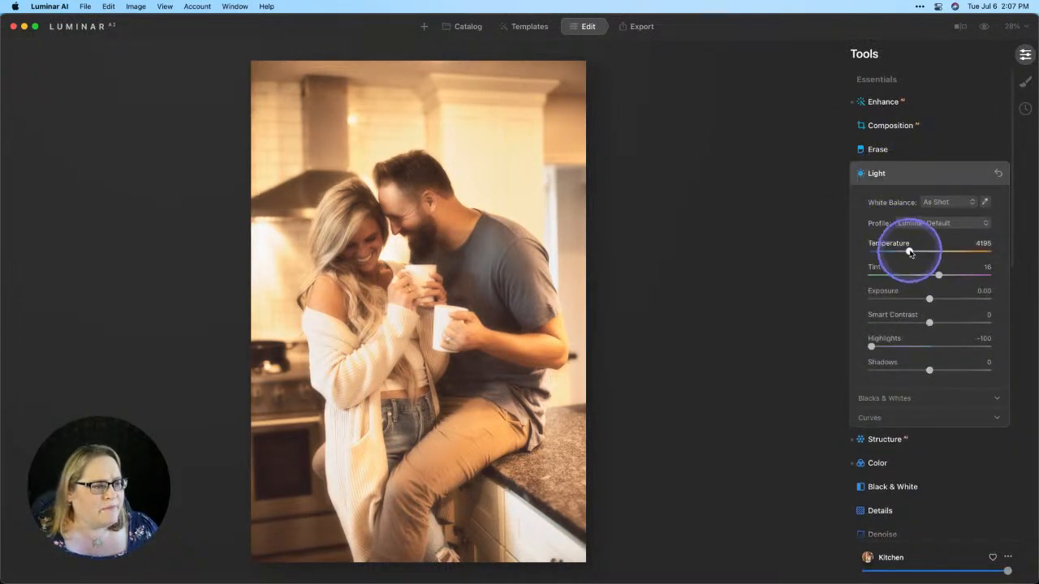
{"action": "left_click_drag", "start_coordinate": [910, 253], "coordinate": [900, 252]}
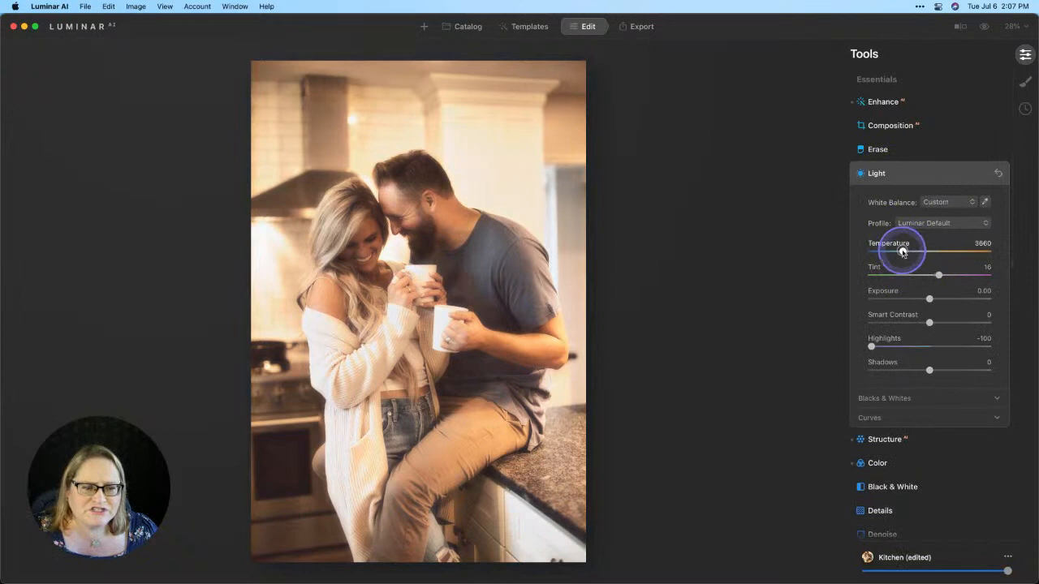
{"action": "left_click_drag", "start_coordinate": [909, 253], "coordinate": [899, 253]}
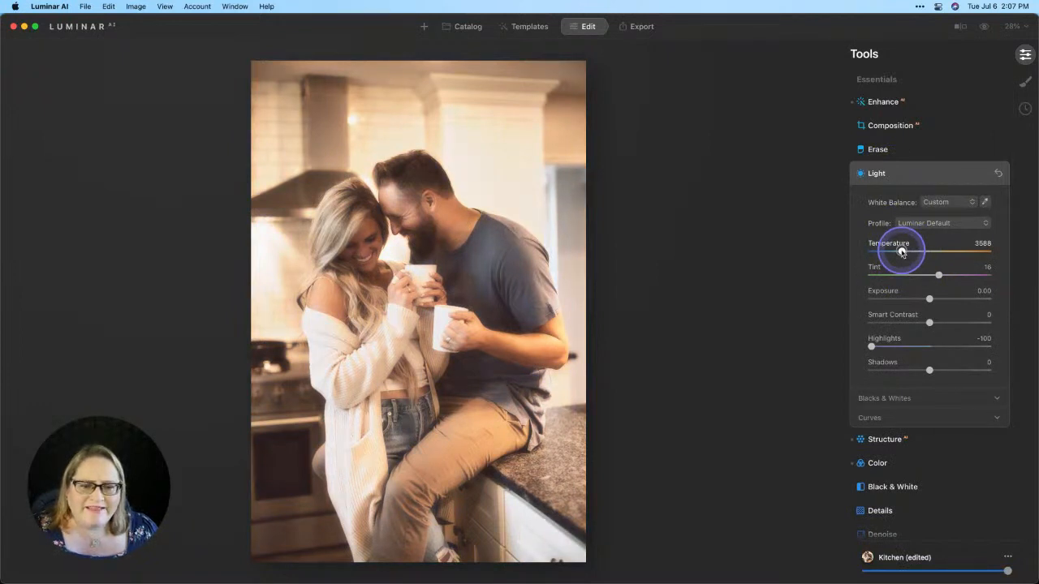
{"action": "left_click_drag", "start_coordinate": [901, 252], "coordinate": [899, 251]}
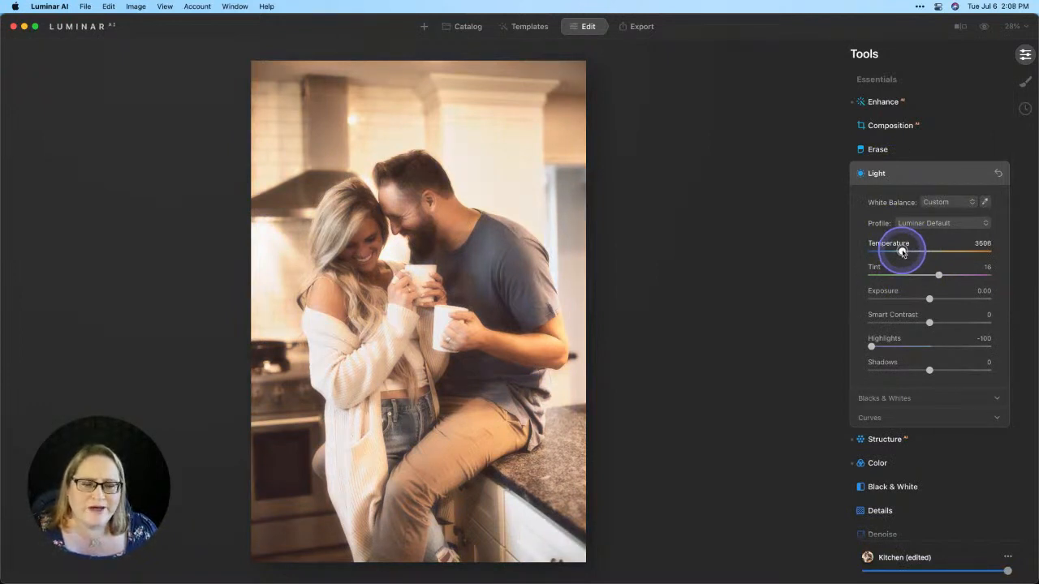
{"action": "left_click_drag", "start_coordinate": [922, 252], "coordinate": [902, 252]}
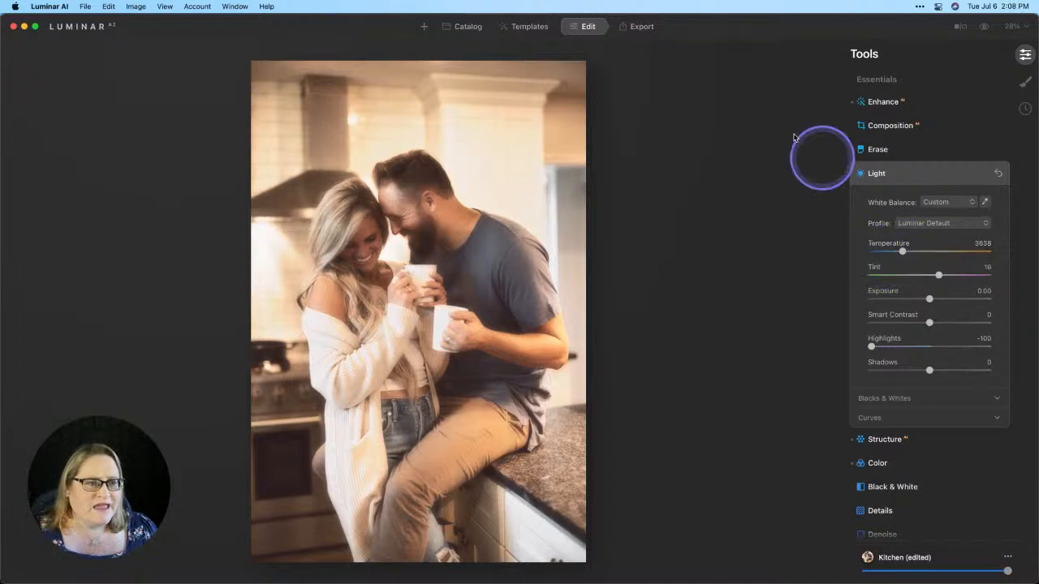
{"action": "left_click", "coordinate": [467, 26]}
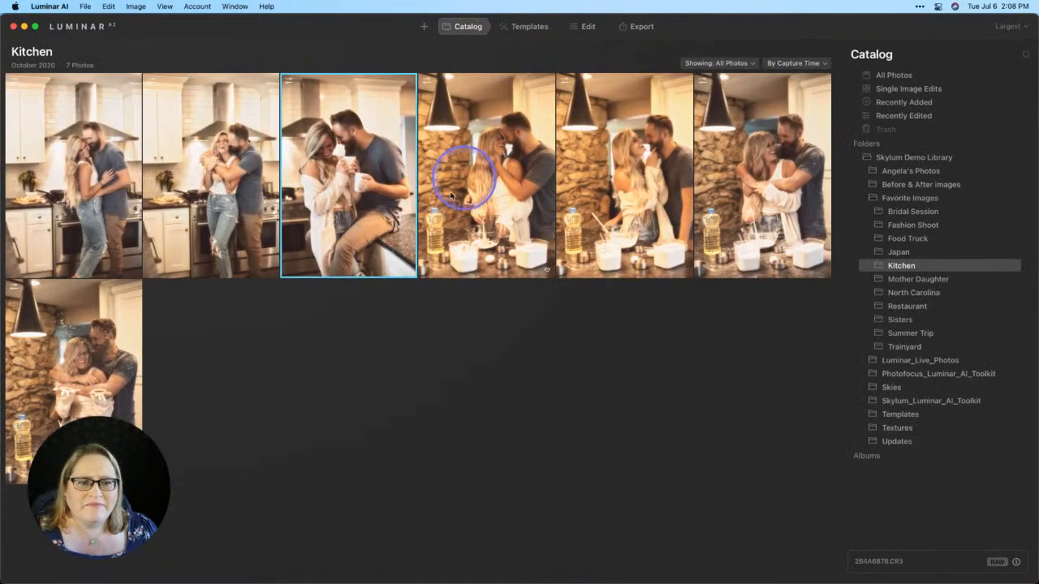
{"action": "mouse_move", "coordinate": [560, 199]}
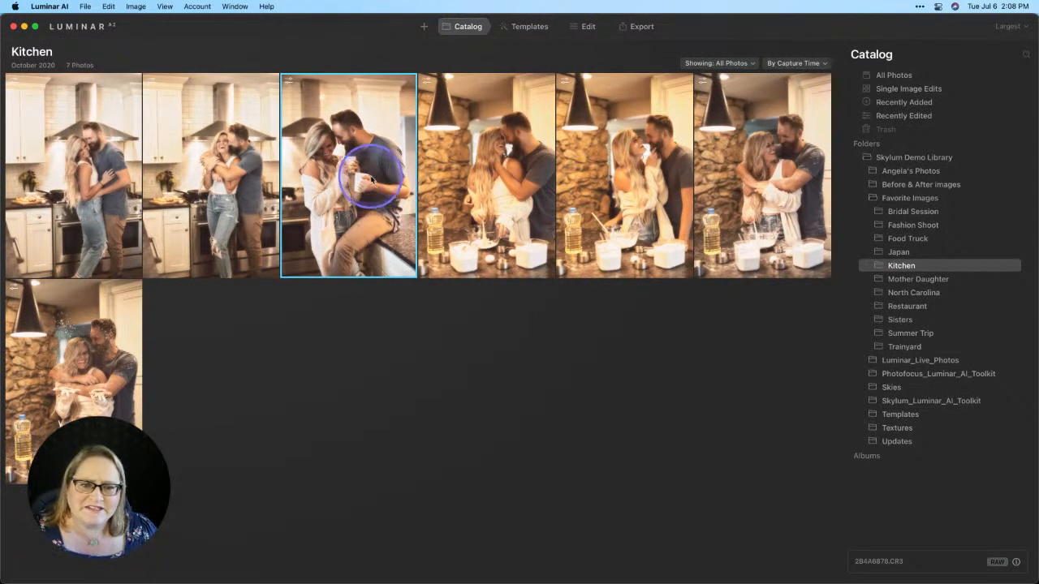
{"action": "mouse_move", "coordinate": [639, 174]}
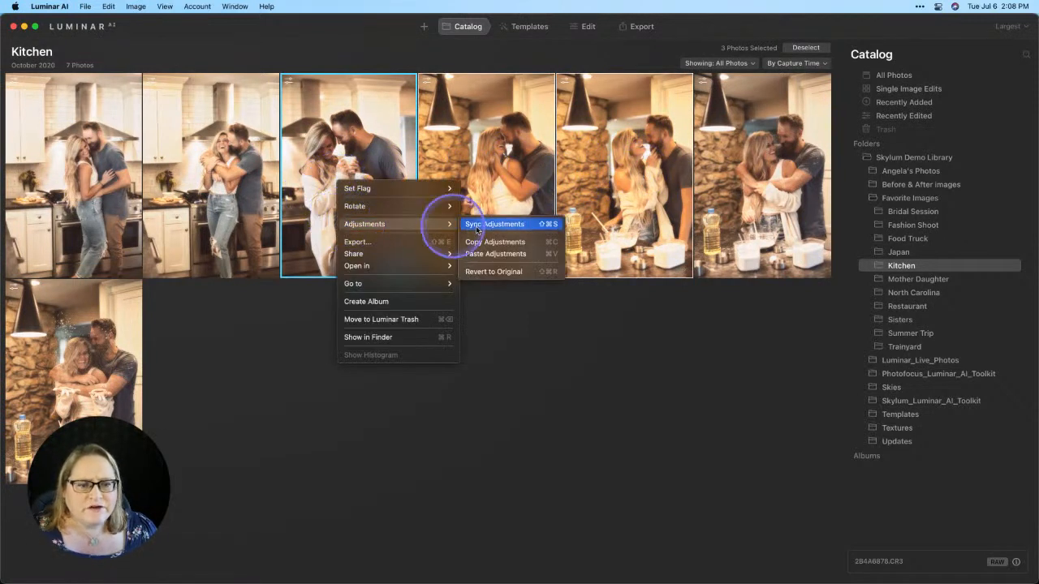
Step: Sync the coffee-mug photo's adjustments to both stone-wall photos, then reopen the coffee-mug photo
{"action": "left_click", "coordinate": [494, 223]}
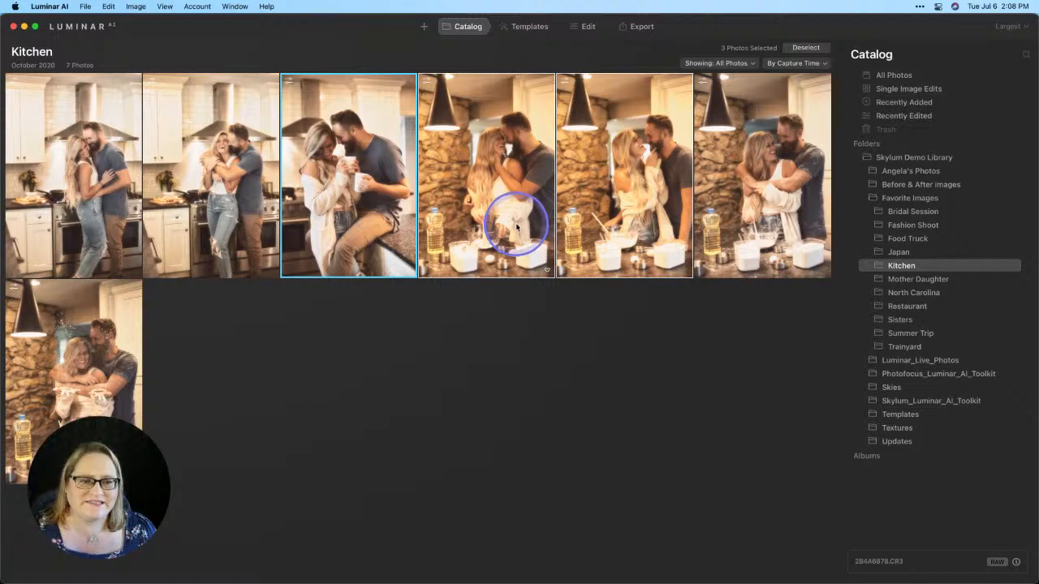
{"action": "mouse_move", "coordinate": [605, 162]}
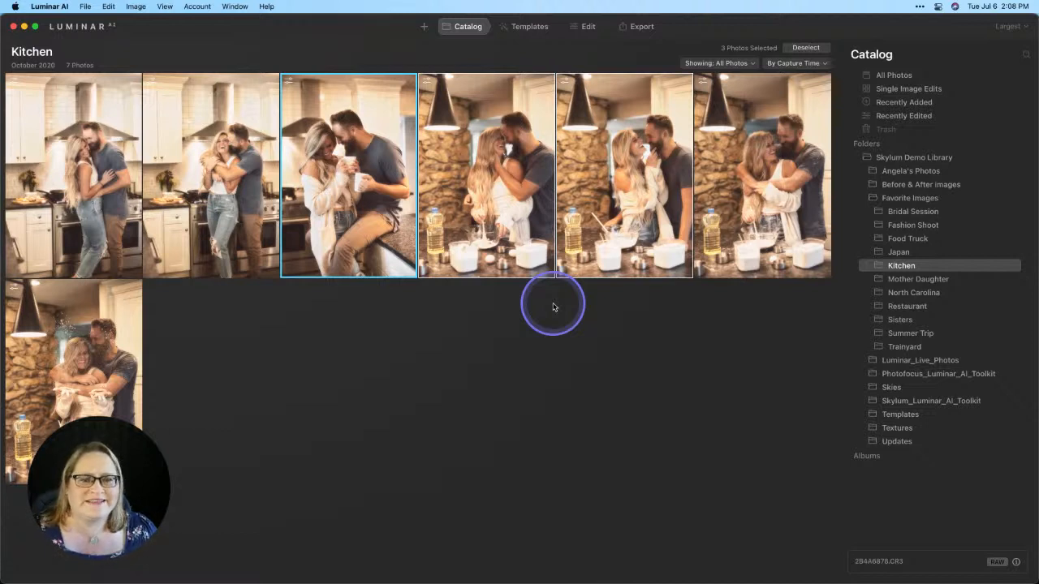
{"action": "mouse_move", "coordinate": [503, 331]}
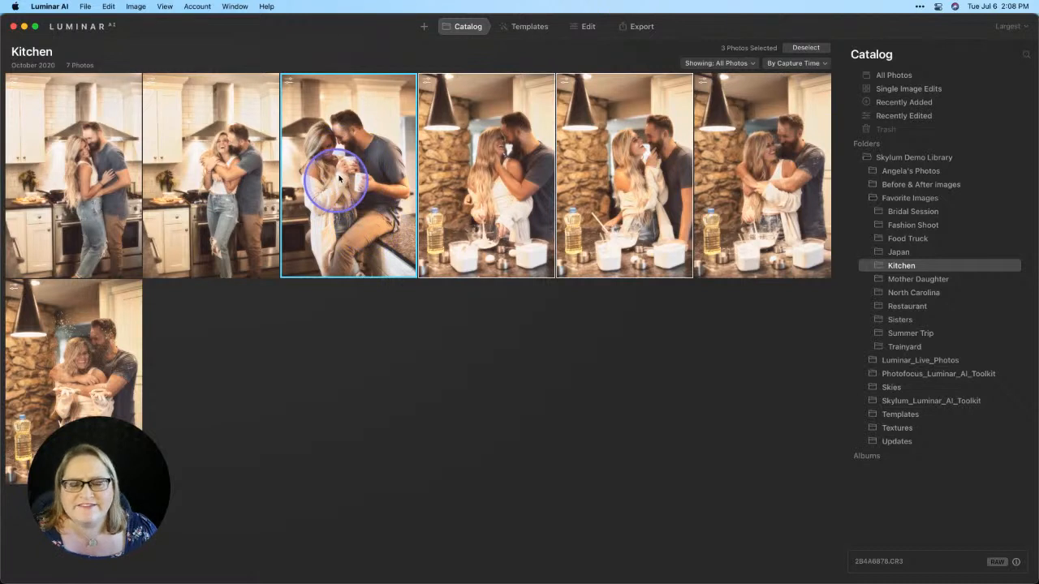
{"action": "double_click", "coordinate": [348, 176]}
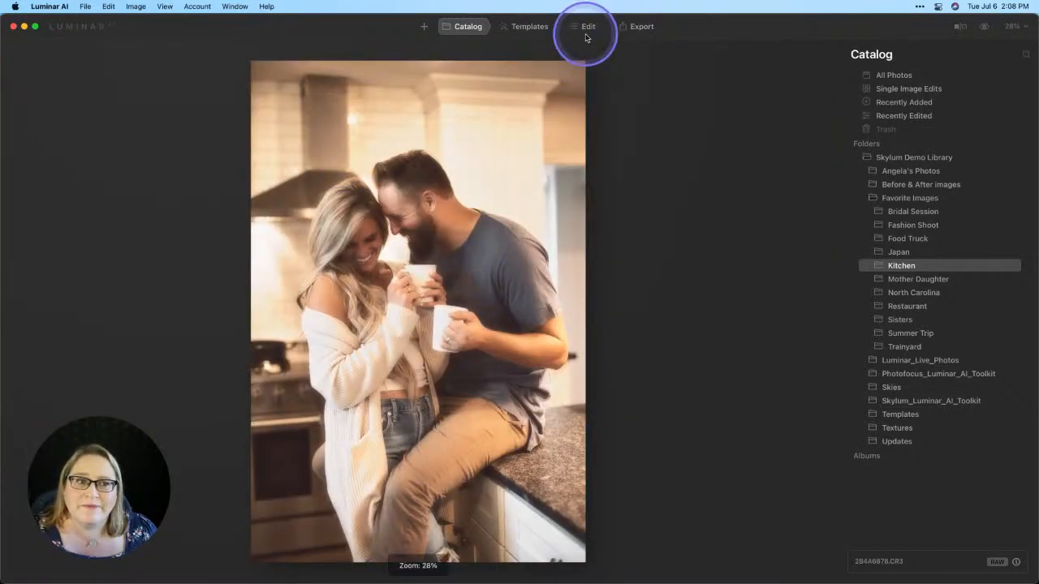
Step: Raise Face Light to 21 on the coffee-mug counter photo
{"action": "left_click", "coordinate": [588, 26]}
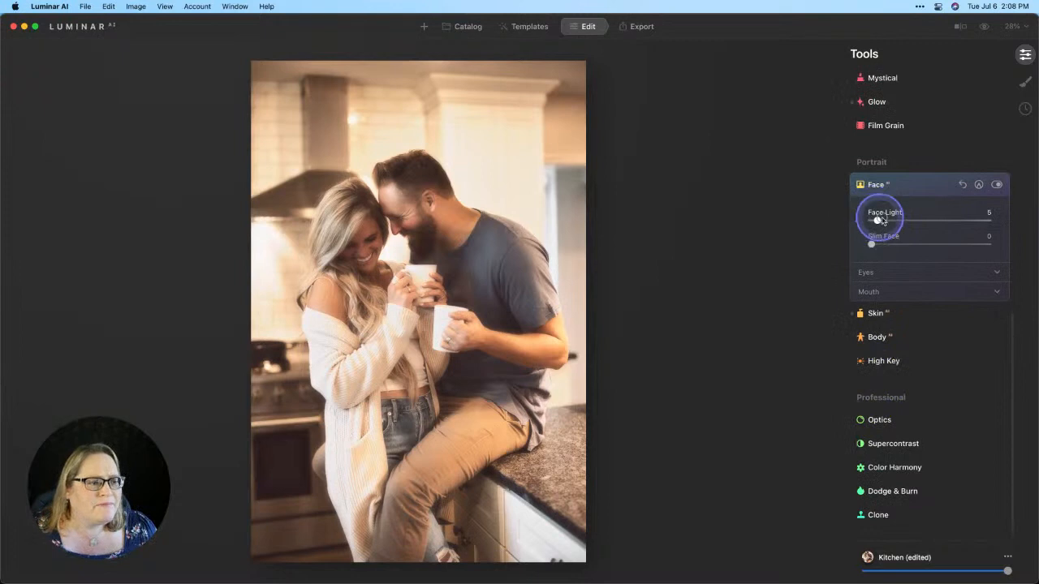
{"action": "left_click_drag", "start_coordinate": [875, 221], "coordinate": [905, 221]}
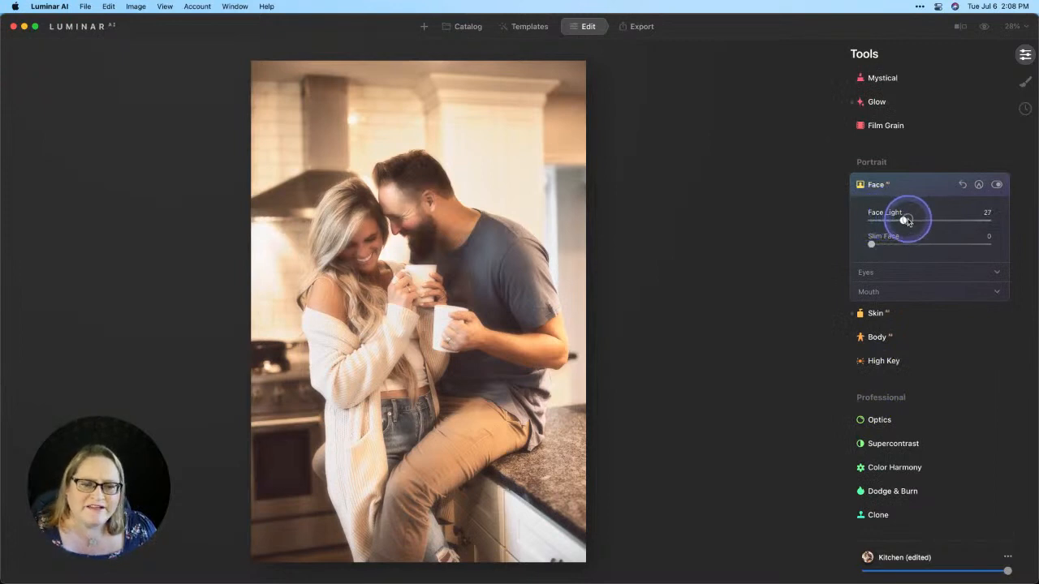
{"action": "left_click_drag", "start_coordinate": [908, 220], "coordinate": [896, 220]}
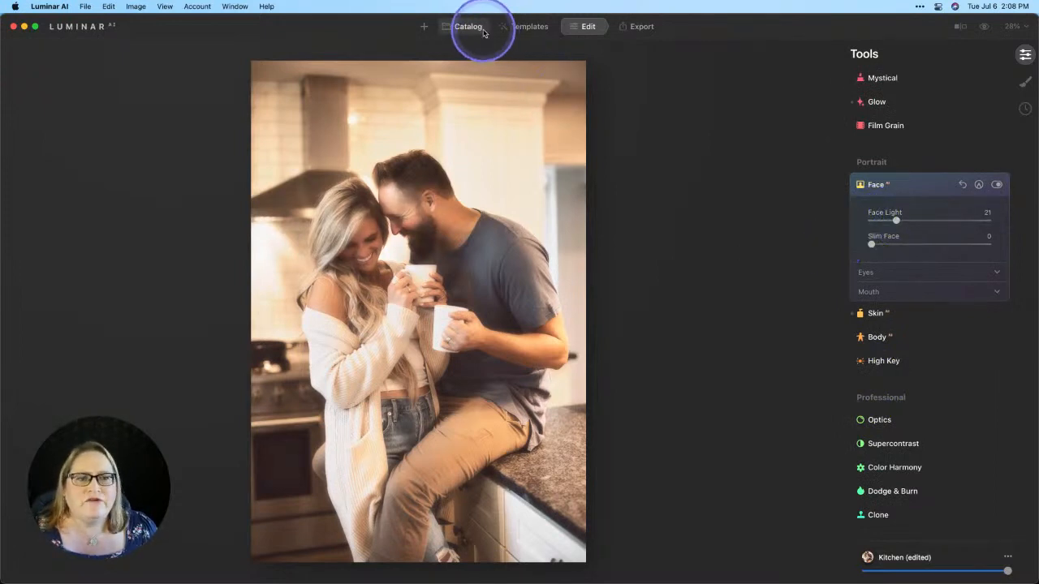
{"action": "left_click", "coordinate": [468, 26]}
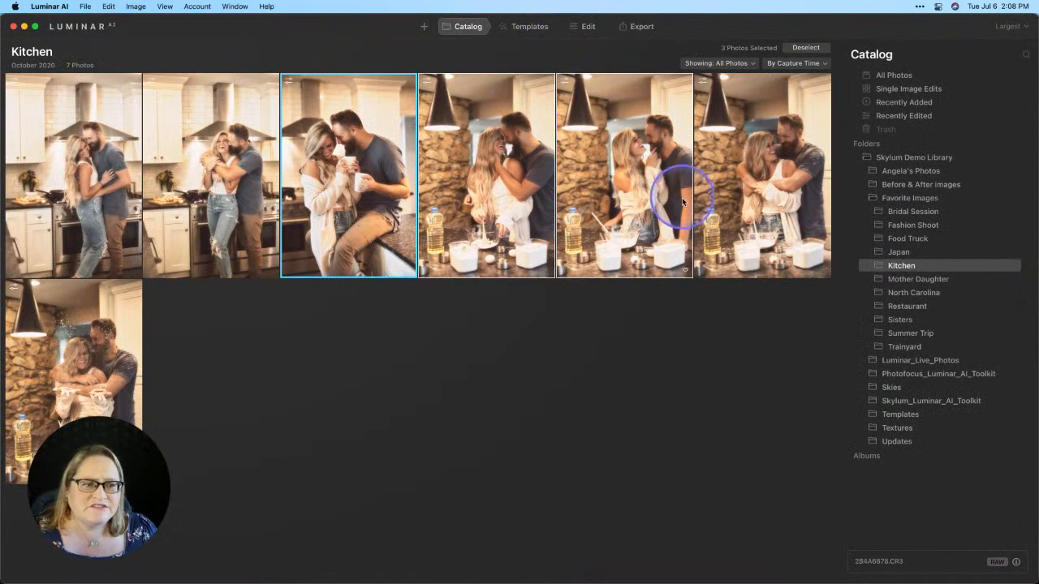
Step: Raise Face Light to 13 on the first stone-wall photo and return to the grid
{"action": "left_click", "coordinate": [586, 26]}
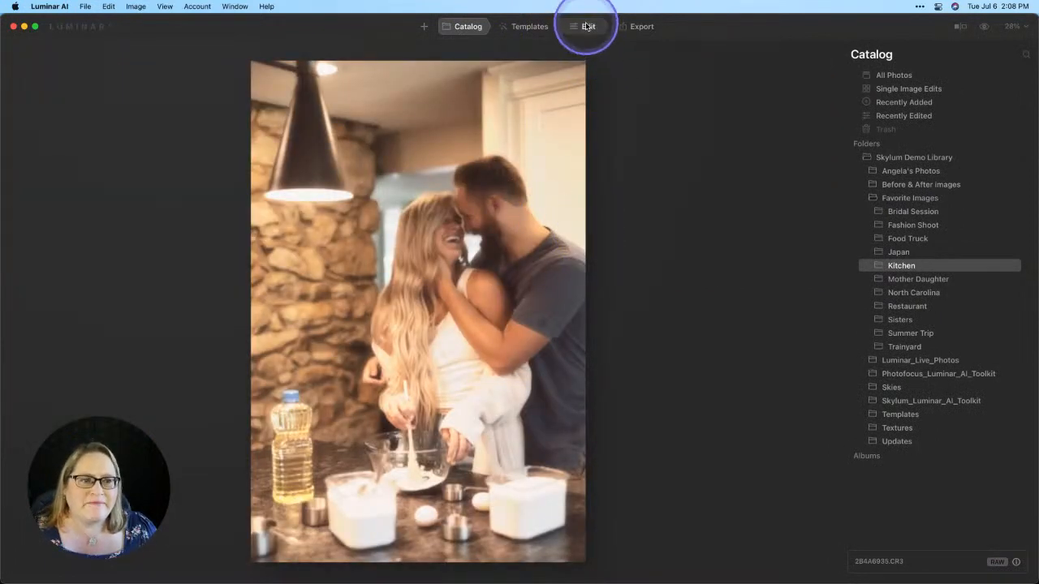
{"action": "left_click", "coordinate": [588, 26]}
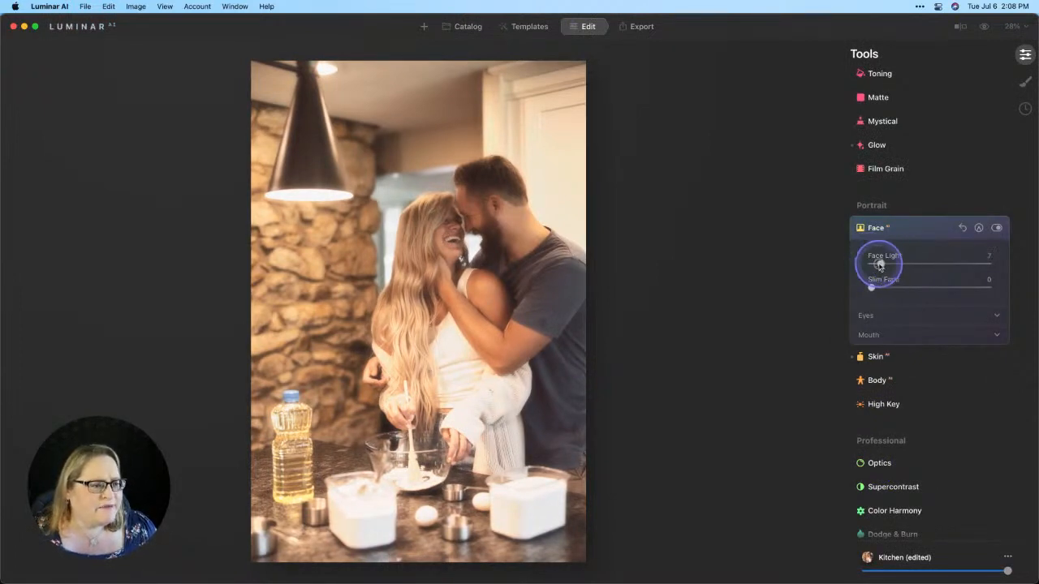
{"action": "left_click_drag", "start_coordinate": [873, 265], "coordinate": [887, 265]}
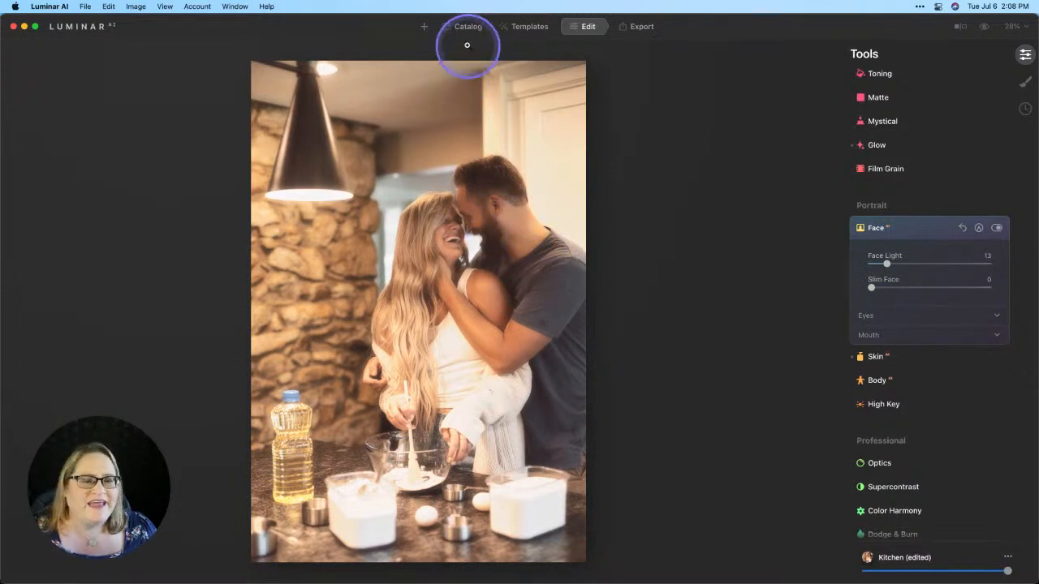
{"action": "left_click", "coordinate": [468, 26]}
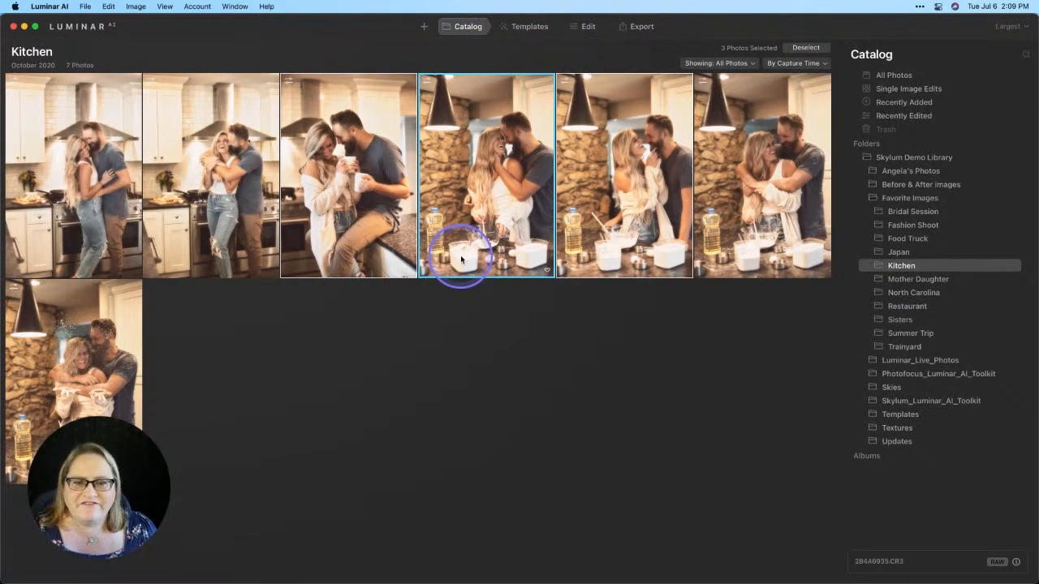
{"action": "mouse_move", "coordinate": [244, 219]}
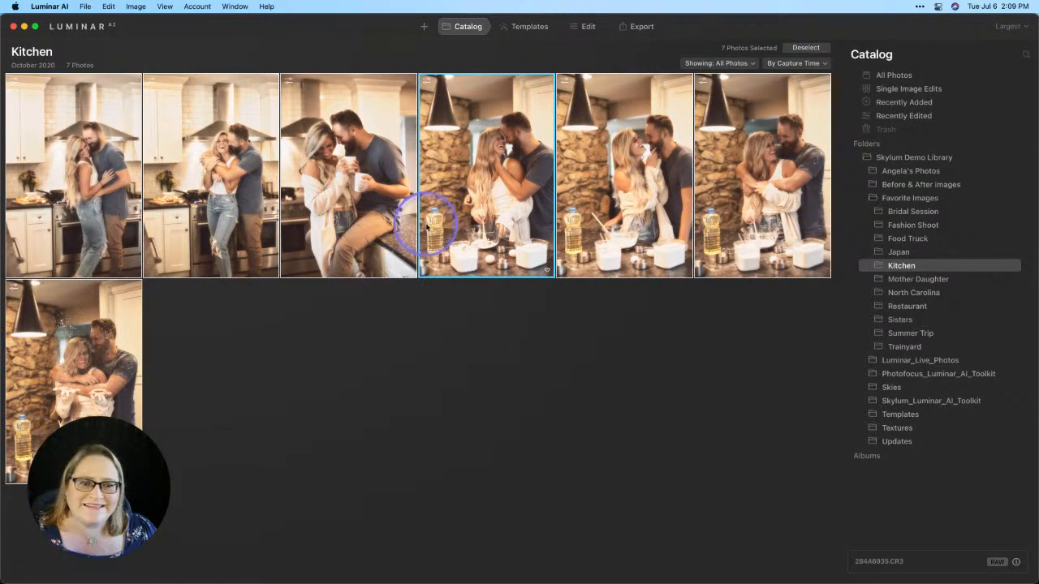
Step: Export the seven photos as TIFFs into a new Luminar AI Edits folder inside Kitchen
{"action": "right_click", "coordinate": [487, 203]}
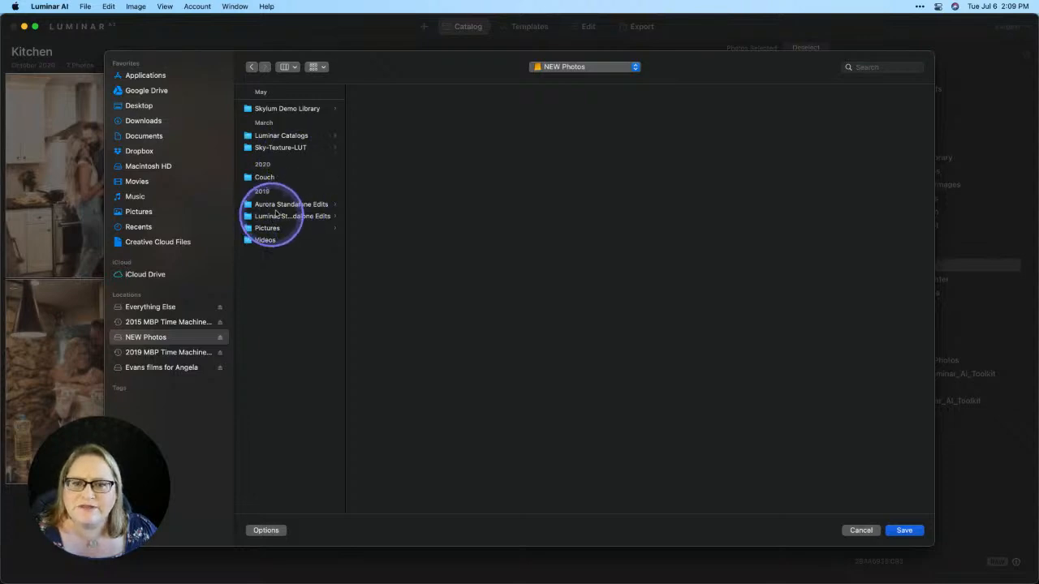
{"action": "left_click", "coordinate": [287, 108]}
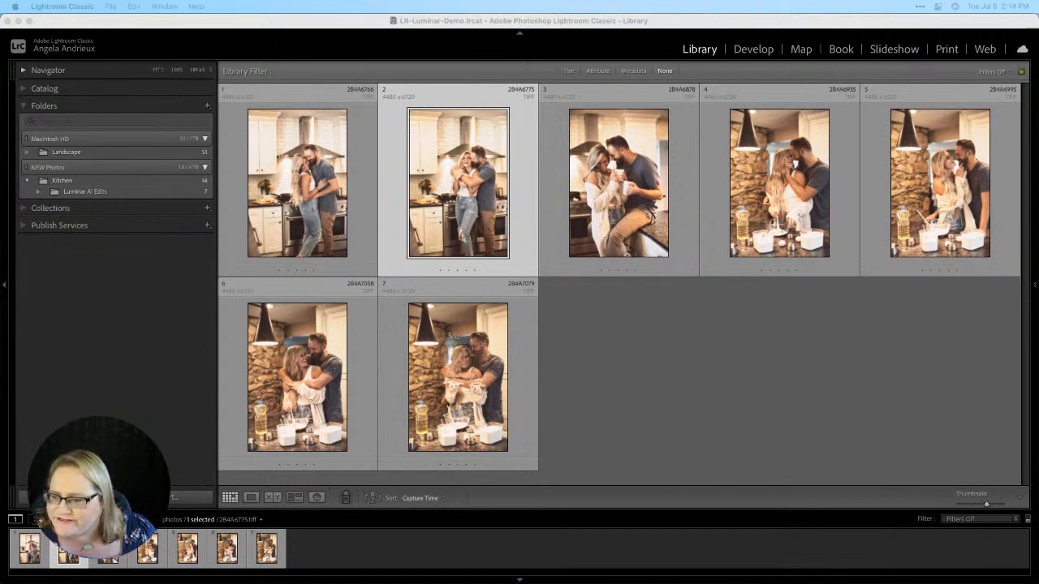
Step: Review the seven exported TIFF thumbnails in Lightroom Classic, then switch back to Luminar AI
{"action": "left_click", "coordinate": [848, 406]}
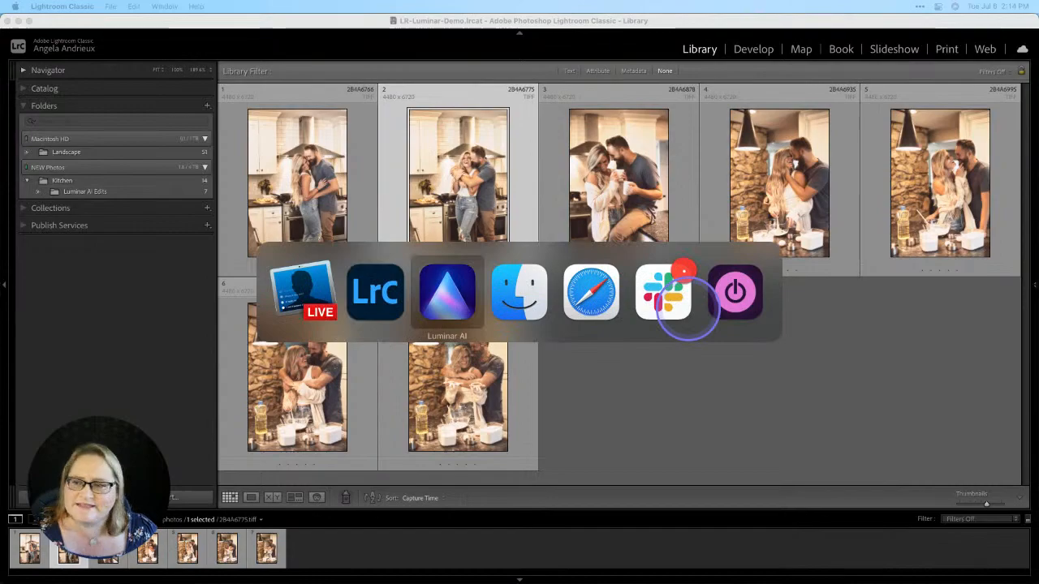
{"action": "left_click", "coordinate": [446, 292]}
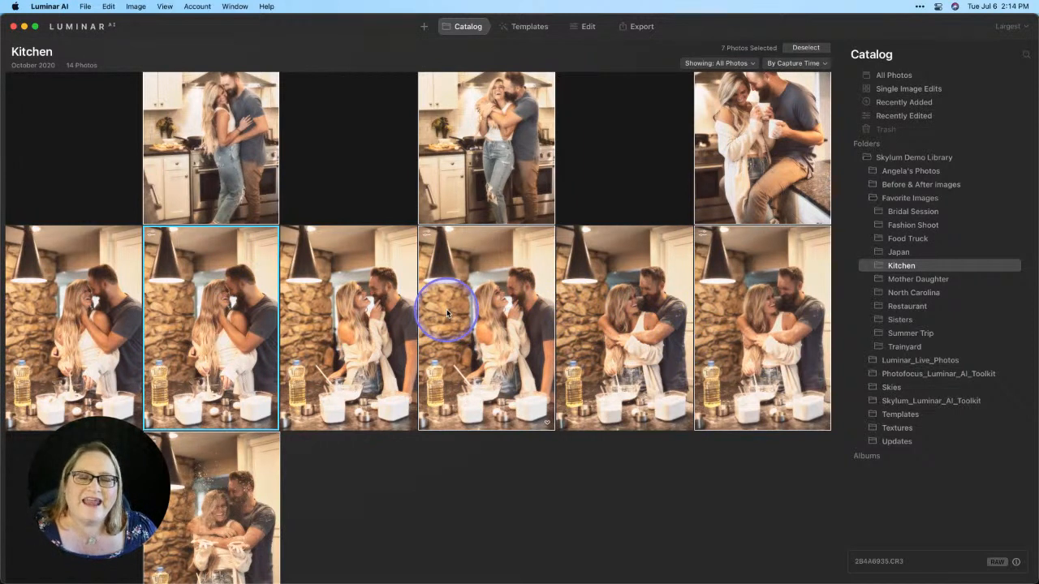
{"action": "mouse_move", "coordinate": [402, 296]}
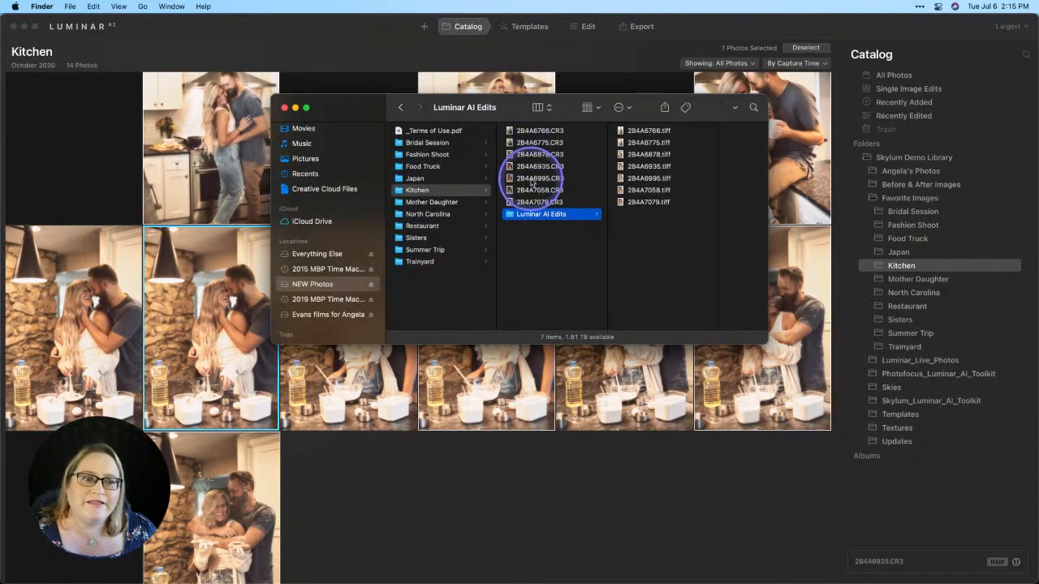
Step: Bring Luminar AI forward to show the 14-photo Kitchen grid
{"action": "left_click", "coordinate": [540, 213]}
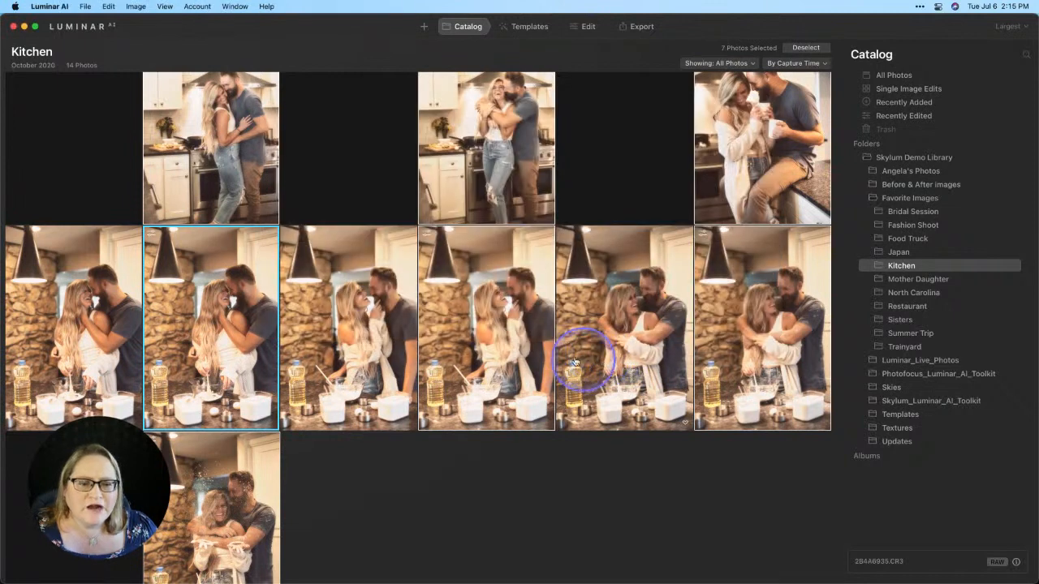
{"action": "mouse_move", "coordinate": [414, 441]}
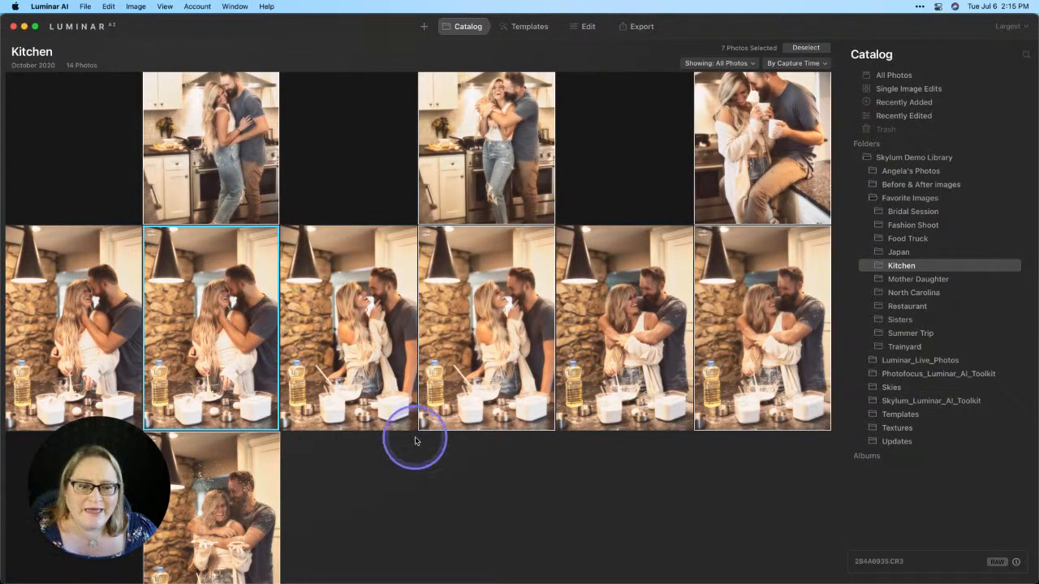
Step: Bring Lightroom Classic forward, open the Kitchen folder's options menu, then dismiss it
{"action": "key", "text": "cmd+tab"}
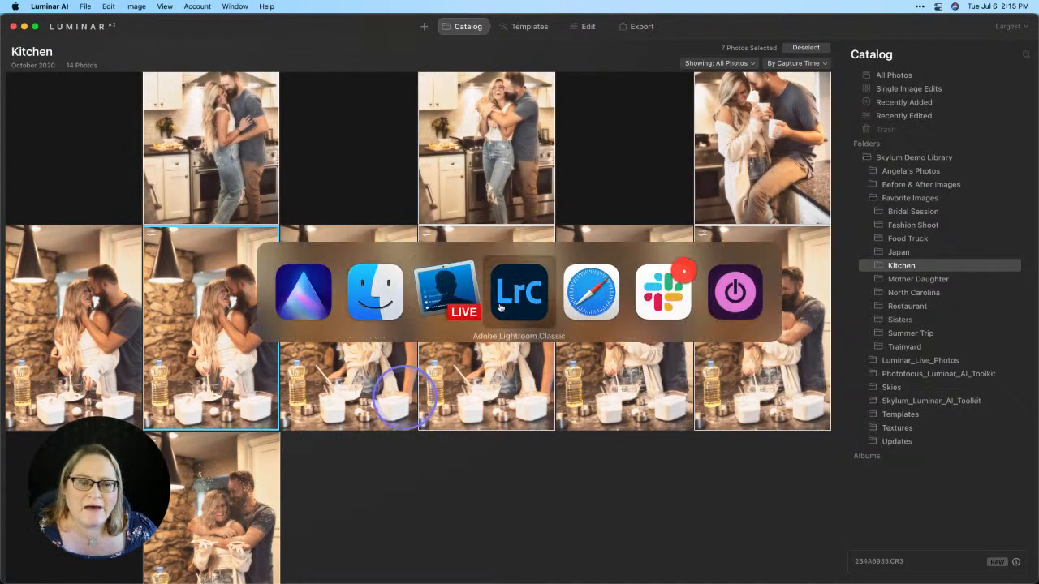
{"action": "left_click", "coordinate": [519, 292]}
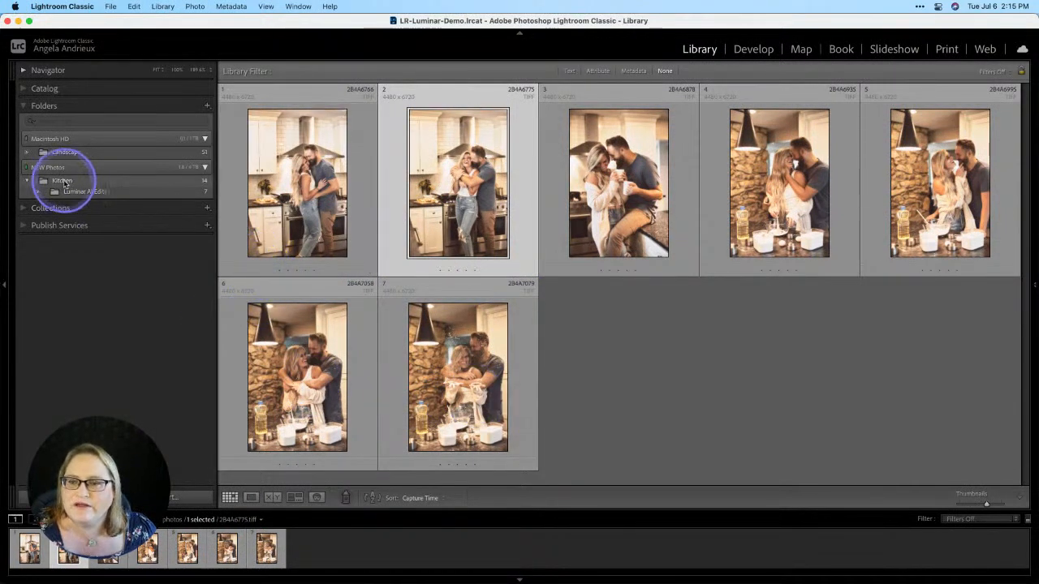
{"action": "right_click", "coordinate": [61, 180]}
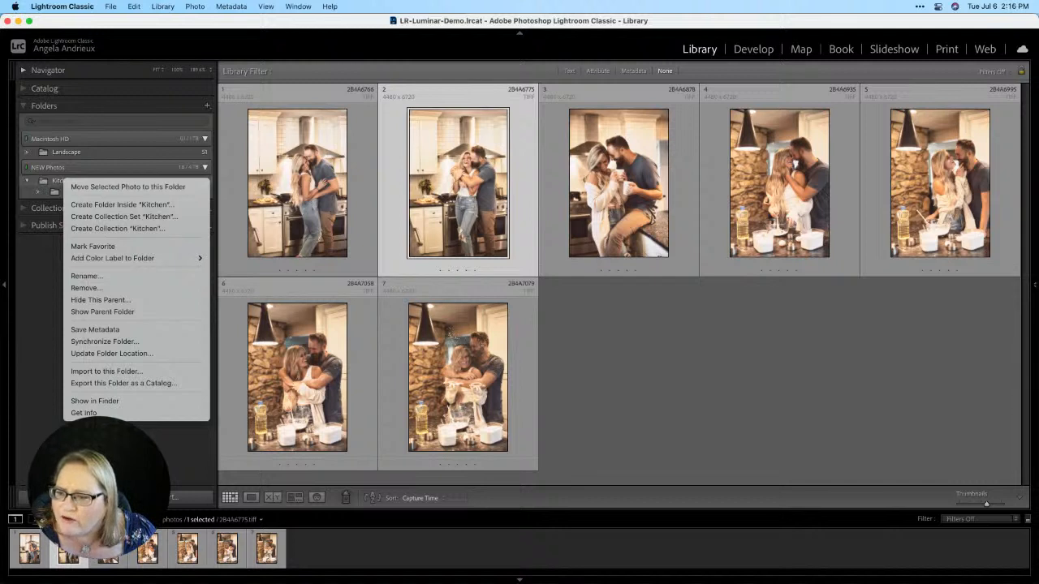
{"action": "left_click", "coordinate": [665, 357]}
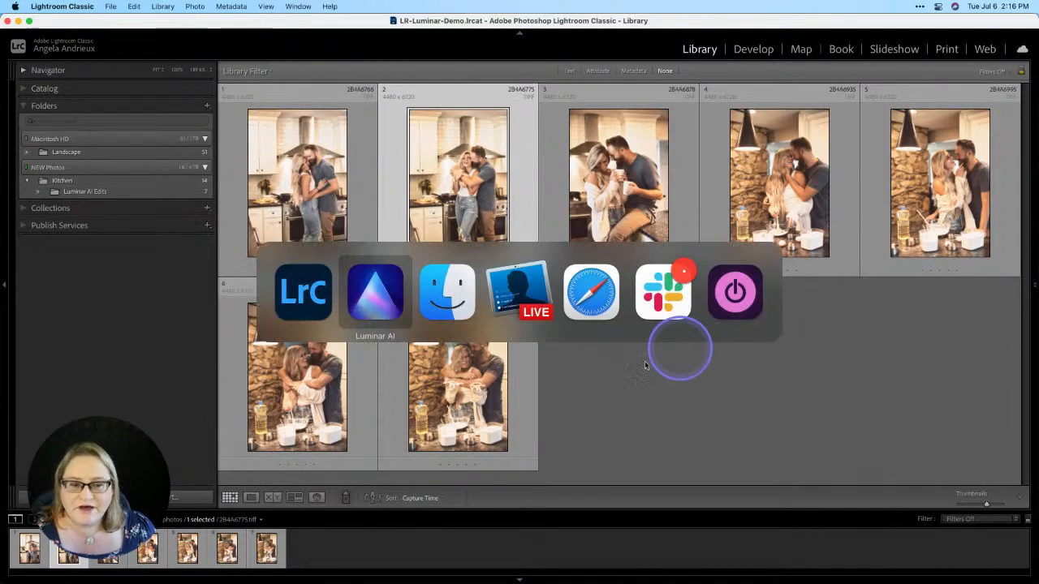
Step: In Luminar AI, expand Kitchen to reveal the Luminar AI Edits subfolder, then show all Kitchen photos
{"action": "left_click", "coordinate": [375, 292]}
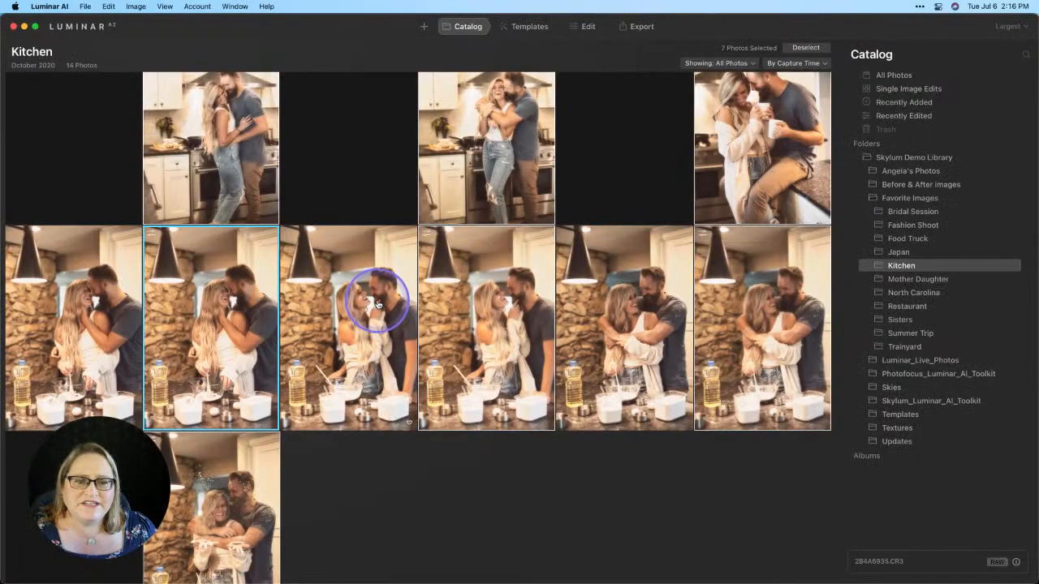
{"action": "mouse_move", "coordinate": [332, 367]}
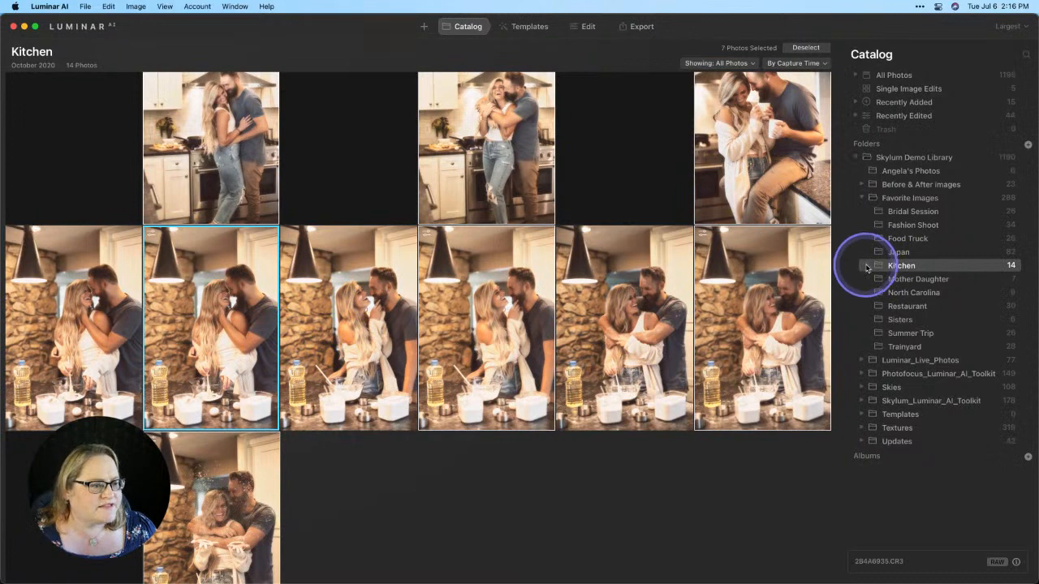
{"action": "left_click", "coordinate": [920, 279]}
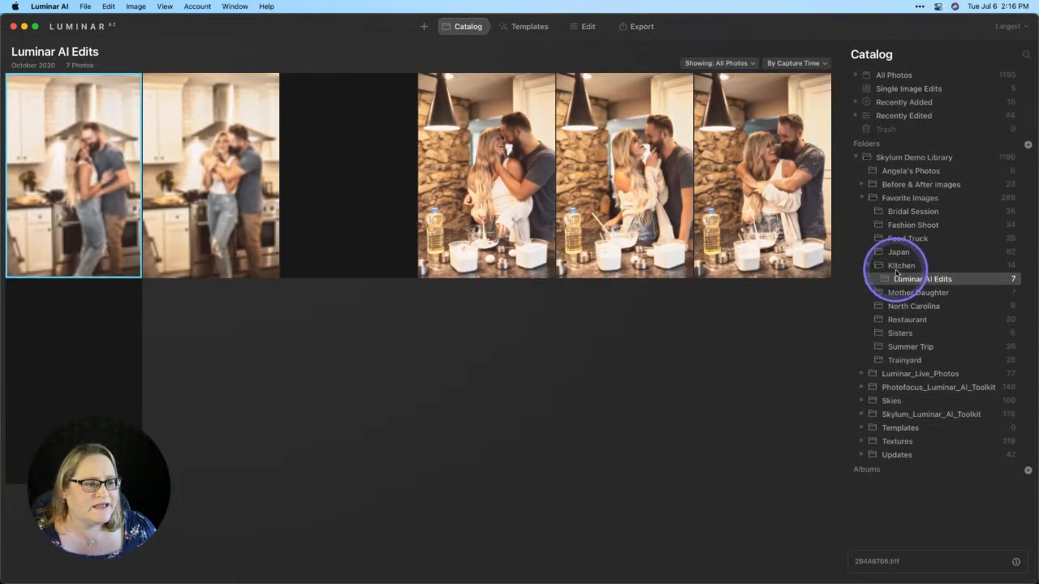
{"action": "left_click", "coordinate": [901, 266]}
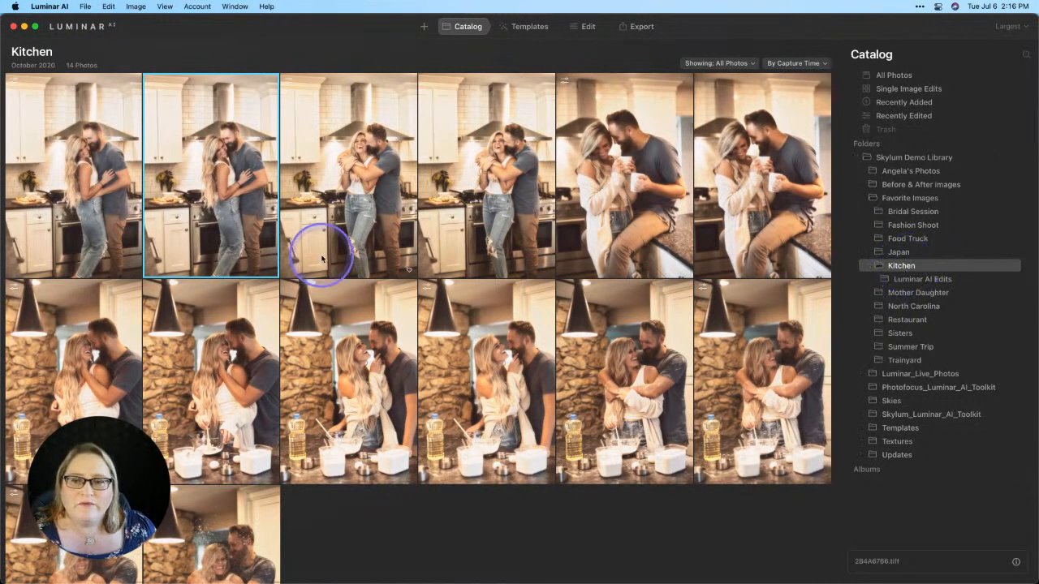
{"action": "mouse_move", "coordinate": [230, 241]}
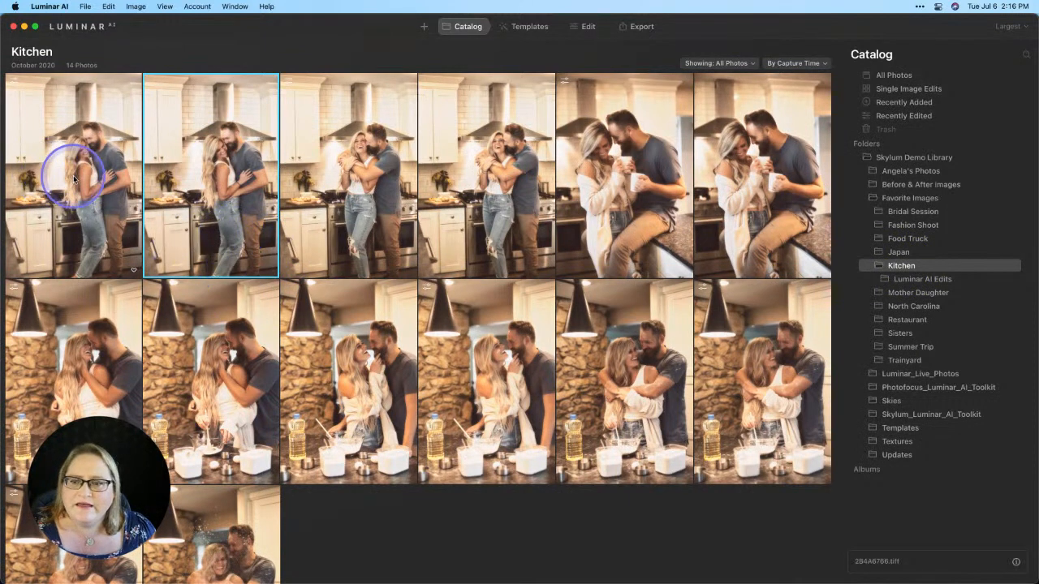
Step: Compare the first original kitchen photo with its edited version, then switch to Lightroom Classic
{"action": "left_click", "coordinate": [73, 175]}
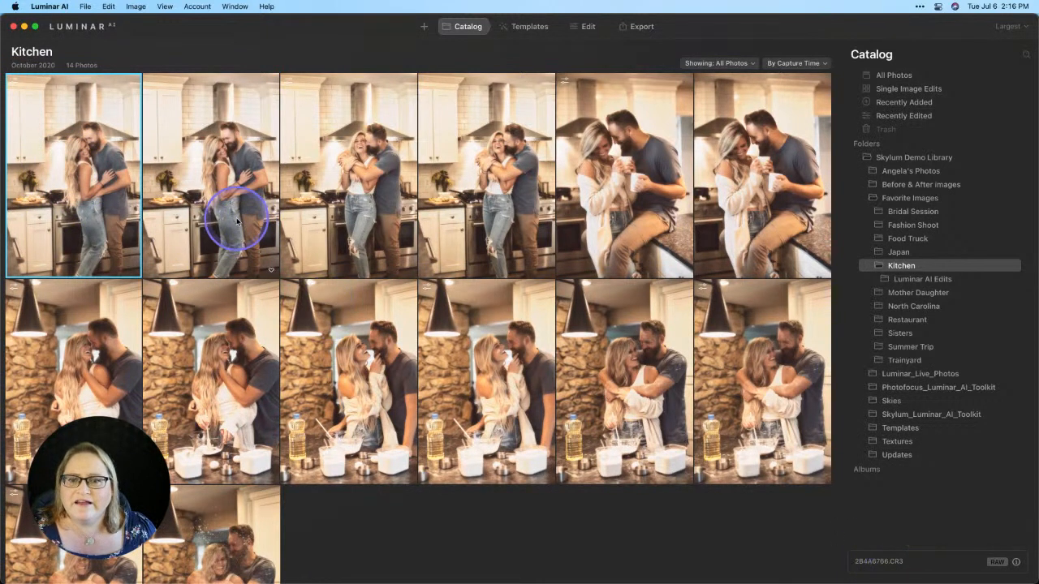
{"action": "left_click", "coordinate": [211, 175]}
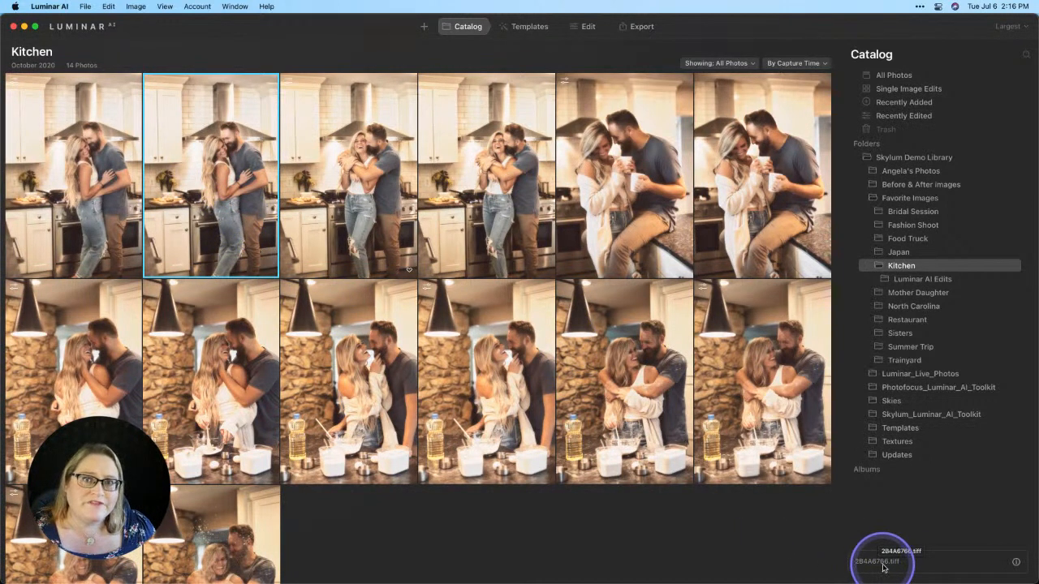
{"action": "mouse_move", "coordinate": [117, 215]}
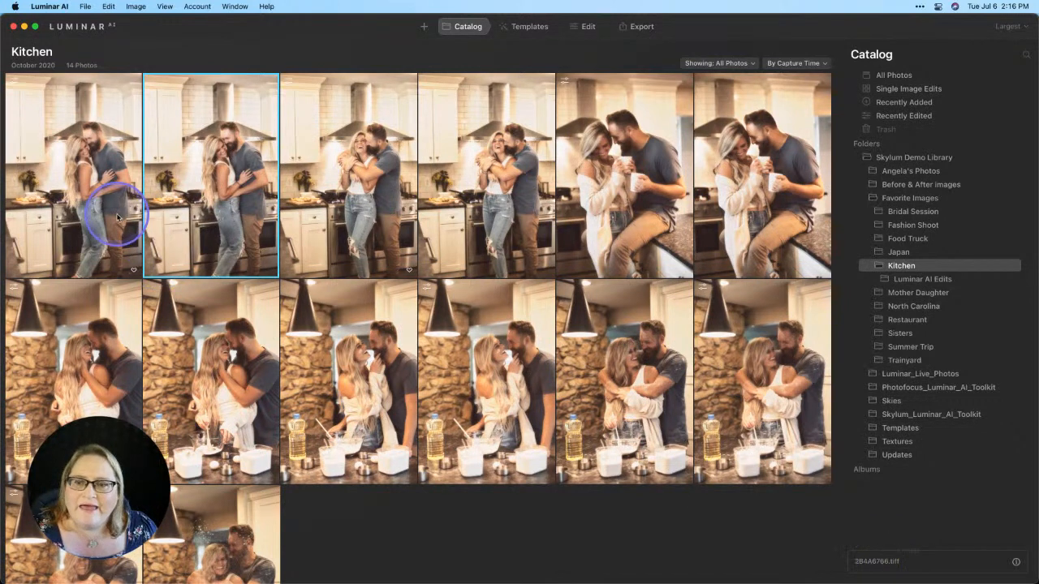
{"action": "left_click", "coordinate": [73, 175]}
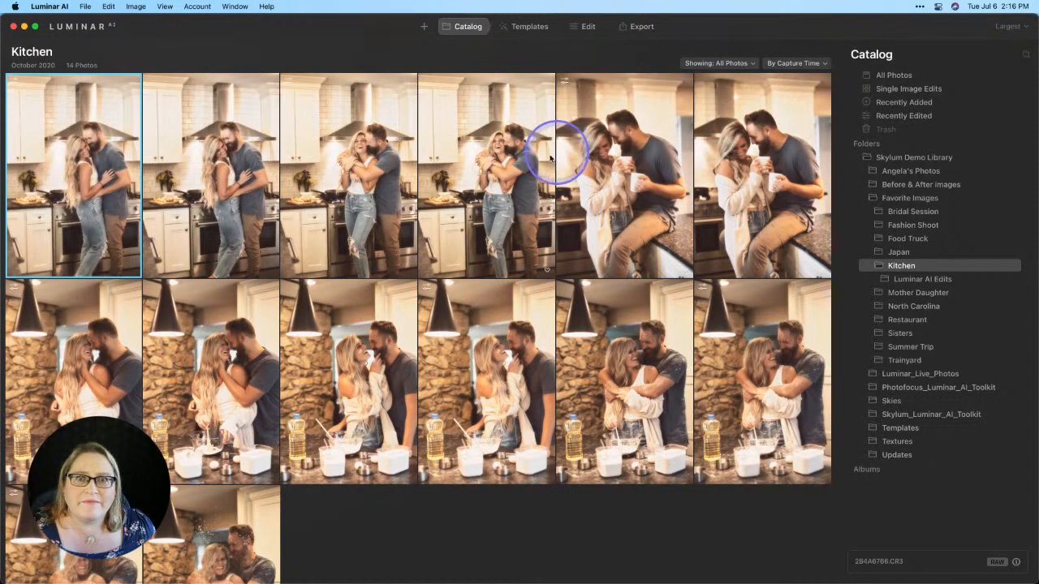
{"action": "key", "text": "cmd+tab"}
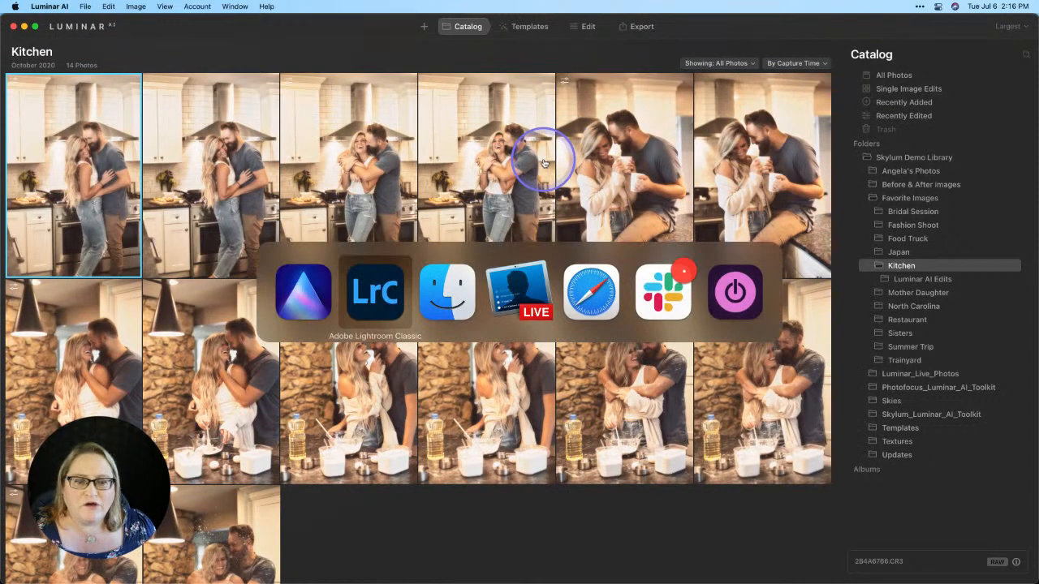
{"action": "left_click", "coordinate": [375, 292]}
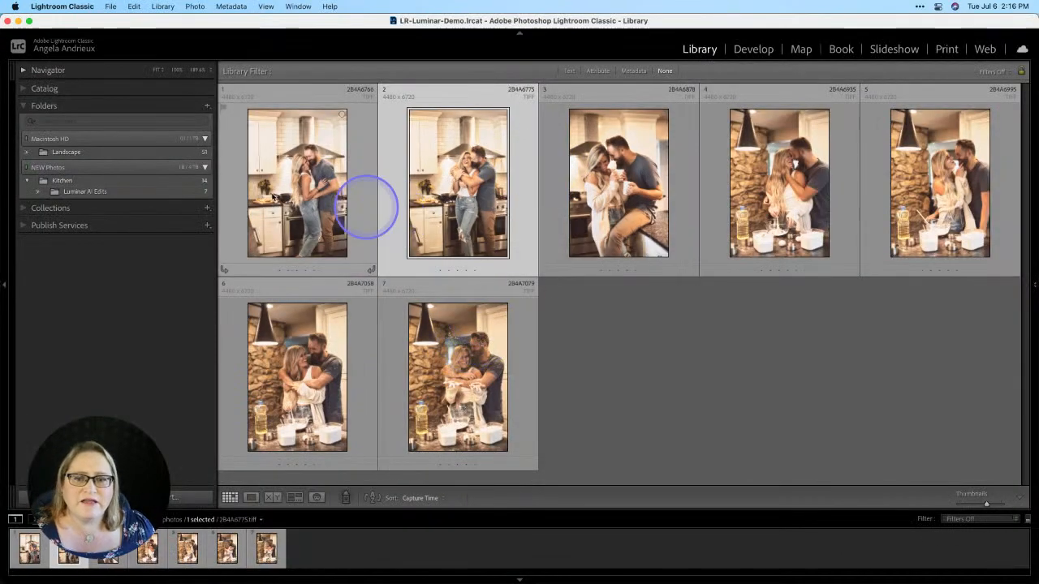
Step: Select the Kitchen folder and inspect the first original, its edited TIFF, and the next photo
{"action": "left_click", "coordinate": [63, 180]}
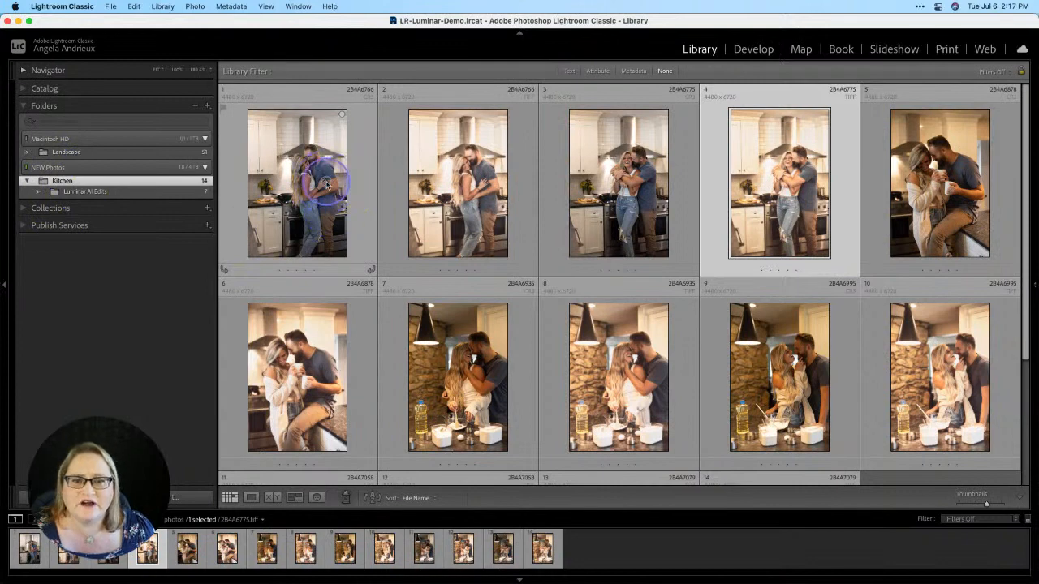
{"action": "left_click", "coordinate": [458, 183]}
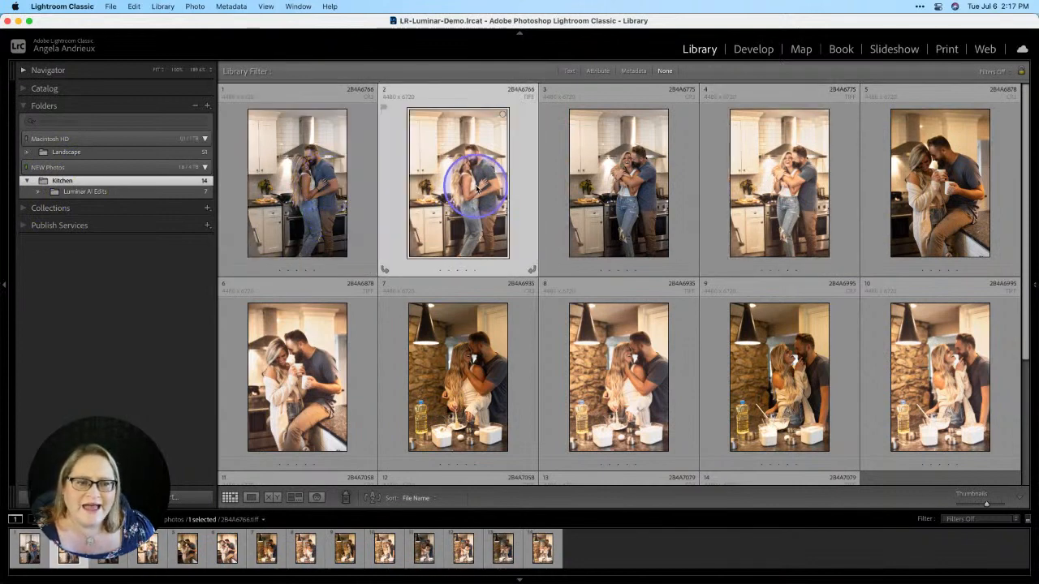
{"action": "left_click", "coordinate": [619, 182]}
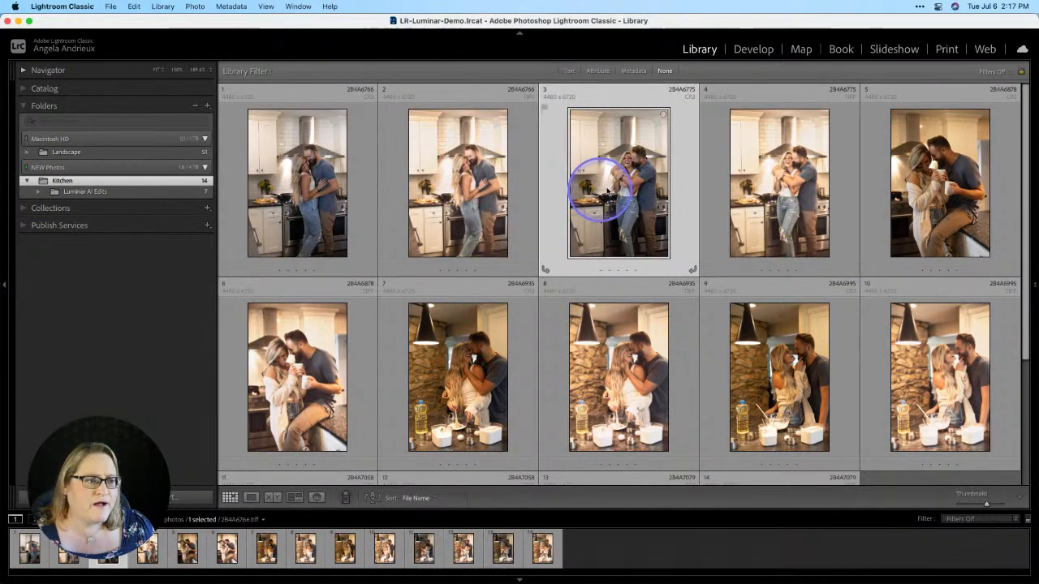
{"action": "left_click", "coordinate": [778, 183]}
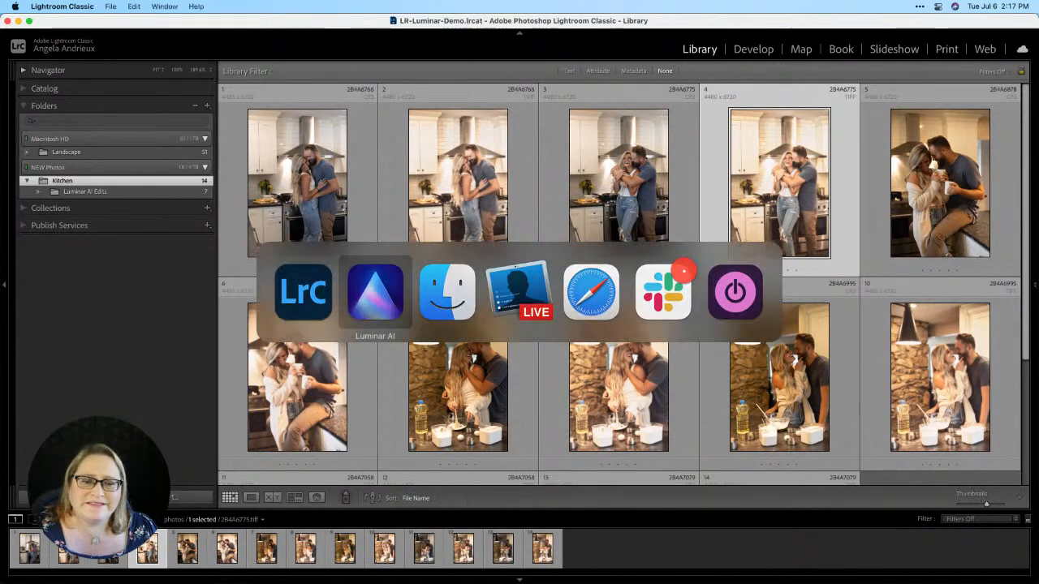
Step: In Luminar AI, check the Kitchen and Skylum Demo Library folder options, then return to Kitchen's 14 photos
{"action": "left_click", "coordinate": [375, 293]}
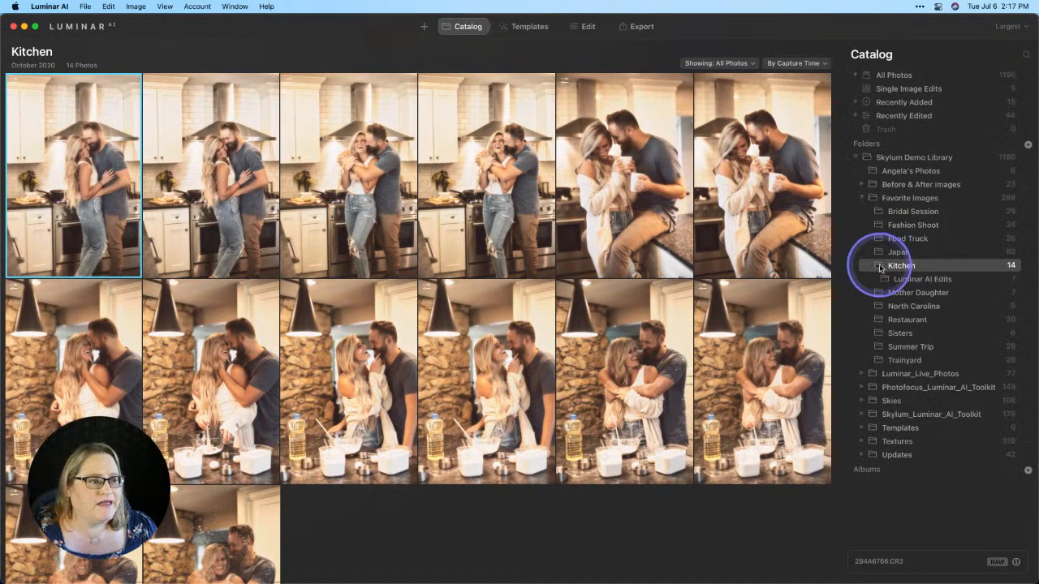
{"action": "right_click", "coordinate": [900, 265]}
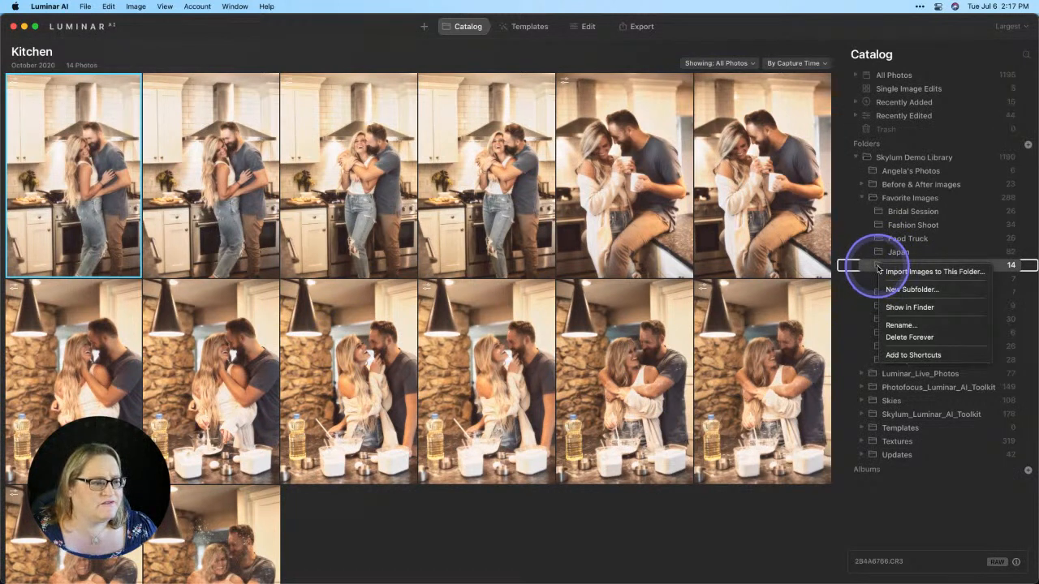
{"action": "mouse_move", "coordinate": [933, 271]}
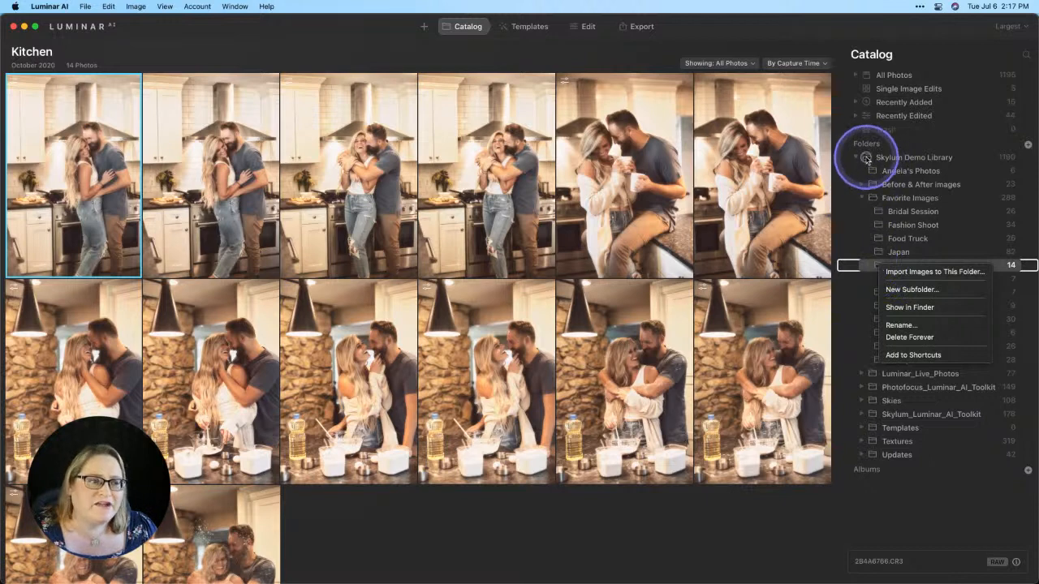
{"action": "left_click", "coordinate": [914, 157]}
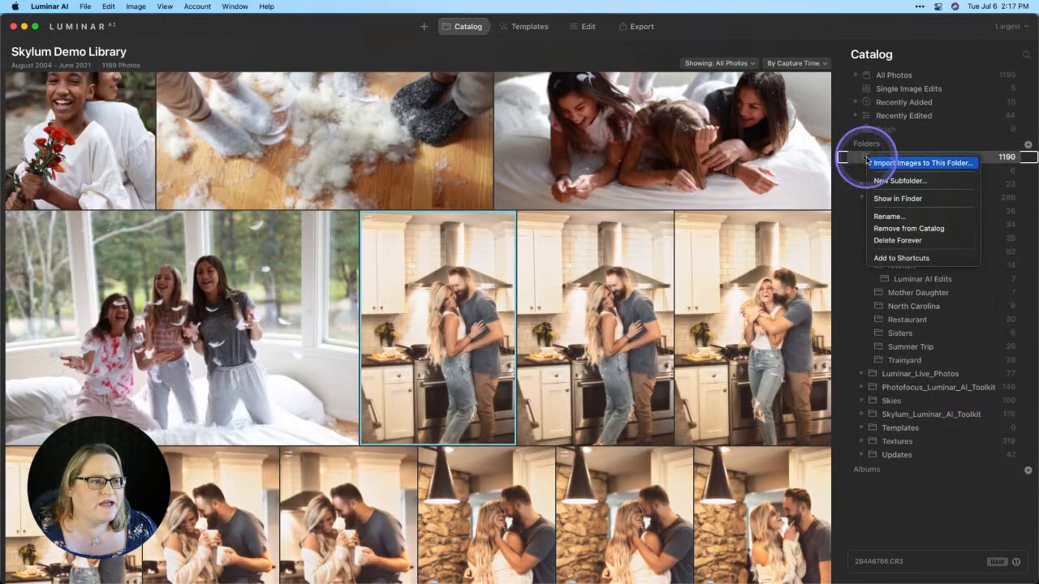
{"action": "mouse_move", "coordinate": [897, 228]}
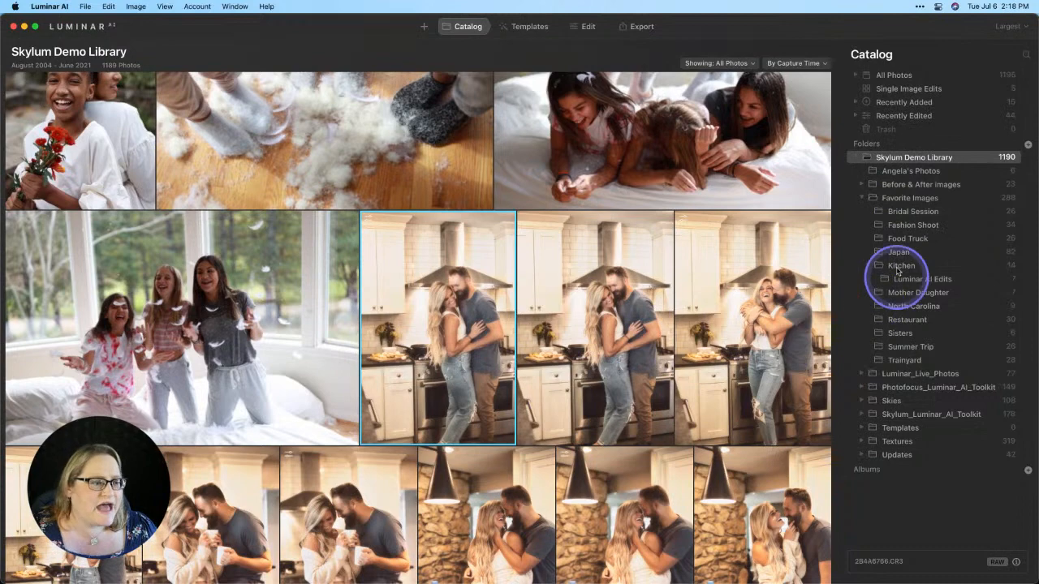
{"action": "left_click", "coordinate": [901, 265]}
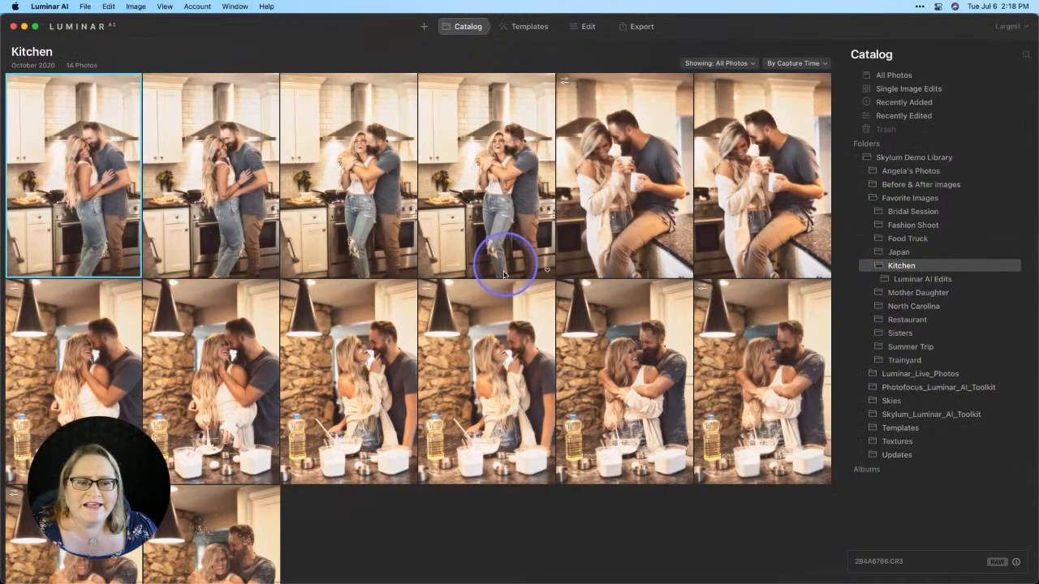
{"action": "mouse_move", "coordinate": [106, 183]}
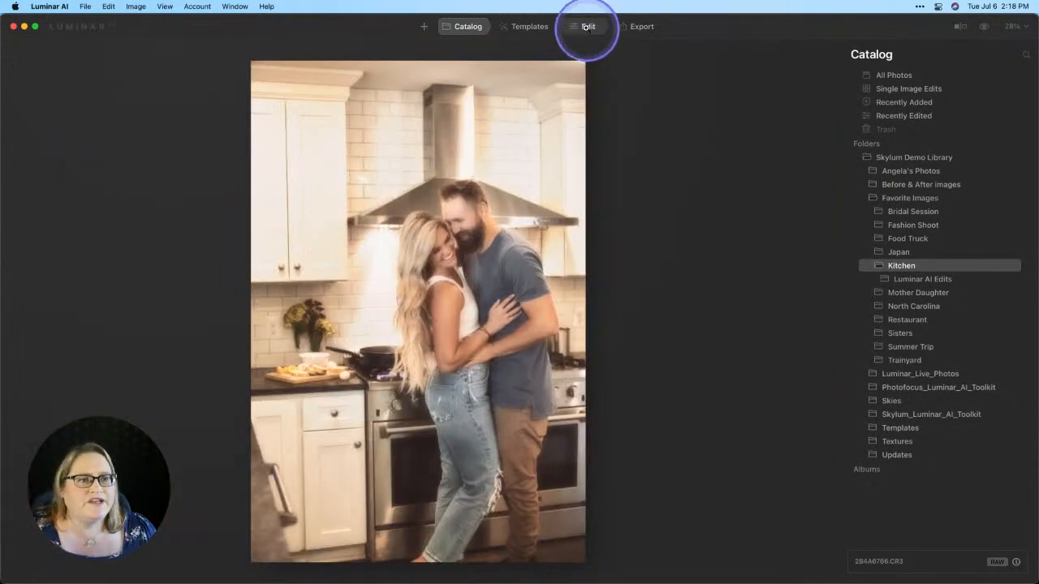
Step: Show Luminar AI's Edit tools for the first kitchen photo, then switch back to Lightroom Classic
{"action": "left_click", "coordinate": [588, 26]}
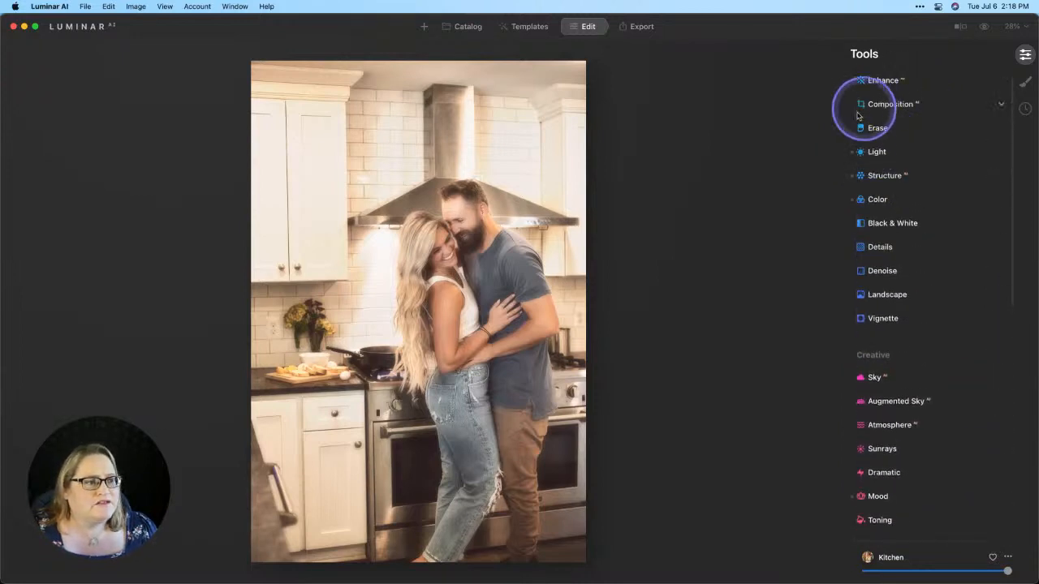
{"action": "left_click", "coordinate": [890, 104]}
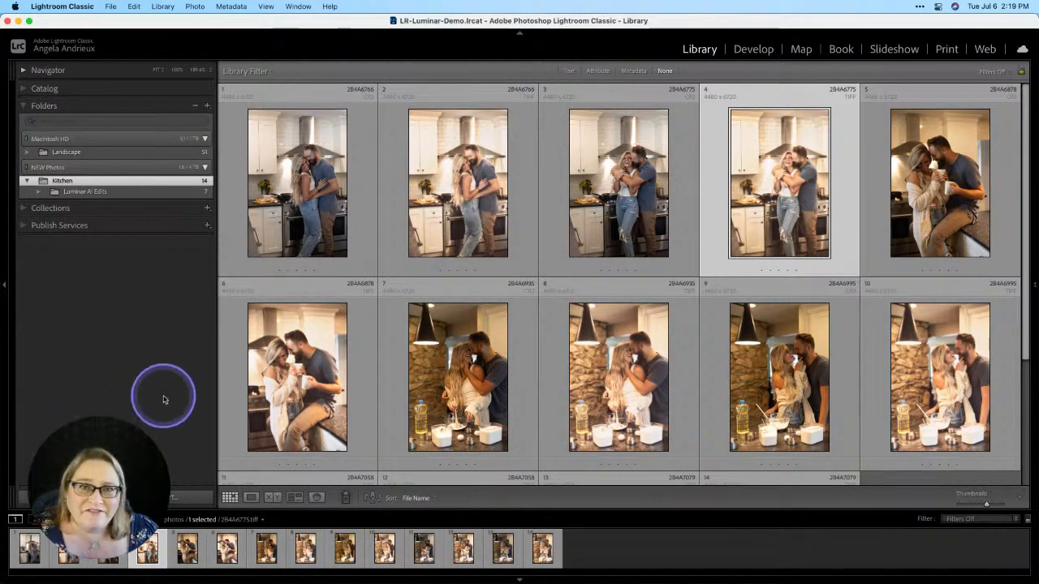
{"action": "mouse_move", "coordinate": [149, 386]}
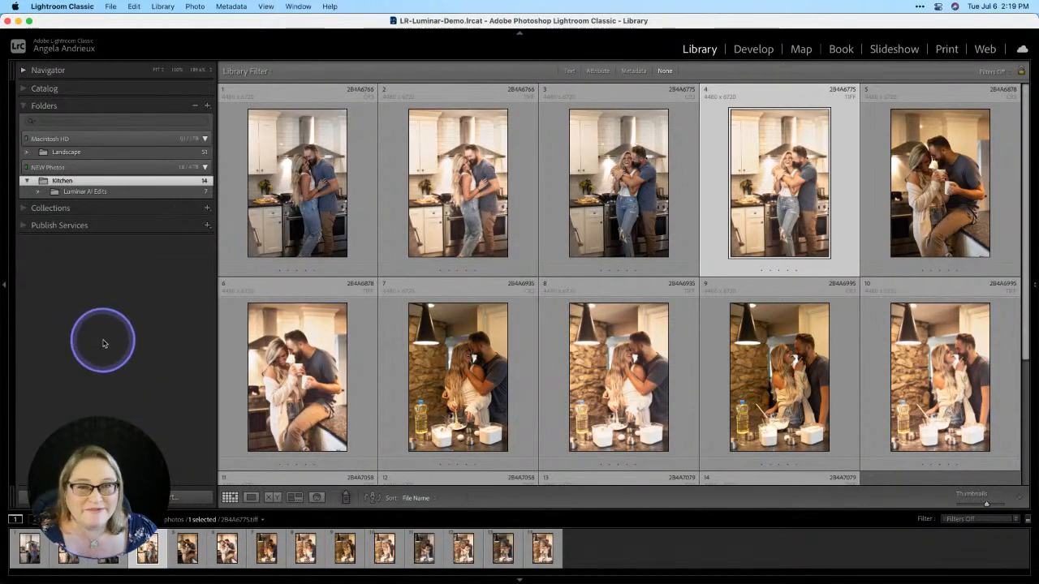
{"action": "left_click", "coordinate": [296, 376]}
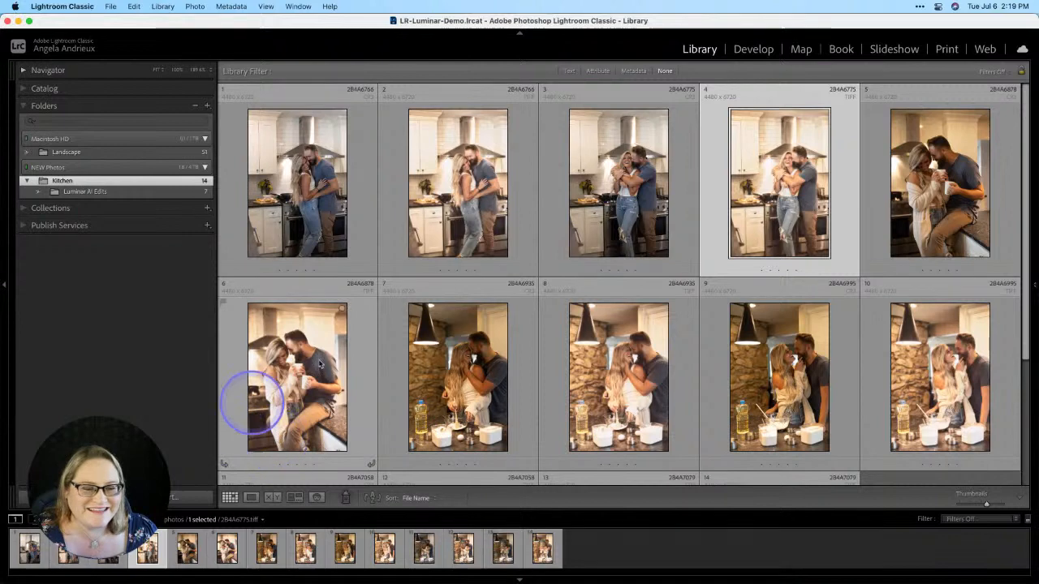